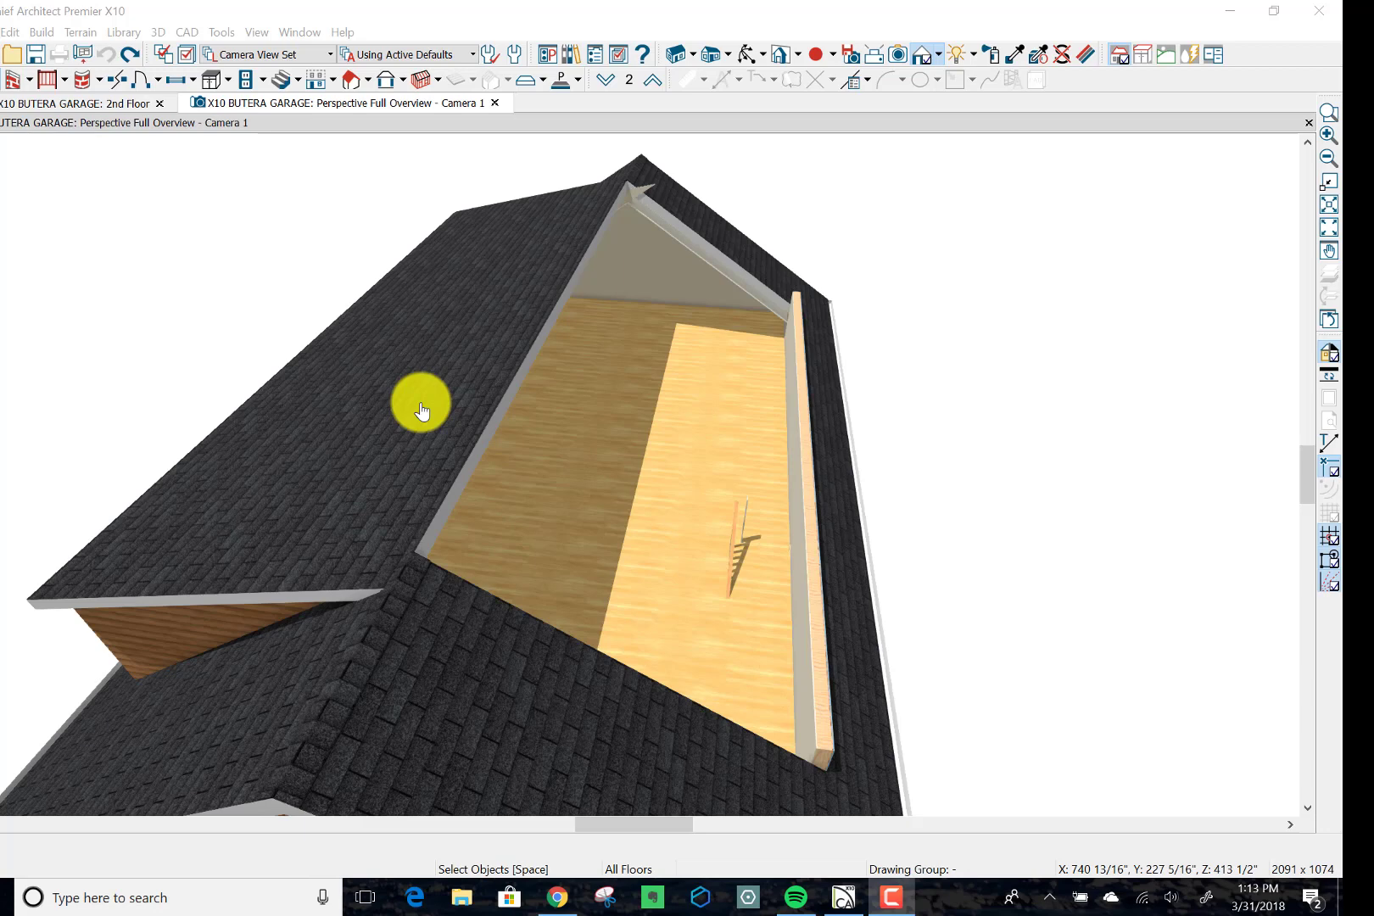
mouse_move(557, 331)
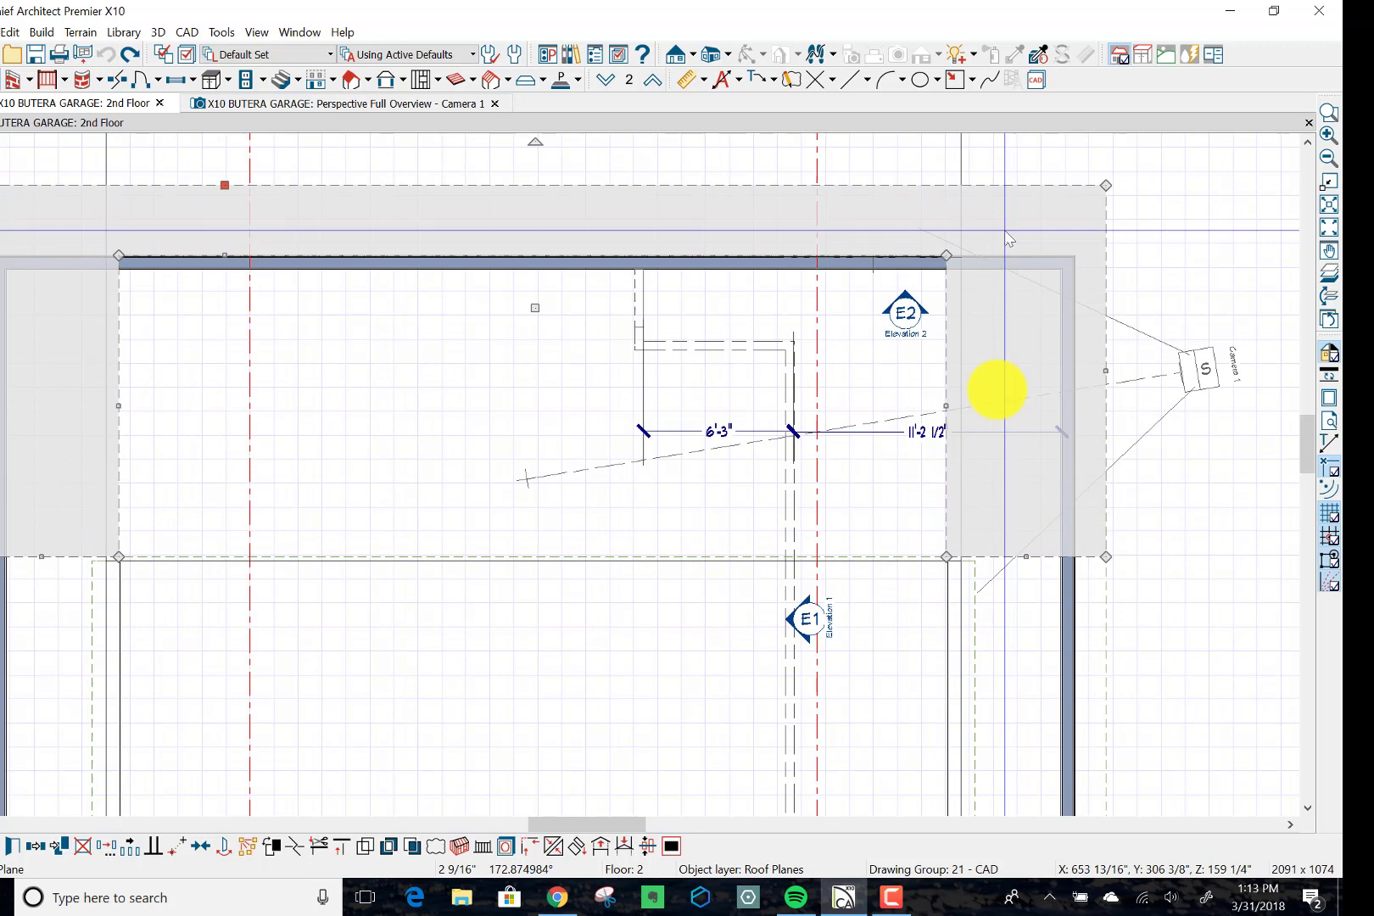
Step: Orbit around the sided dormer and roof opening, then switch to the 2nd Floor plan
drag(997, 388, 445, 368)
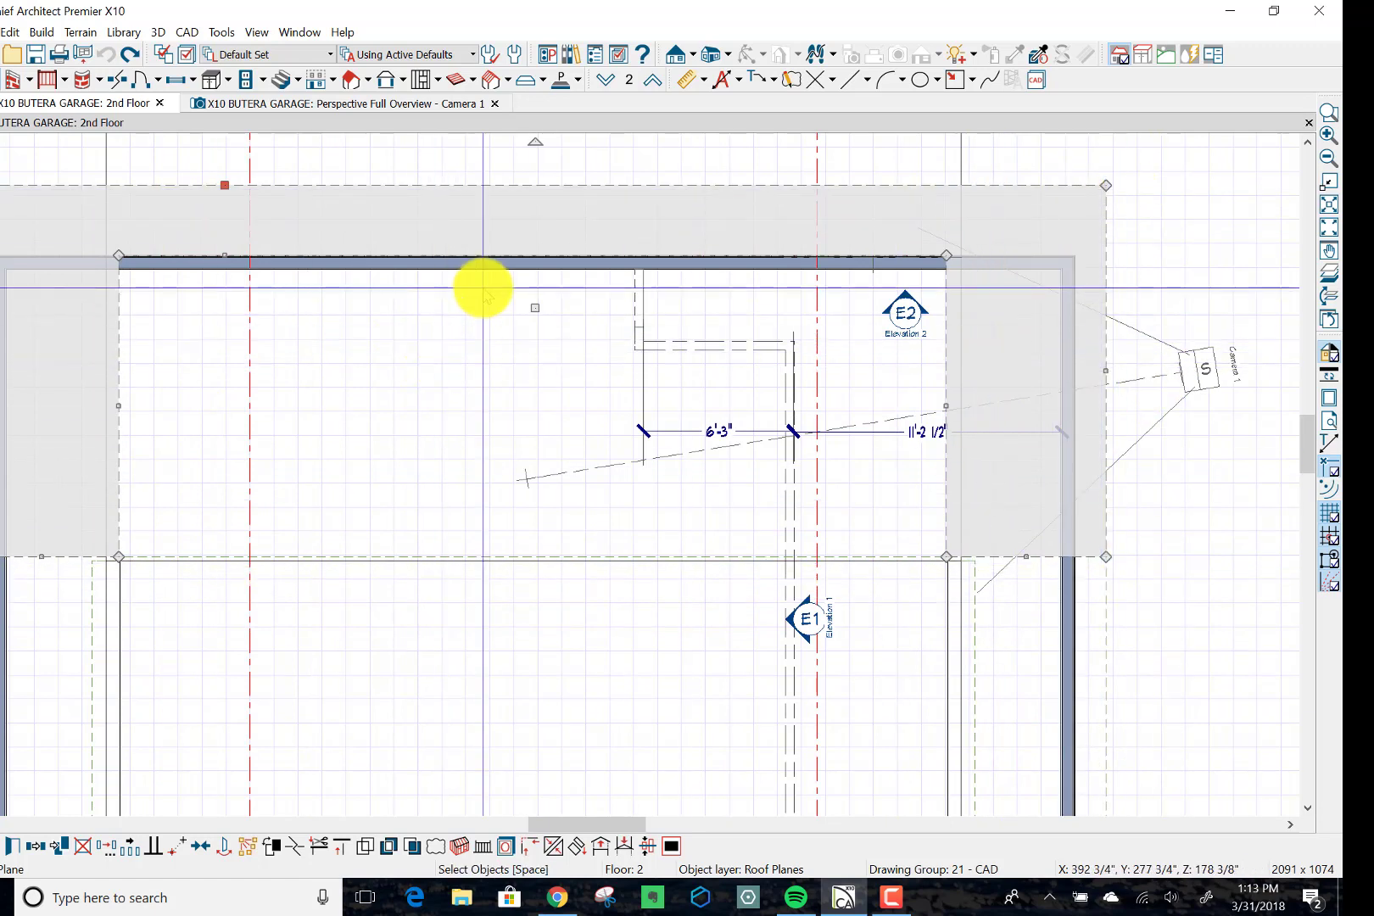
mouse_move(775, 346)
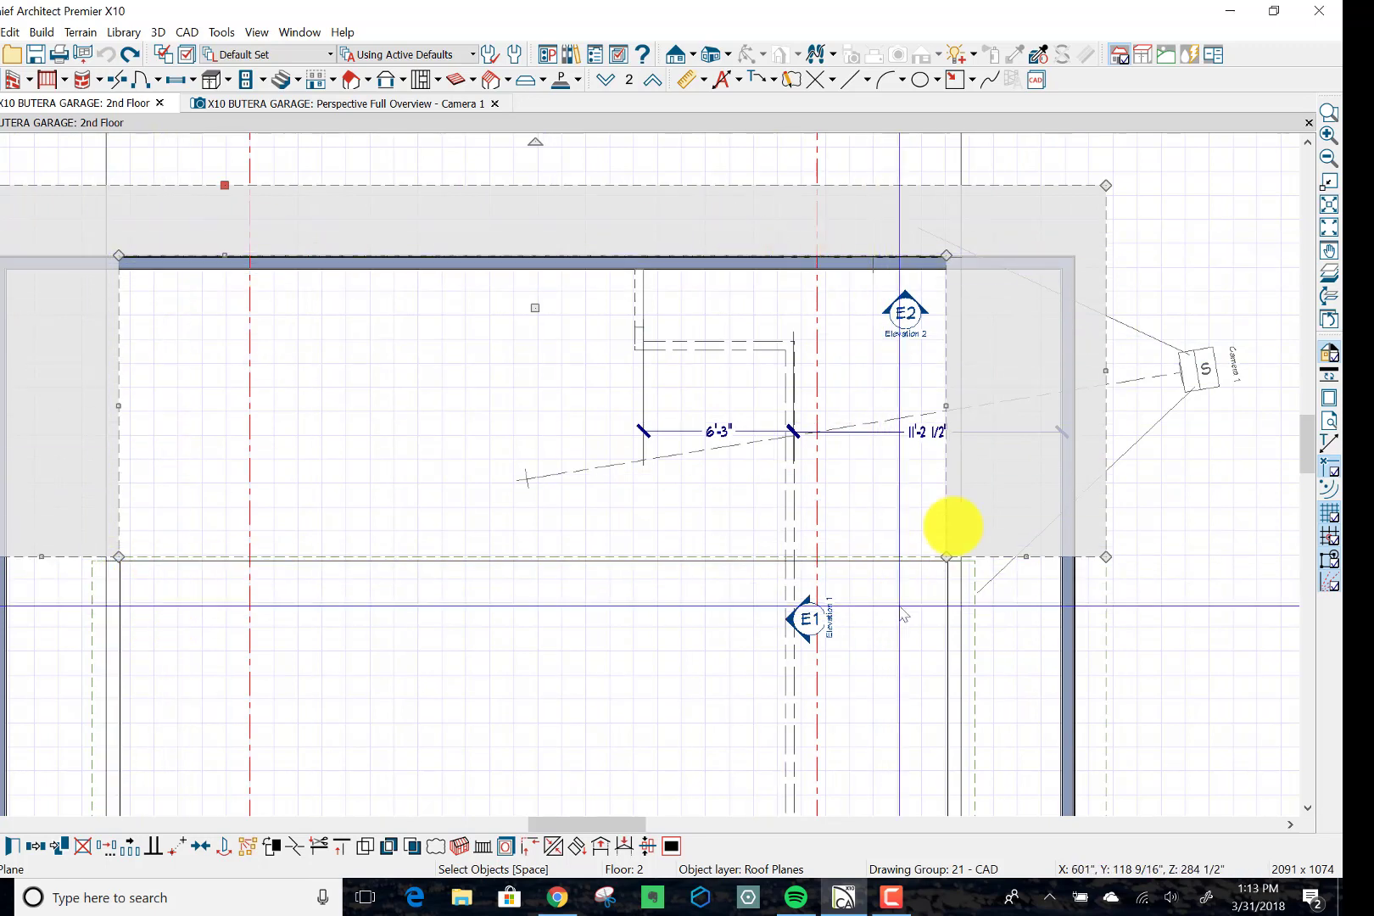
mouse_move(188, 677)
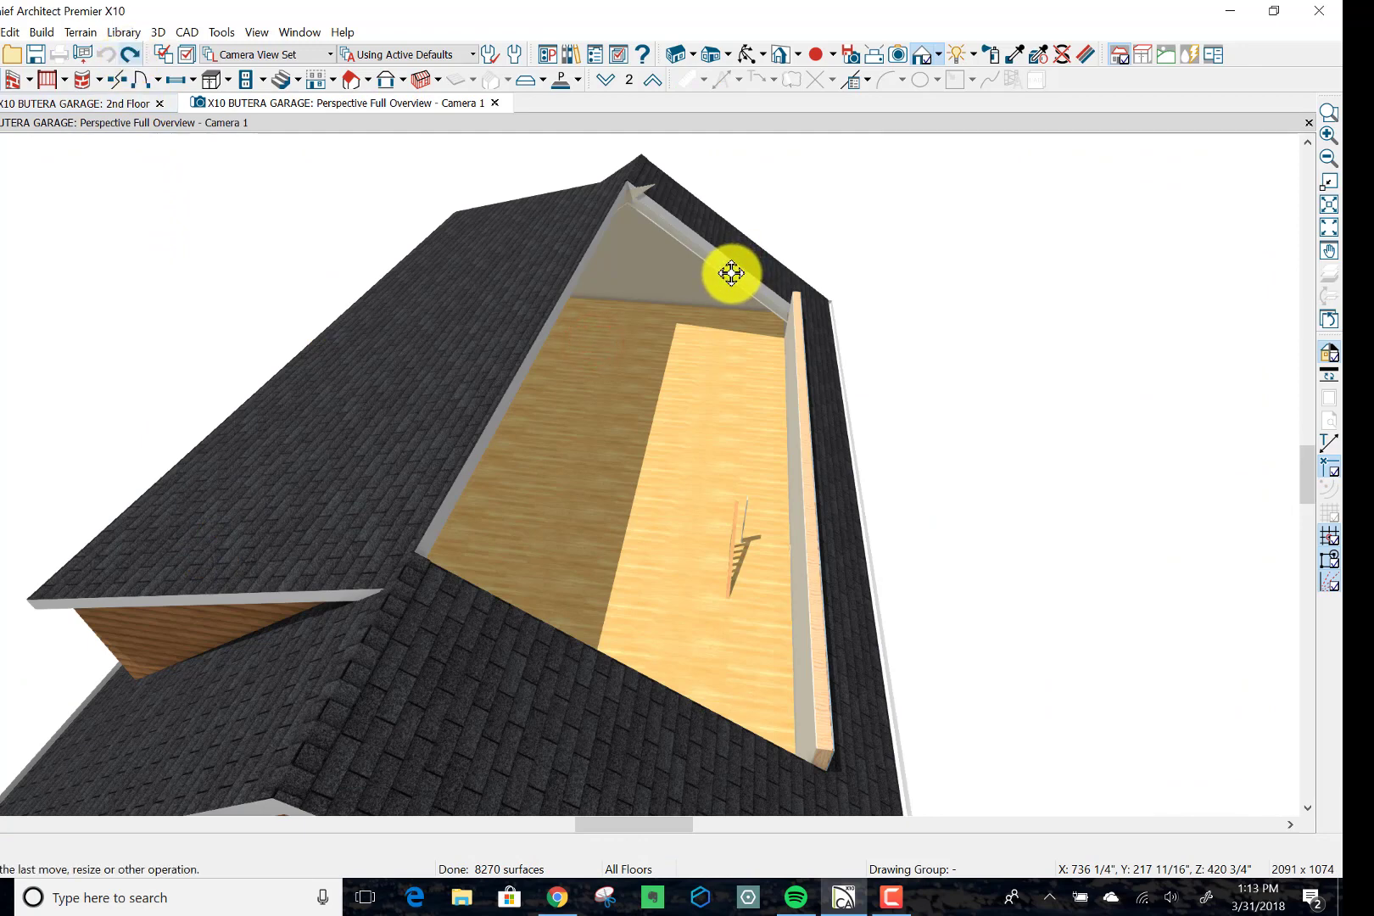
drag(731, 273, 603, 295)
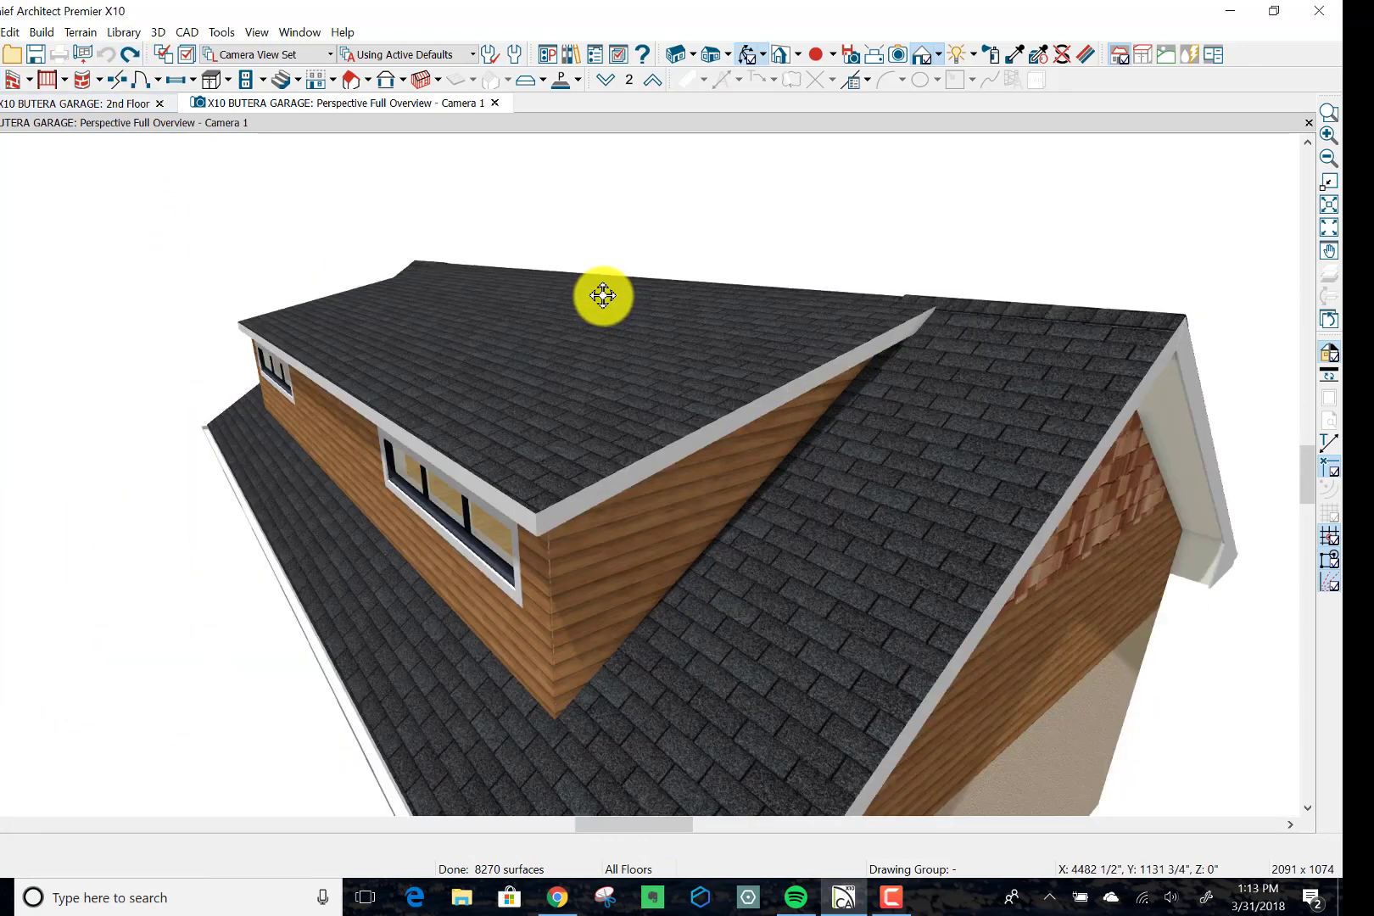
drag(603, 297, 412, 305)
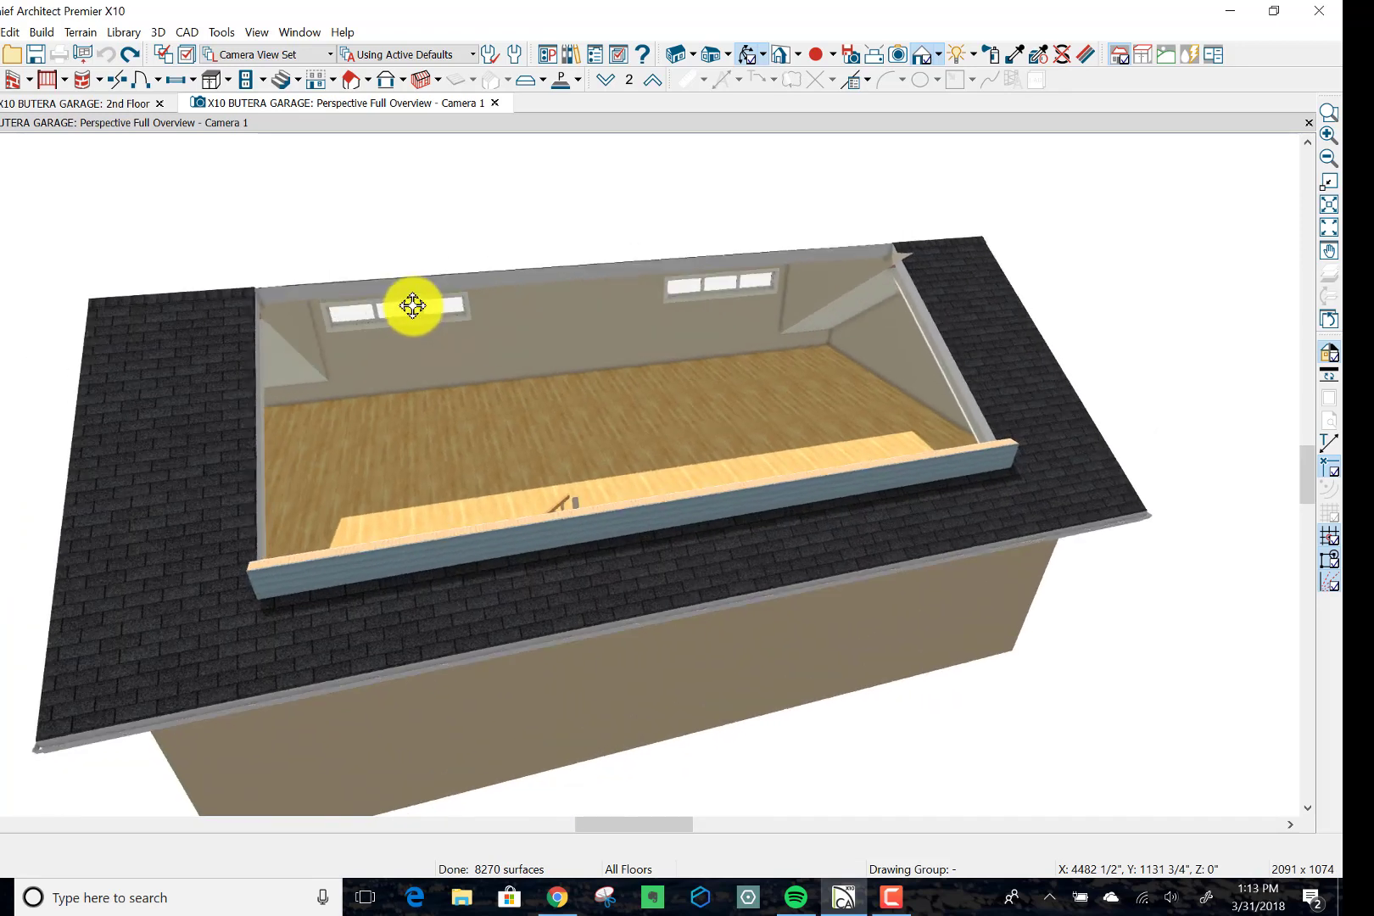
drag(413, 307, 594, 319)
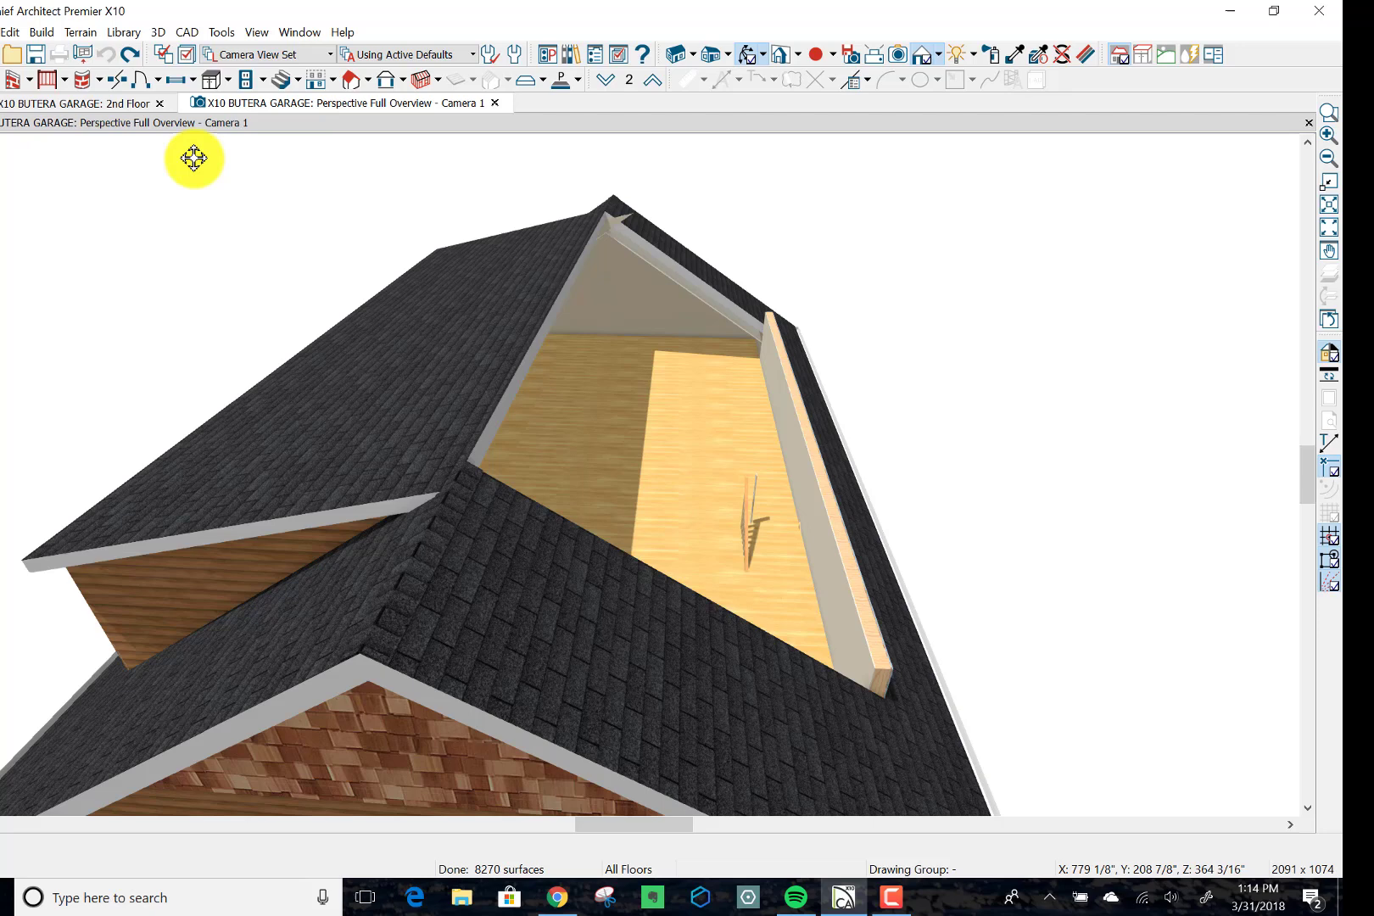
click(78, 101)
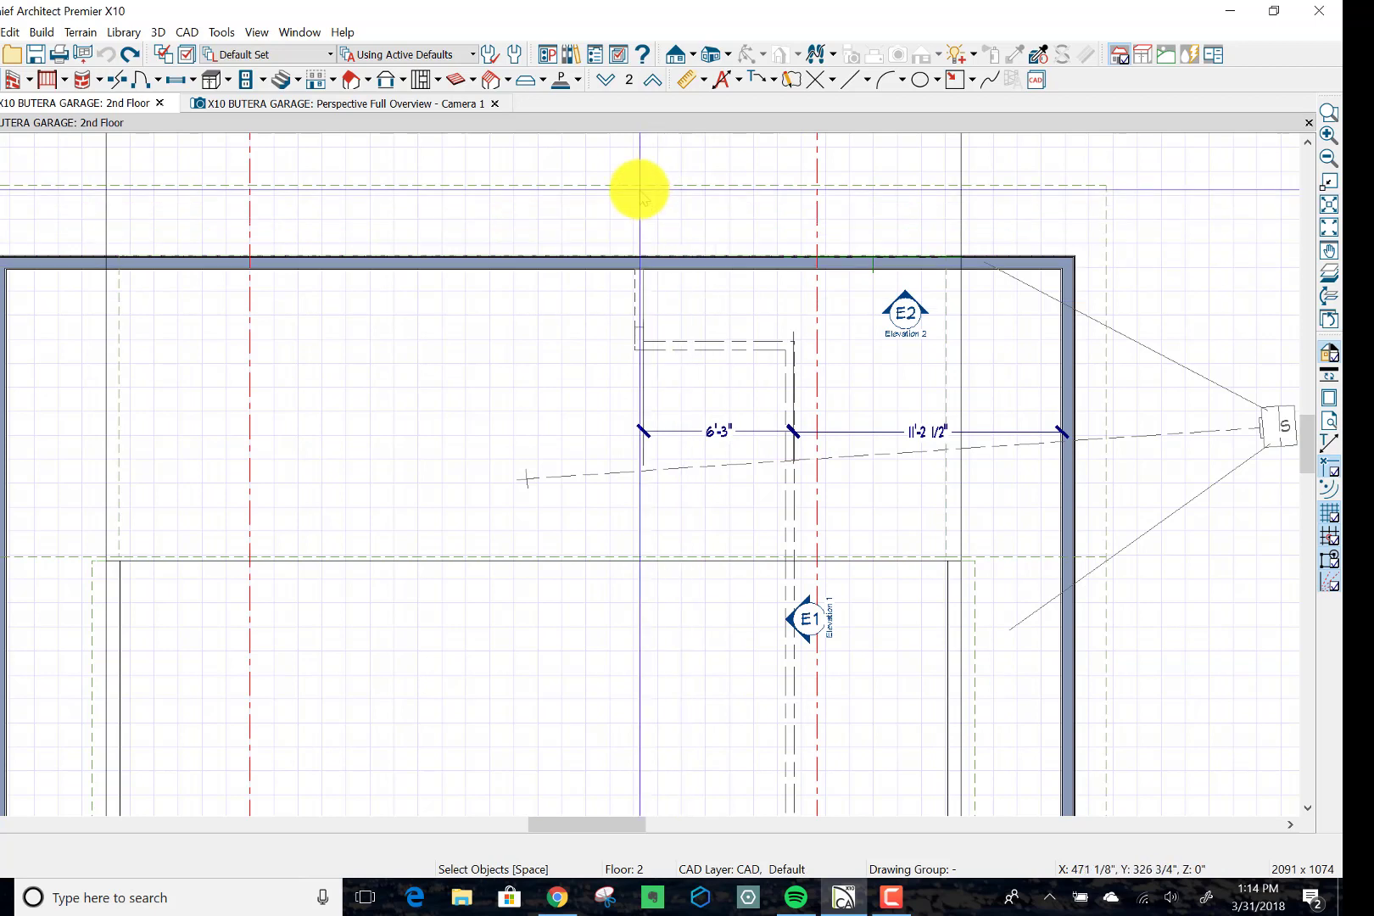
mouse_move(119, 424)
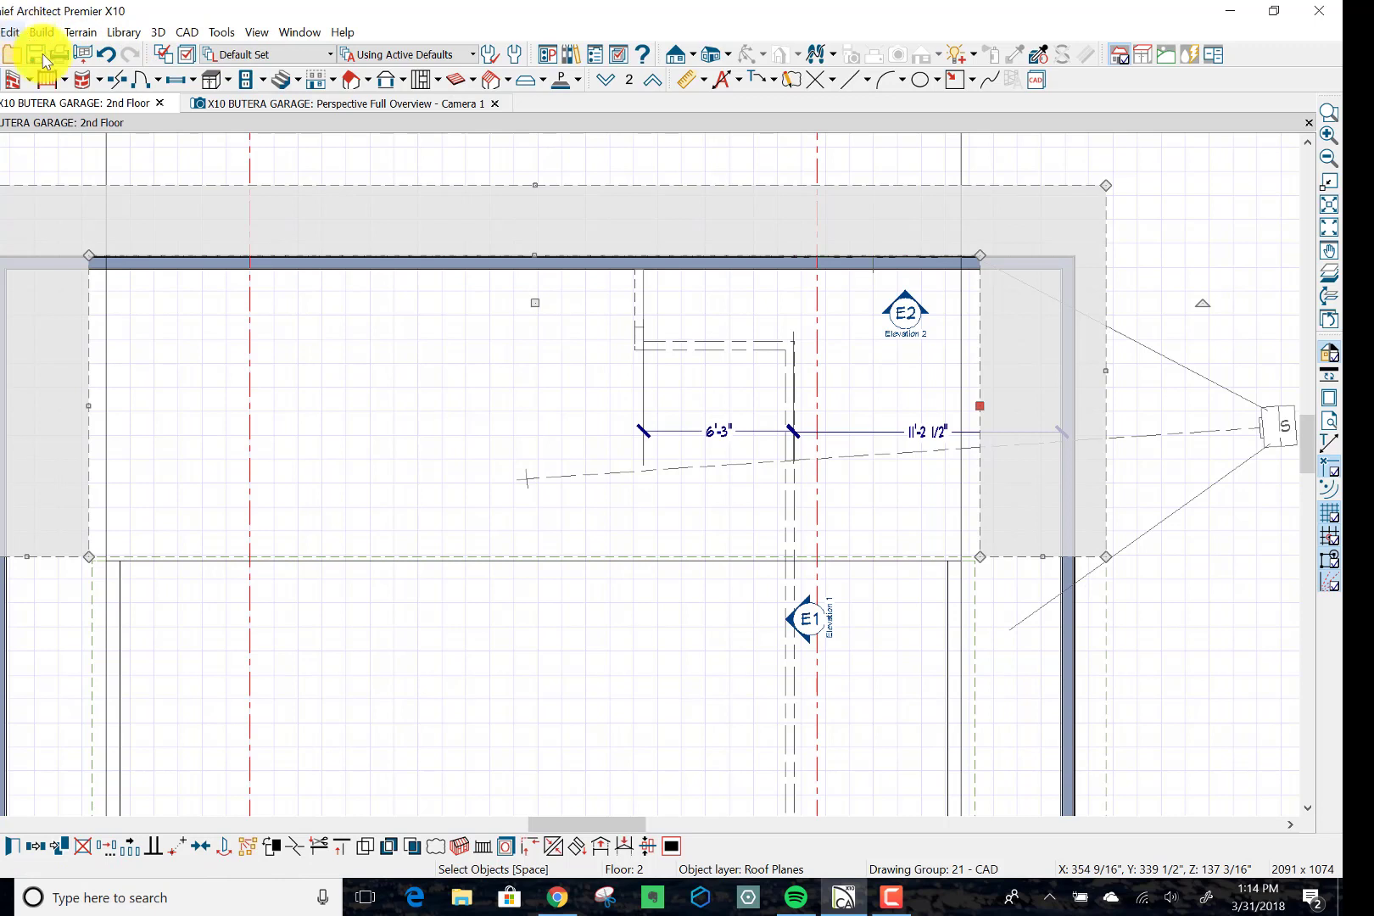
Step: Draw a Roof Plane over the dormer opening with its baseline set Over wall top
click(40, 32)
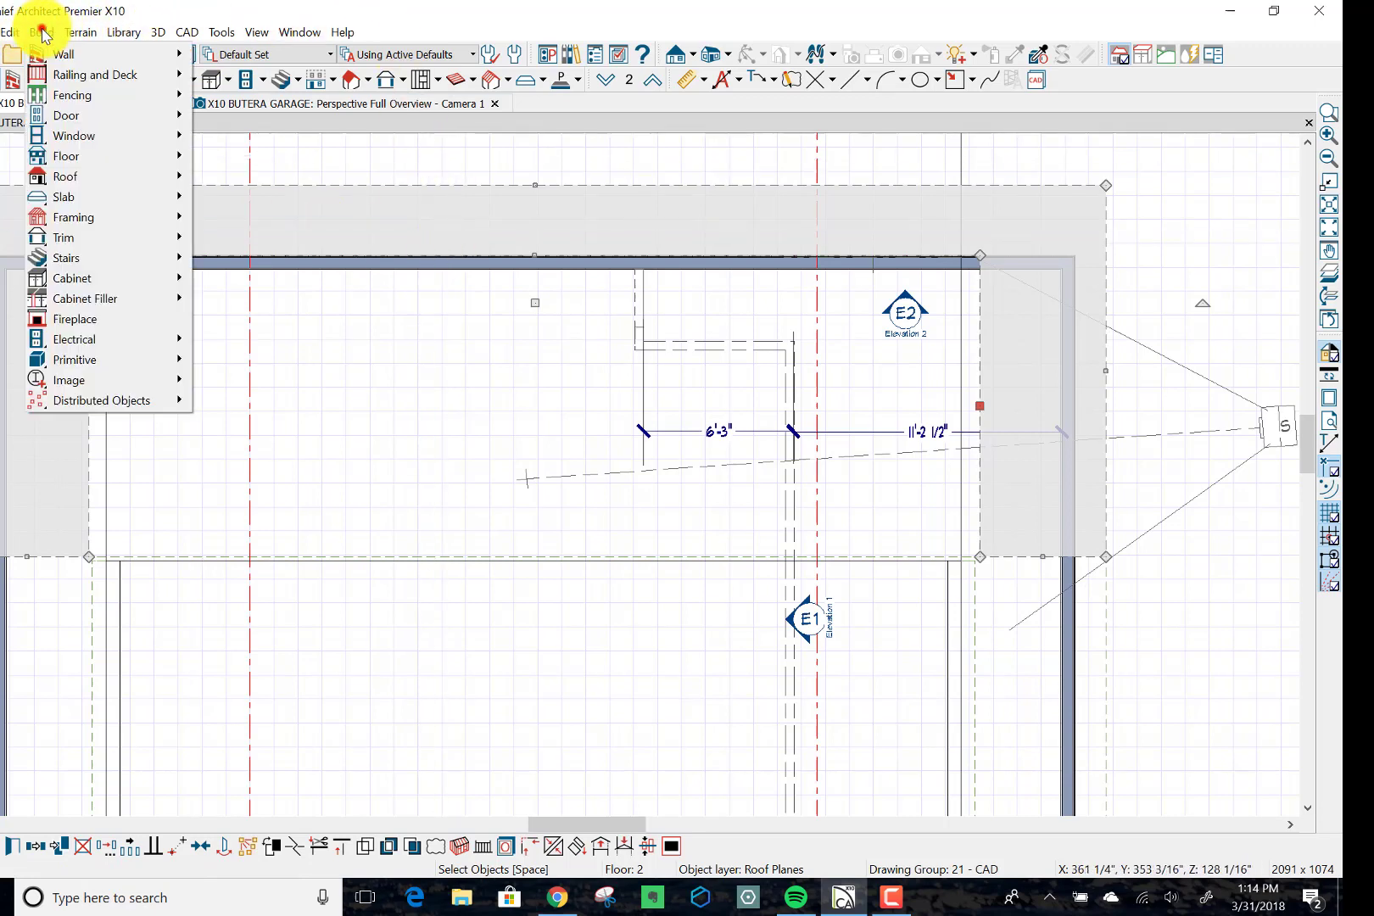
mouse_move(65, 177)
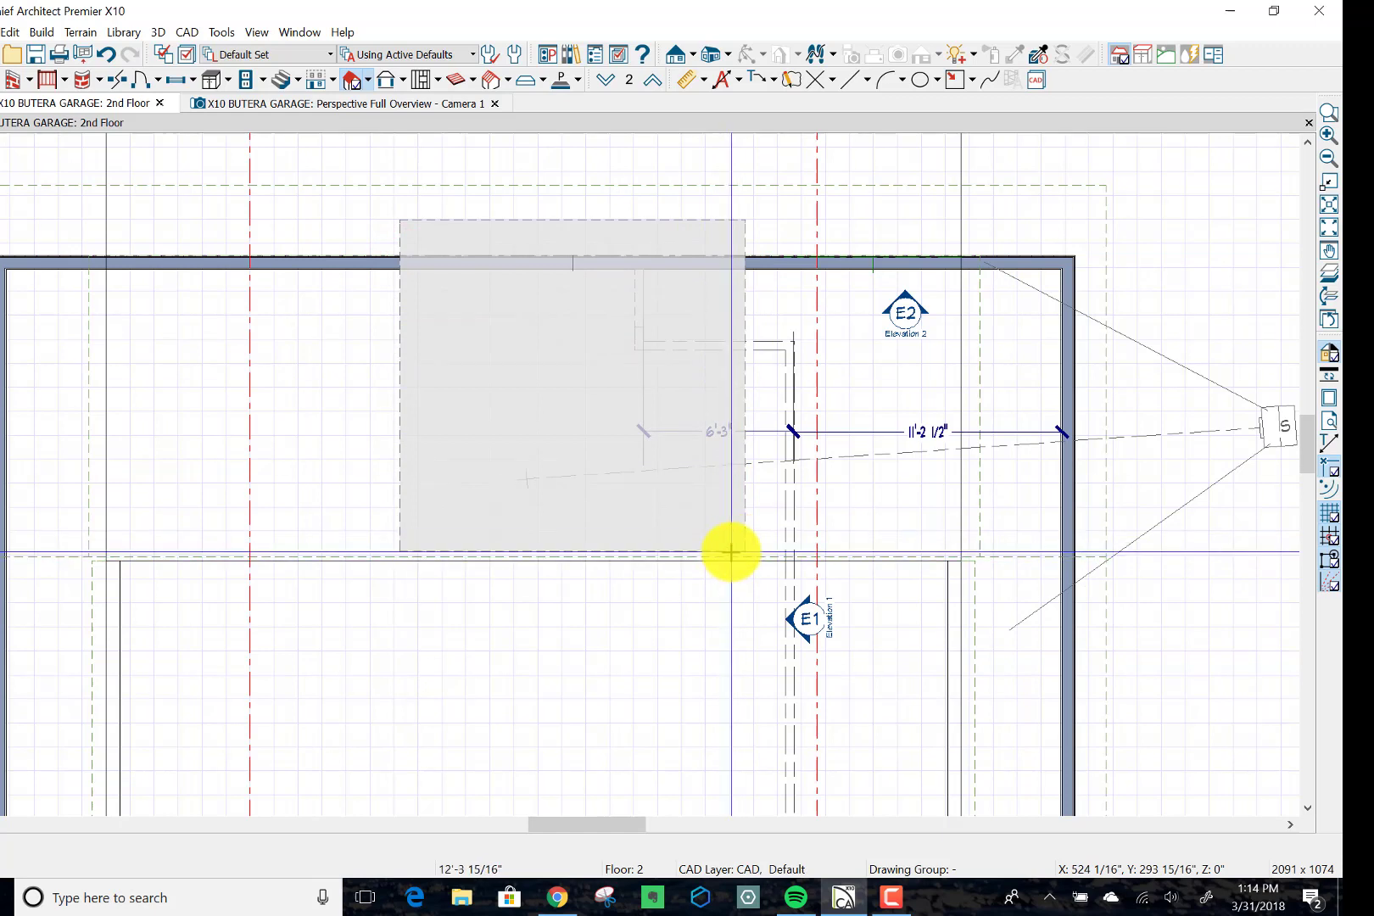
click(731, 553)
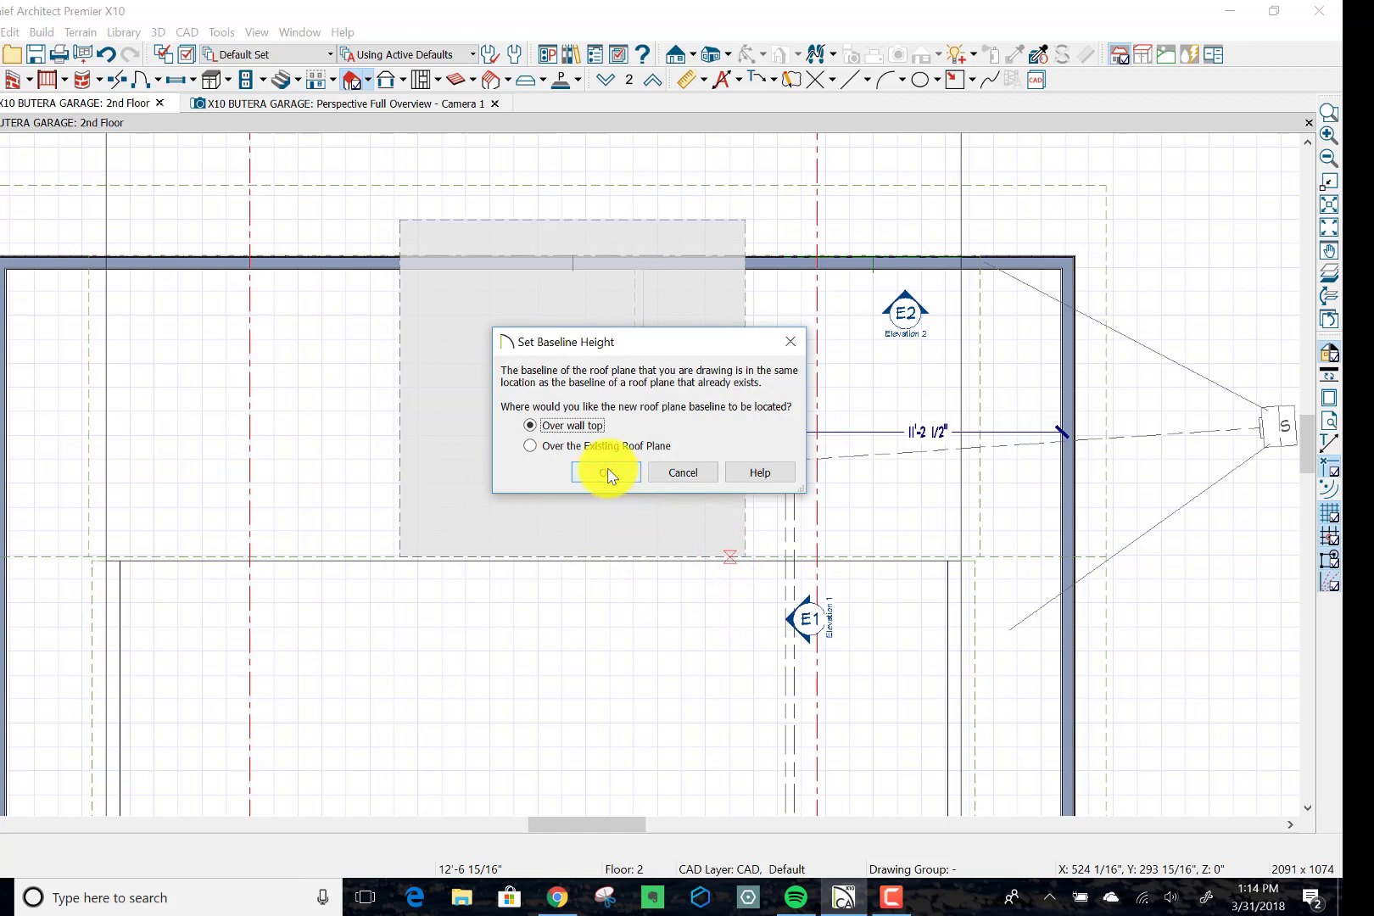
click(602, 473)
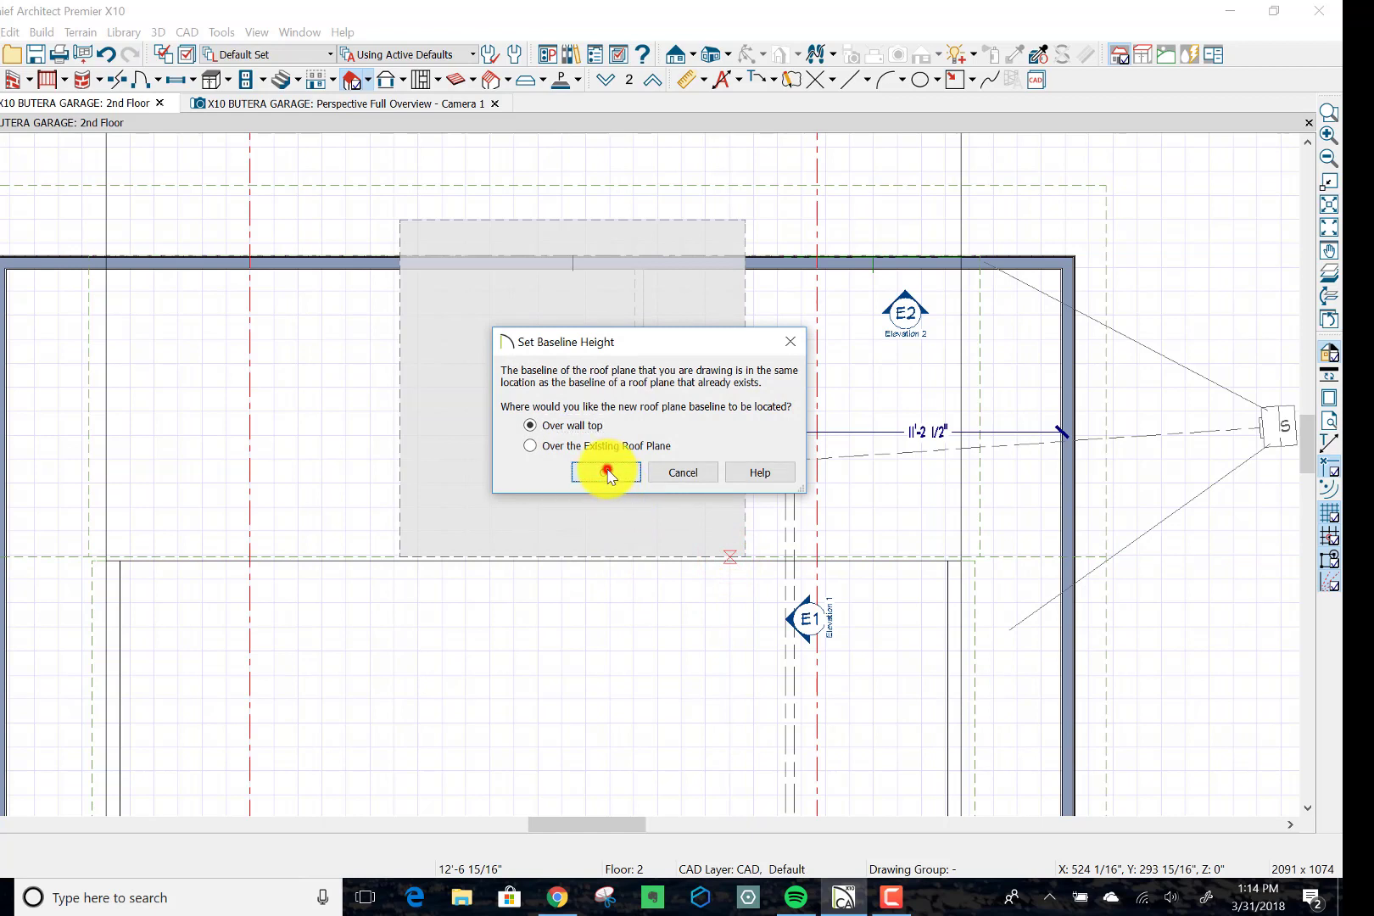
click(606, 473)
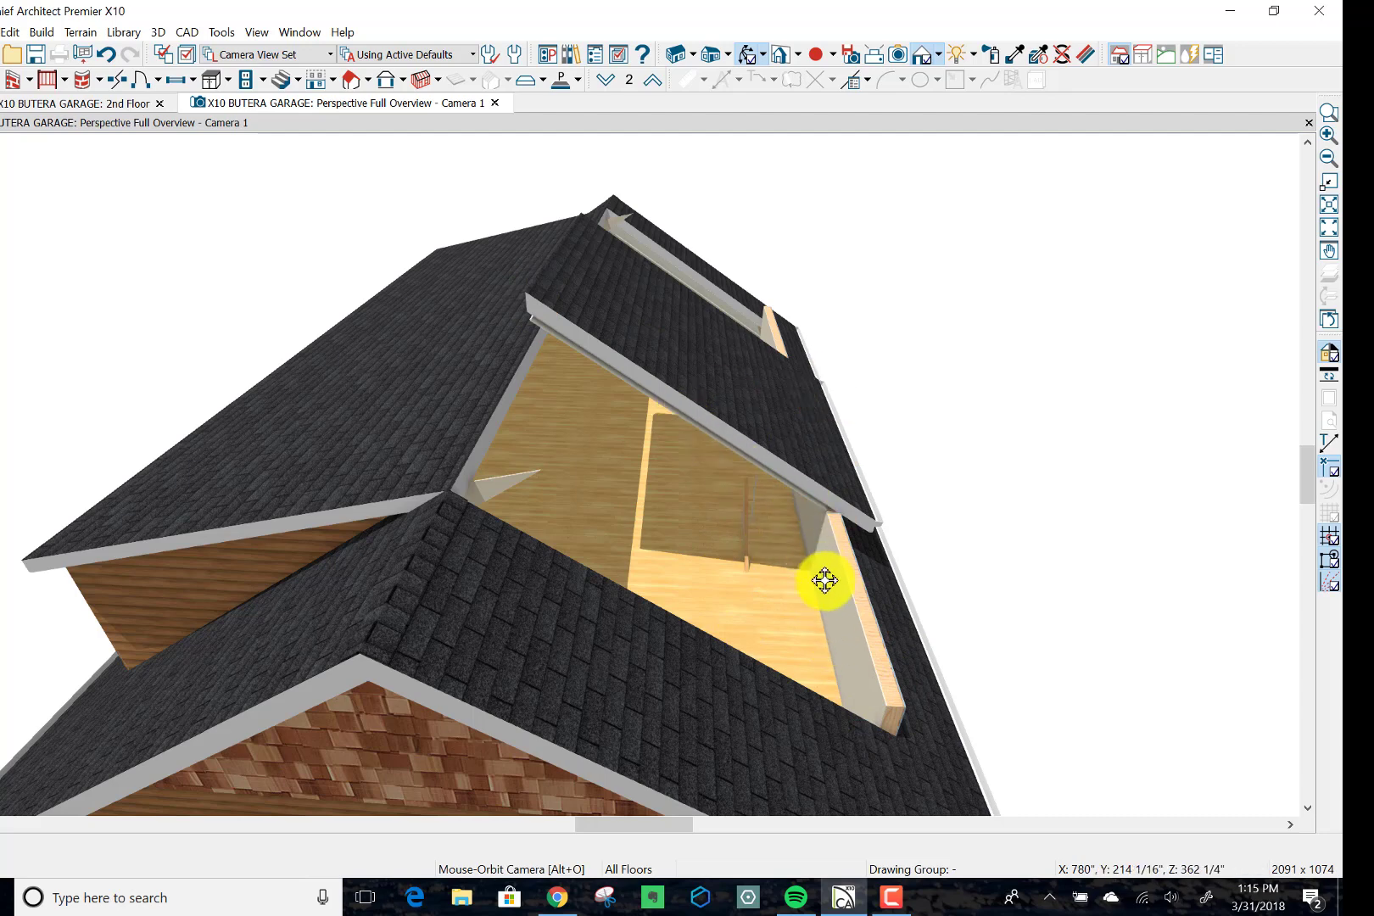
mouse_move(801, 709)
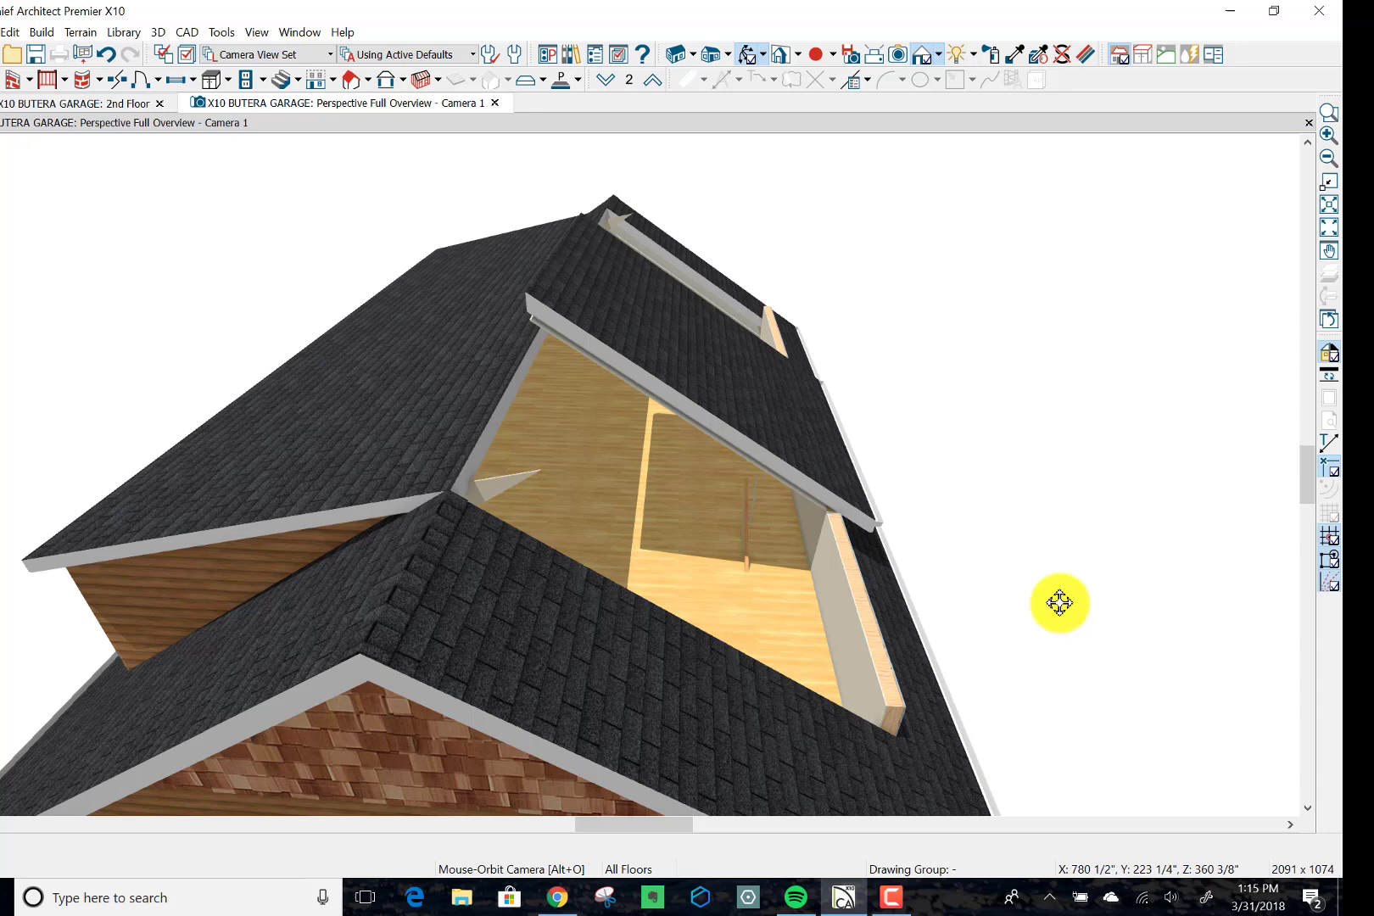
mouse_move(1047, 615)
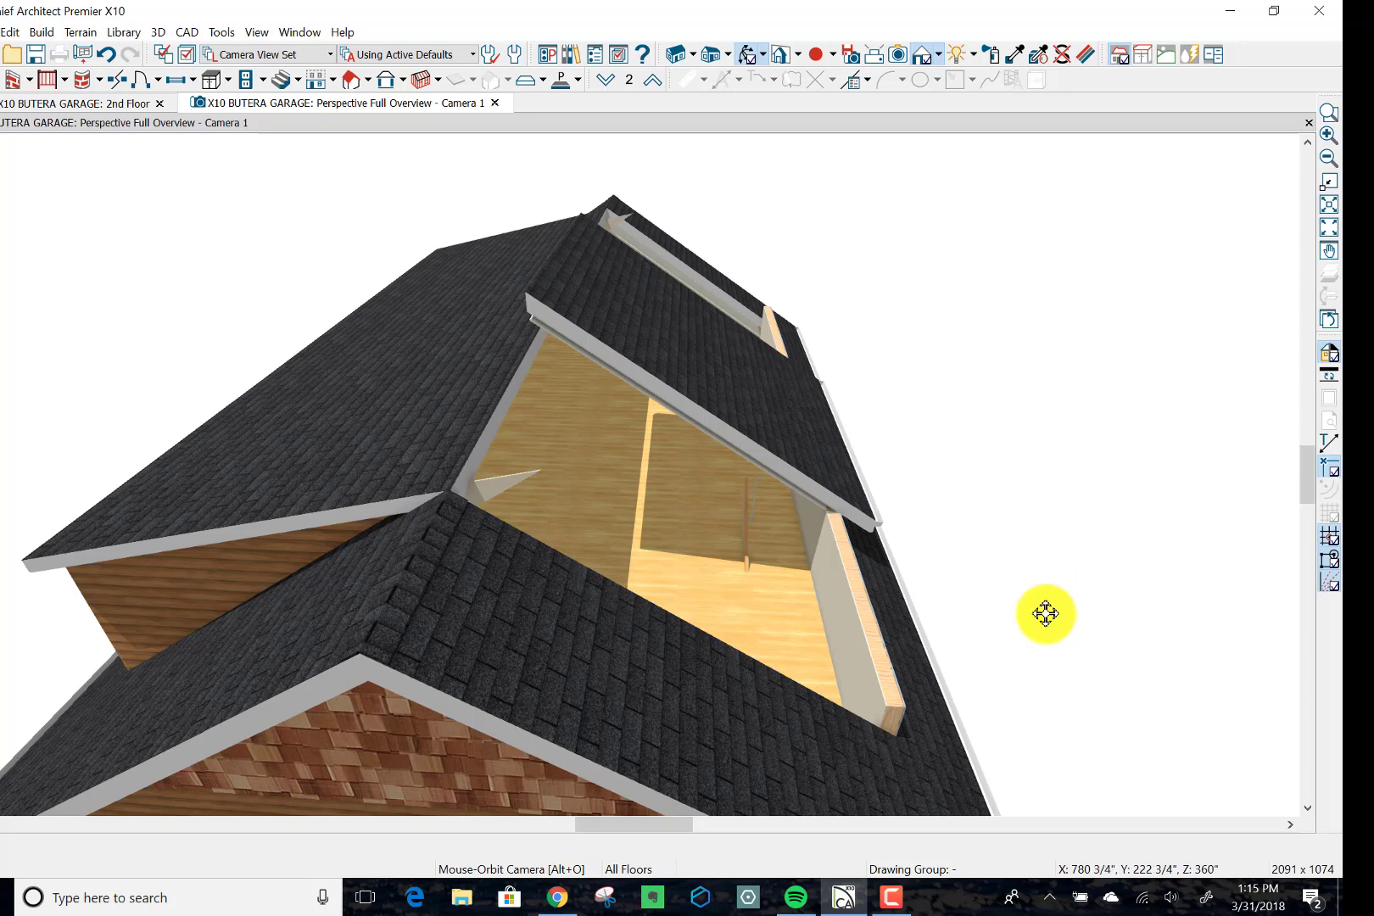
mouse_move(640, 429)
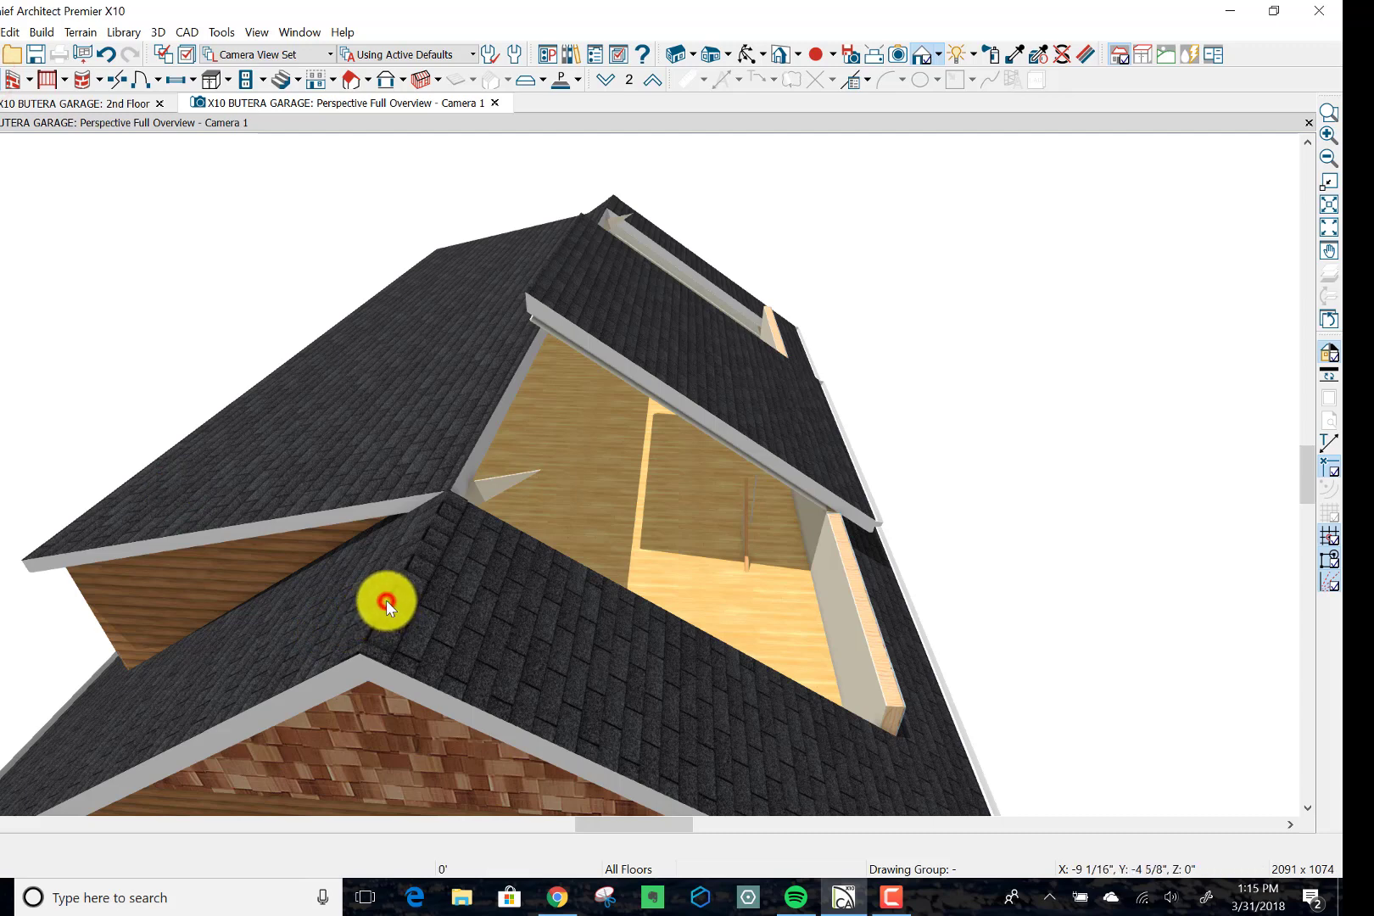
Step: Lock the garage roof plane's baseline height in its Roof Plane Specification
click(385, 604)
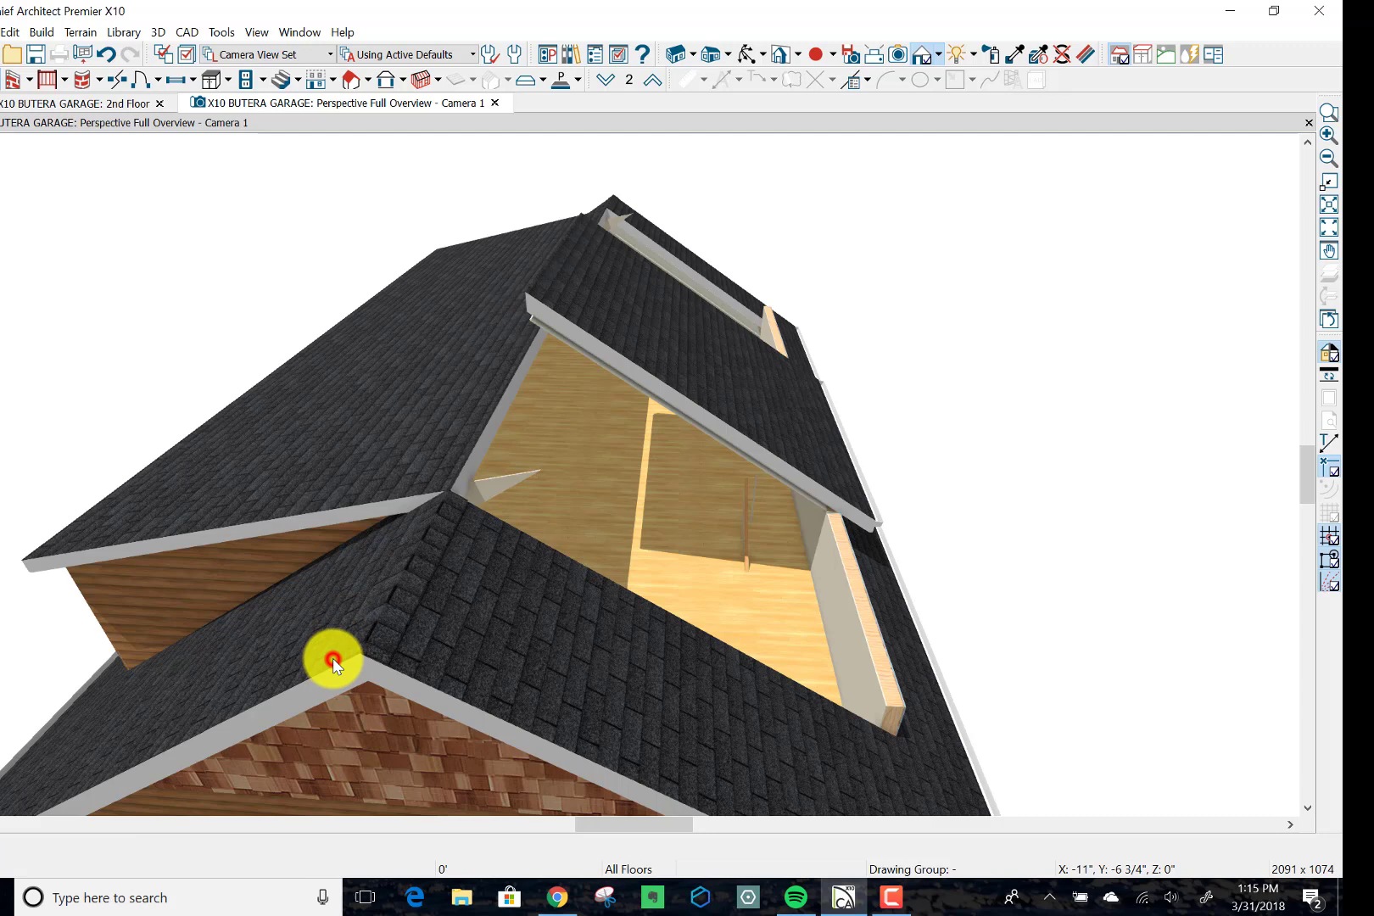
click(332, 662)
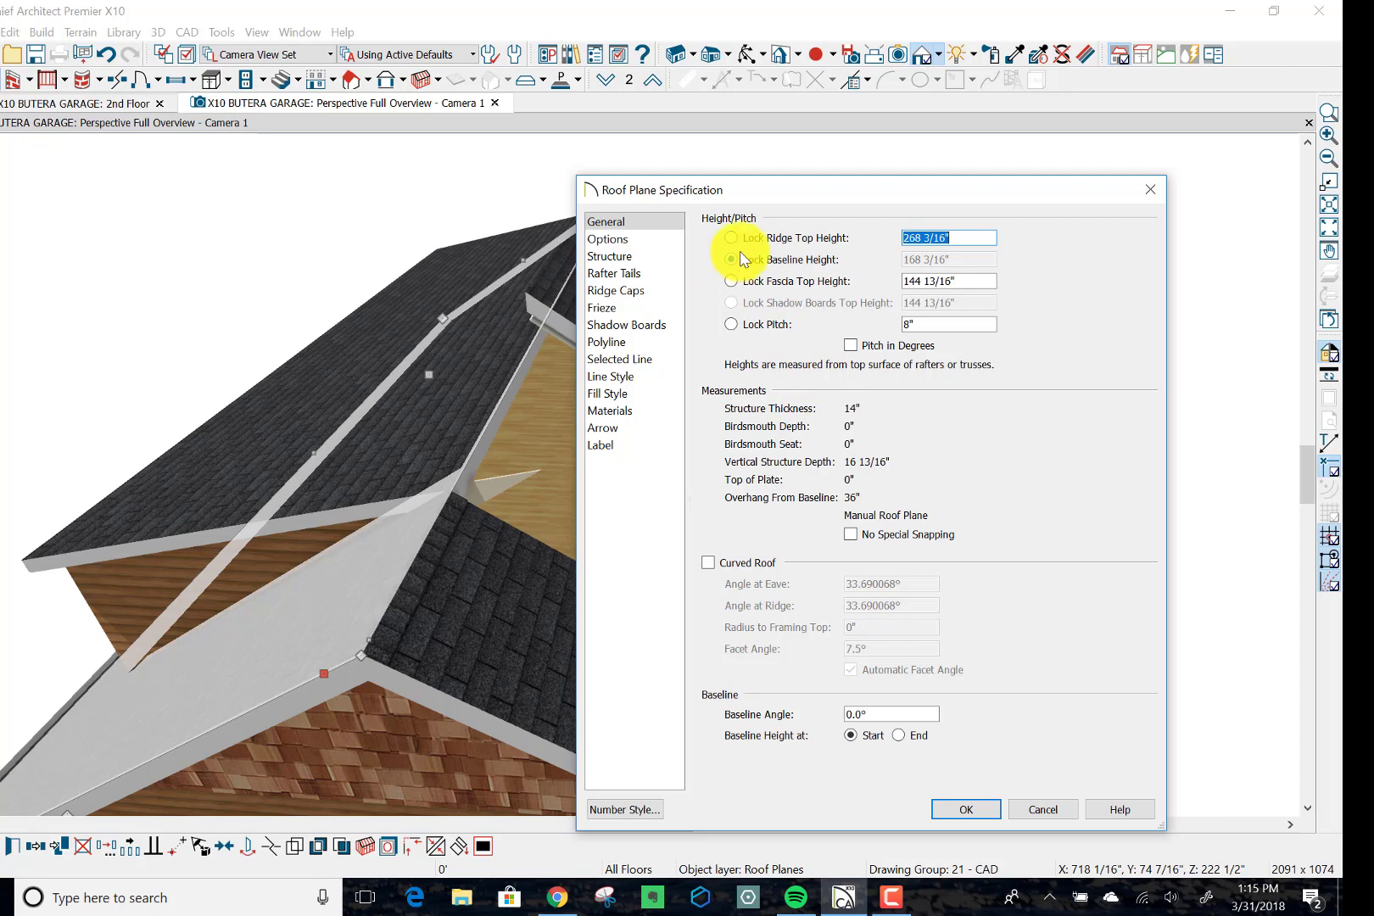
click(731, 259)
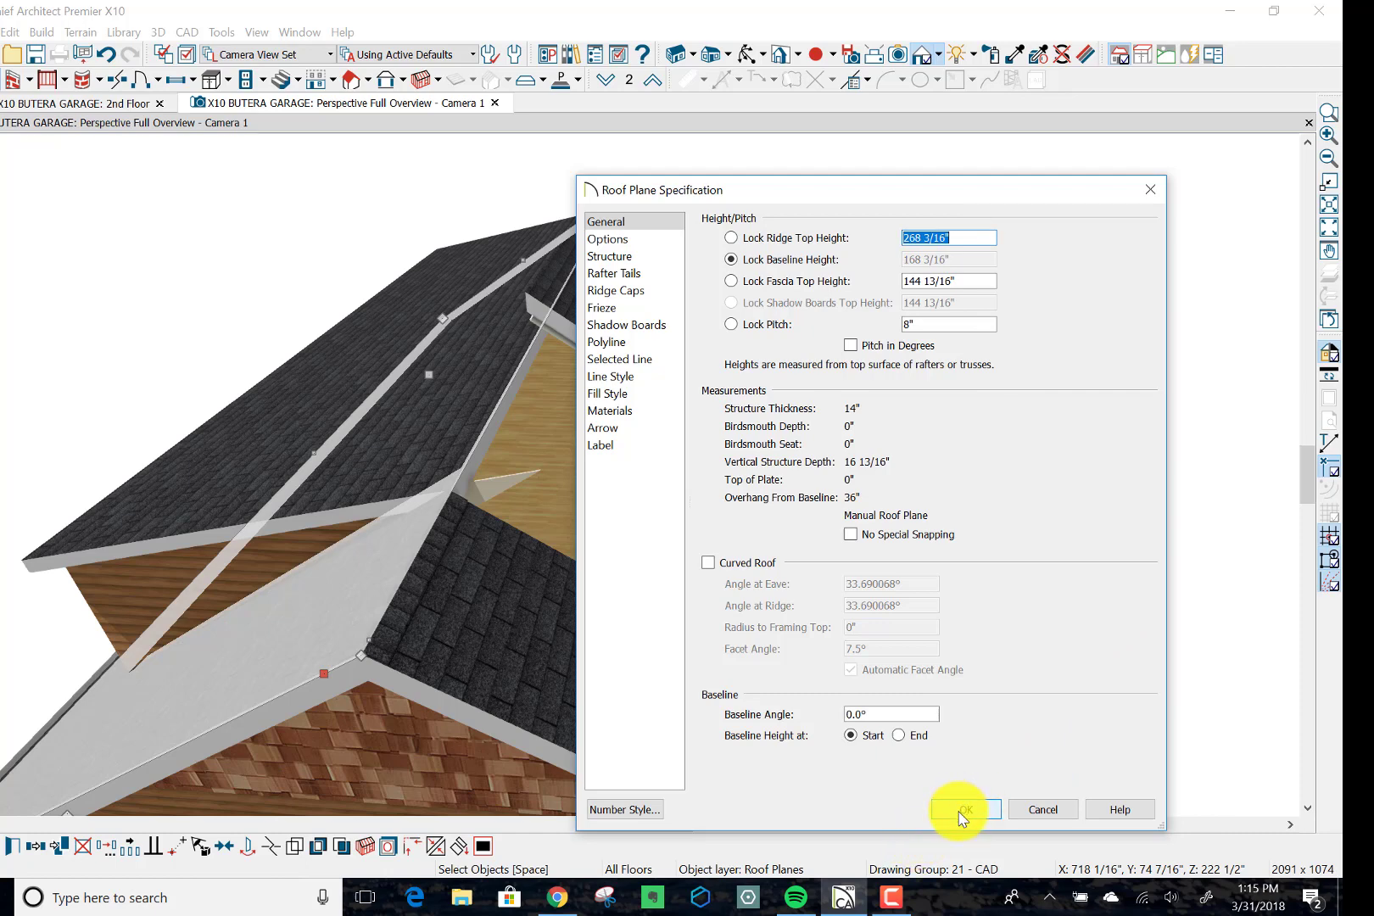
click(962, 810)
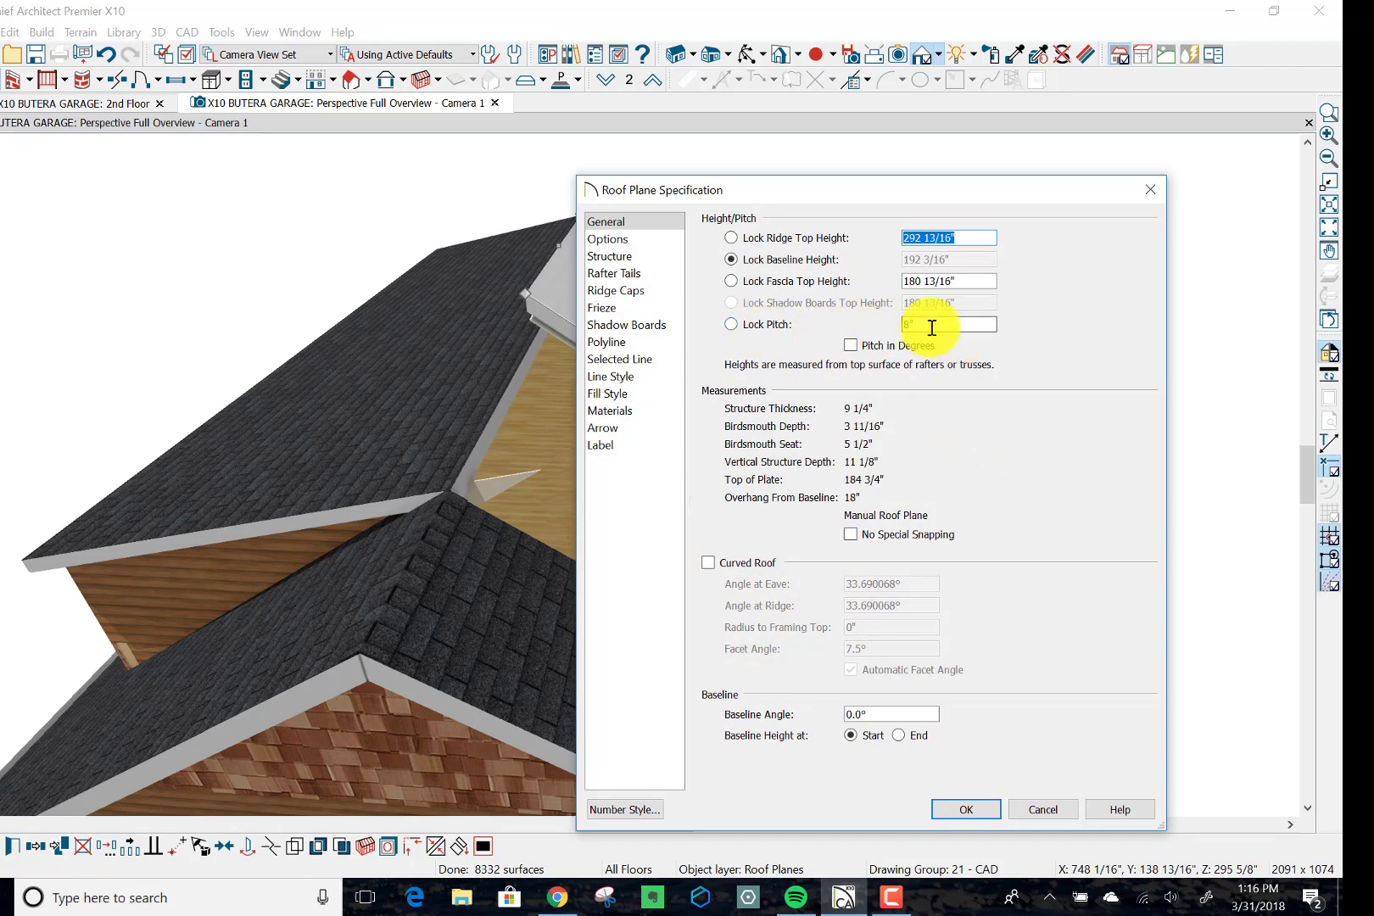
Step: Lock the dormer plane's pitch and set its heights (26) and 3/1 pitch, then apply
text(2 13/16)
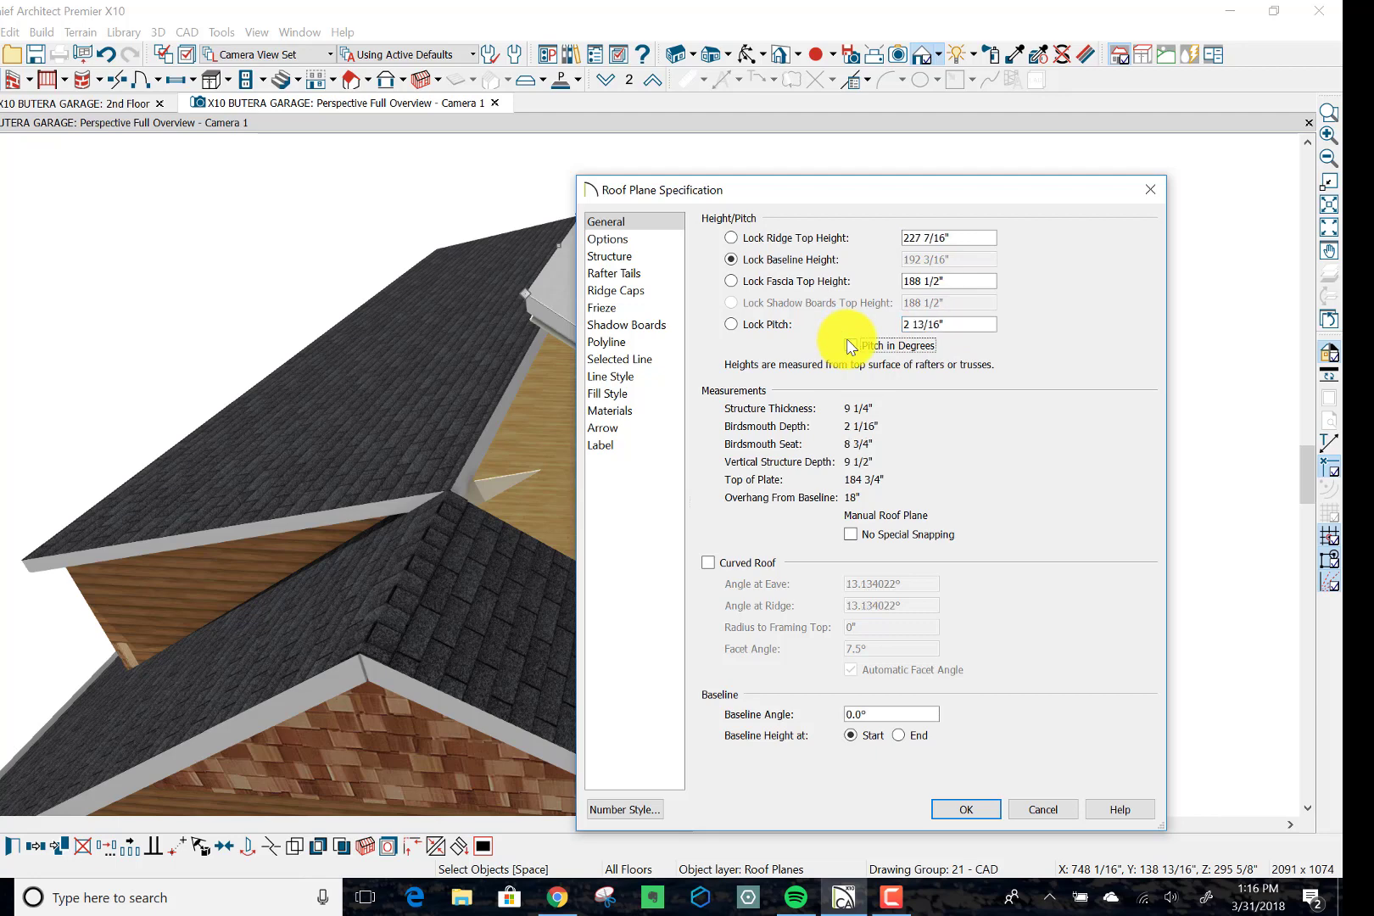
click(731, 331)
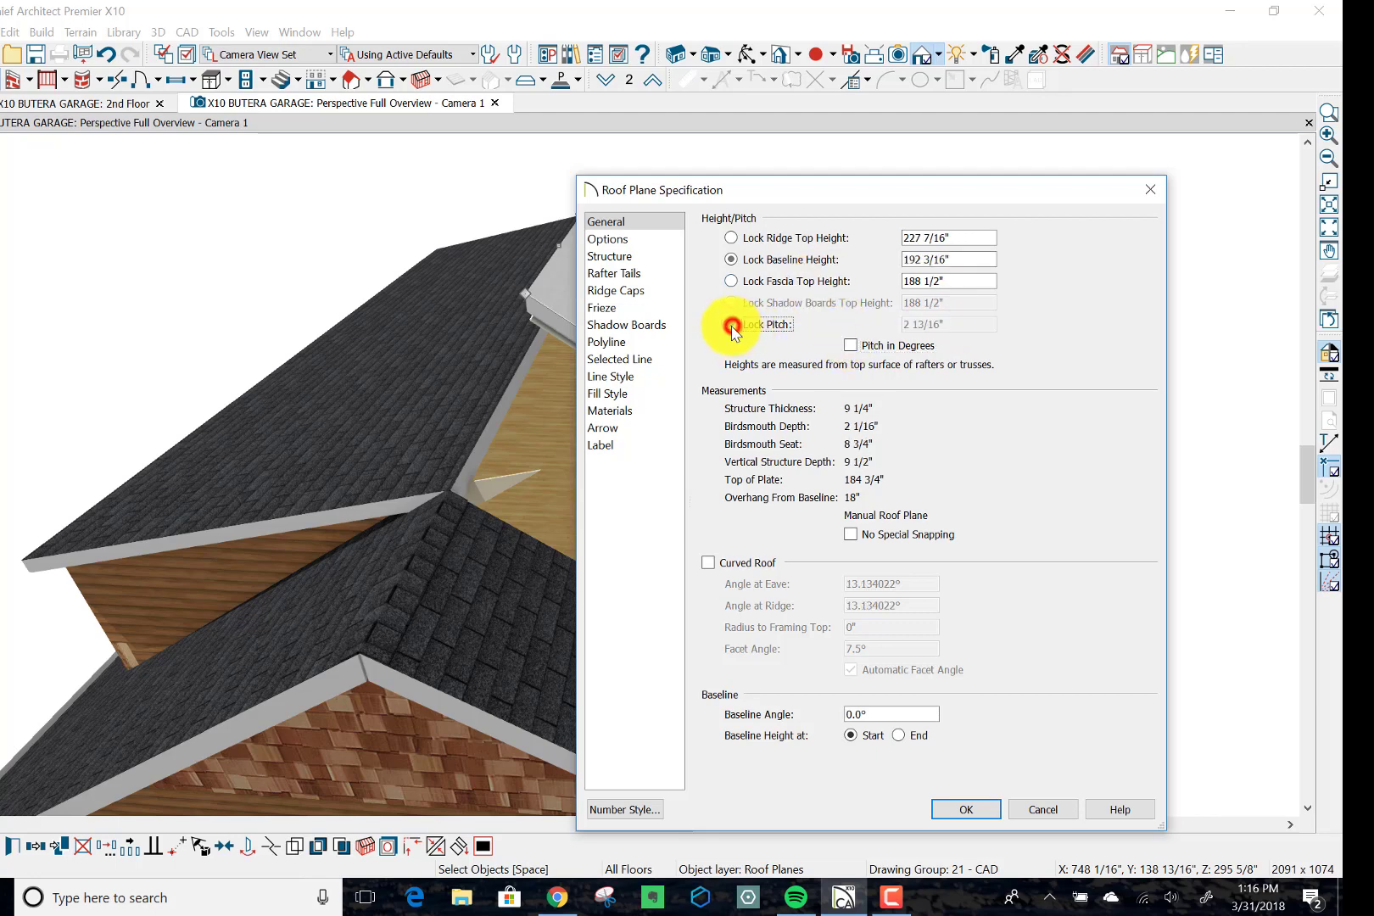
click(729, 324)
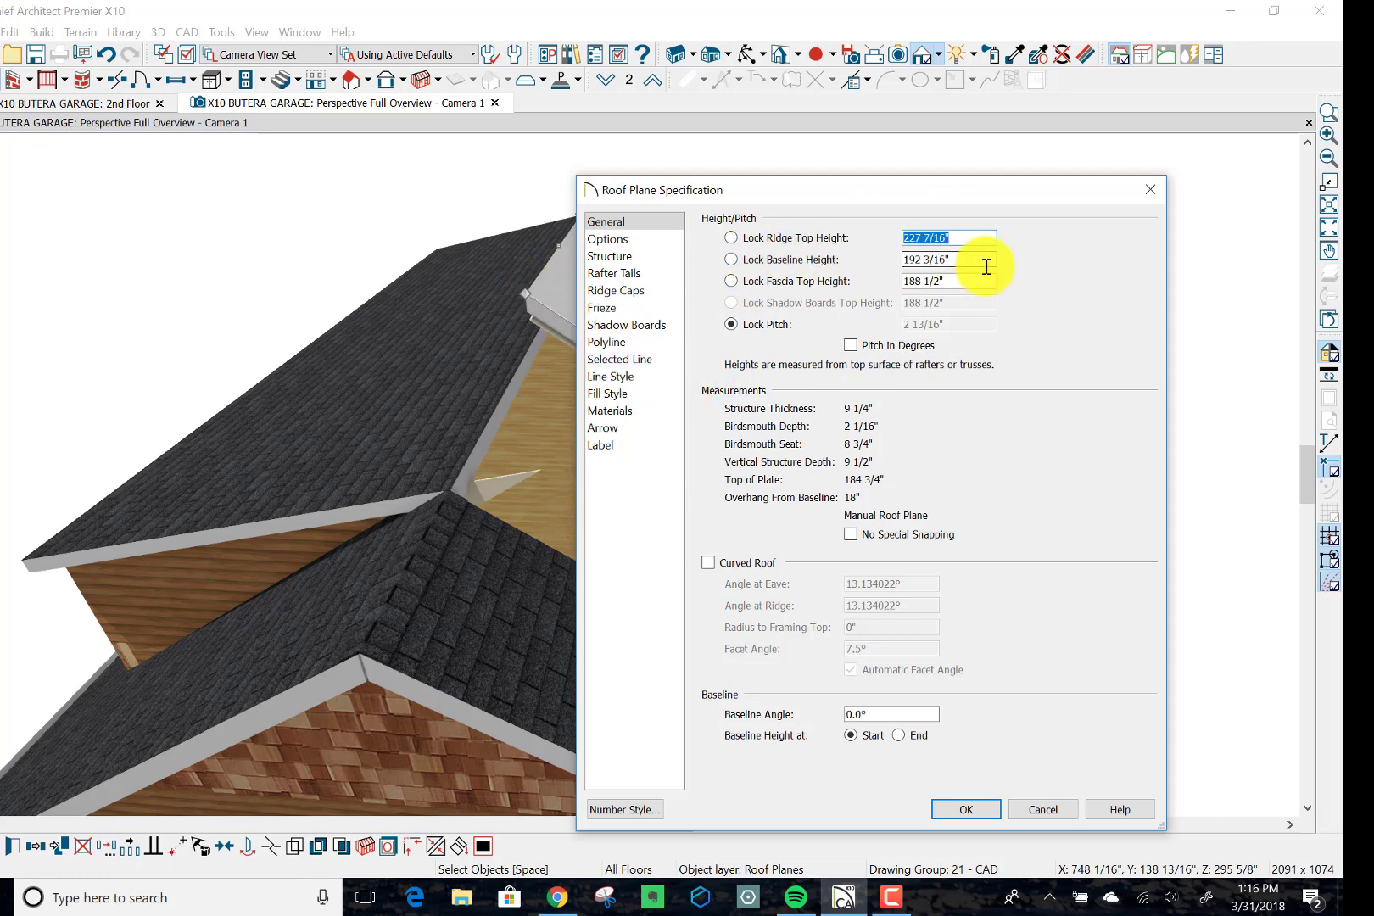
text(268)
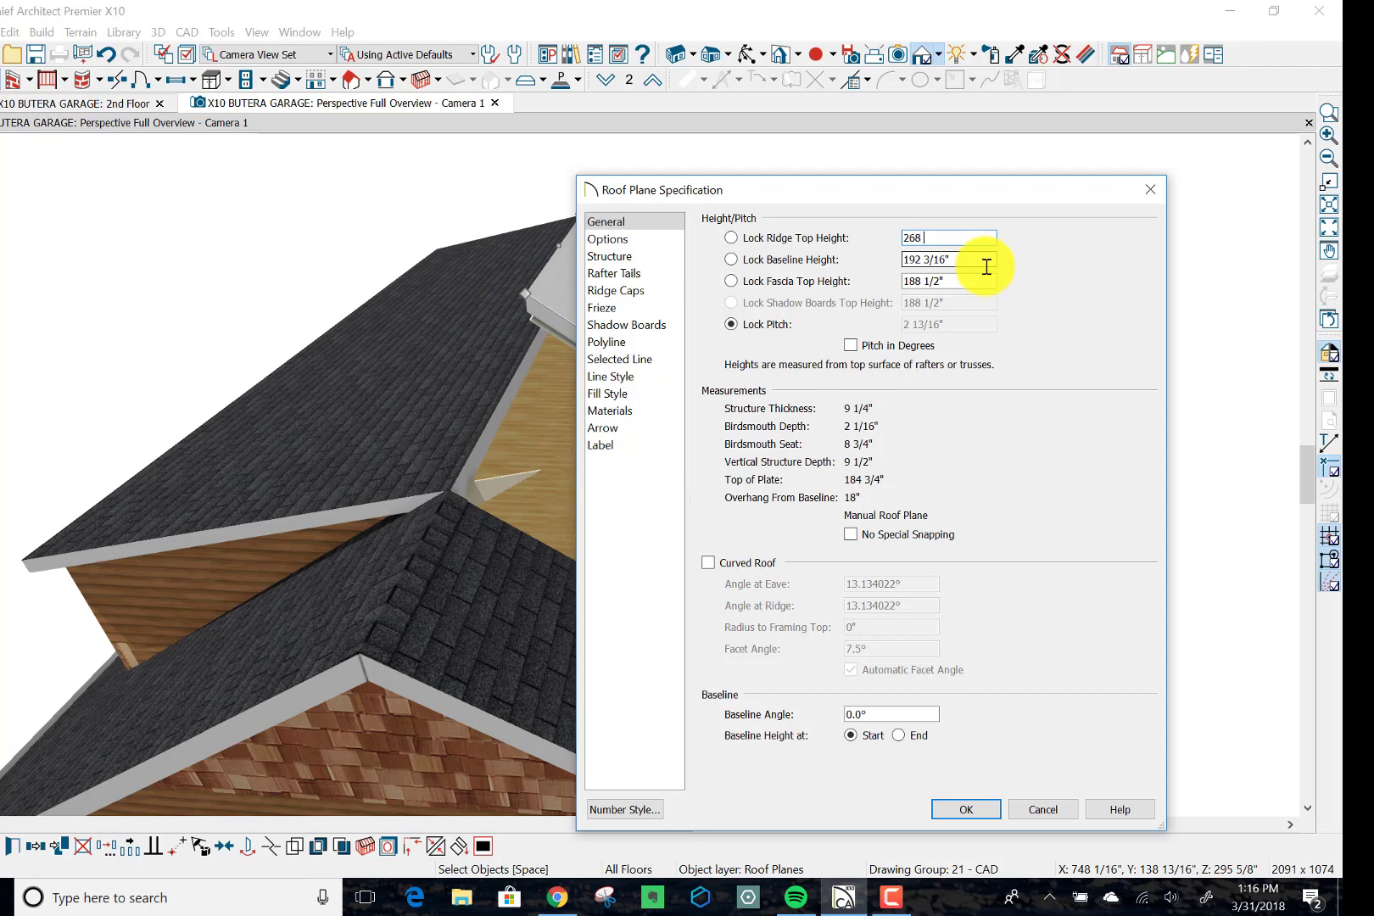
text(3/16")
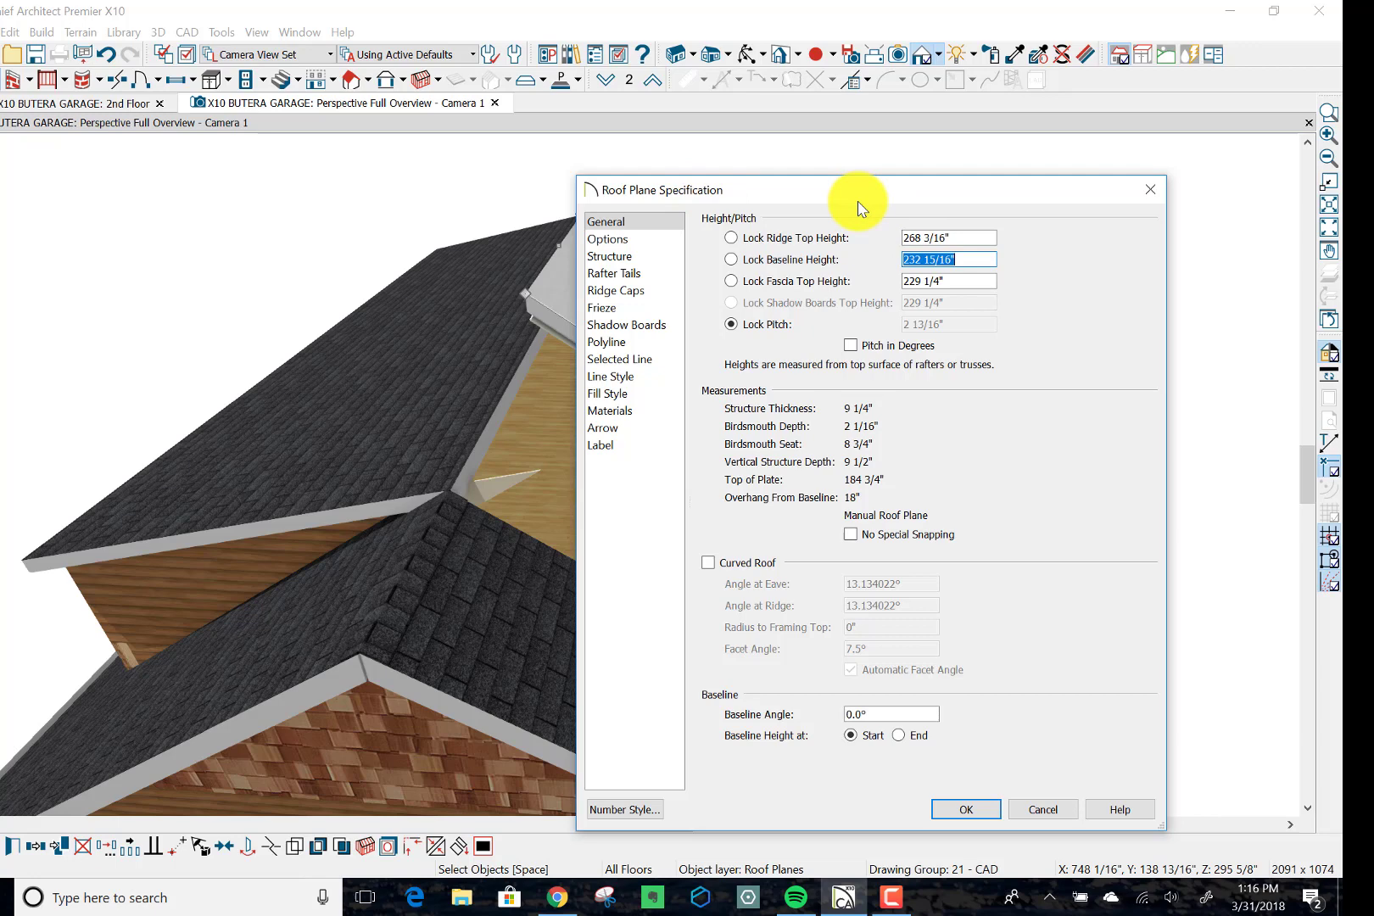
mouse_move(964, 351)
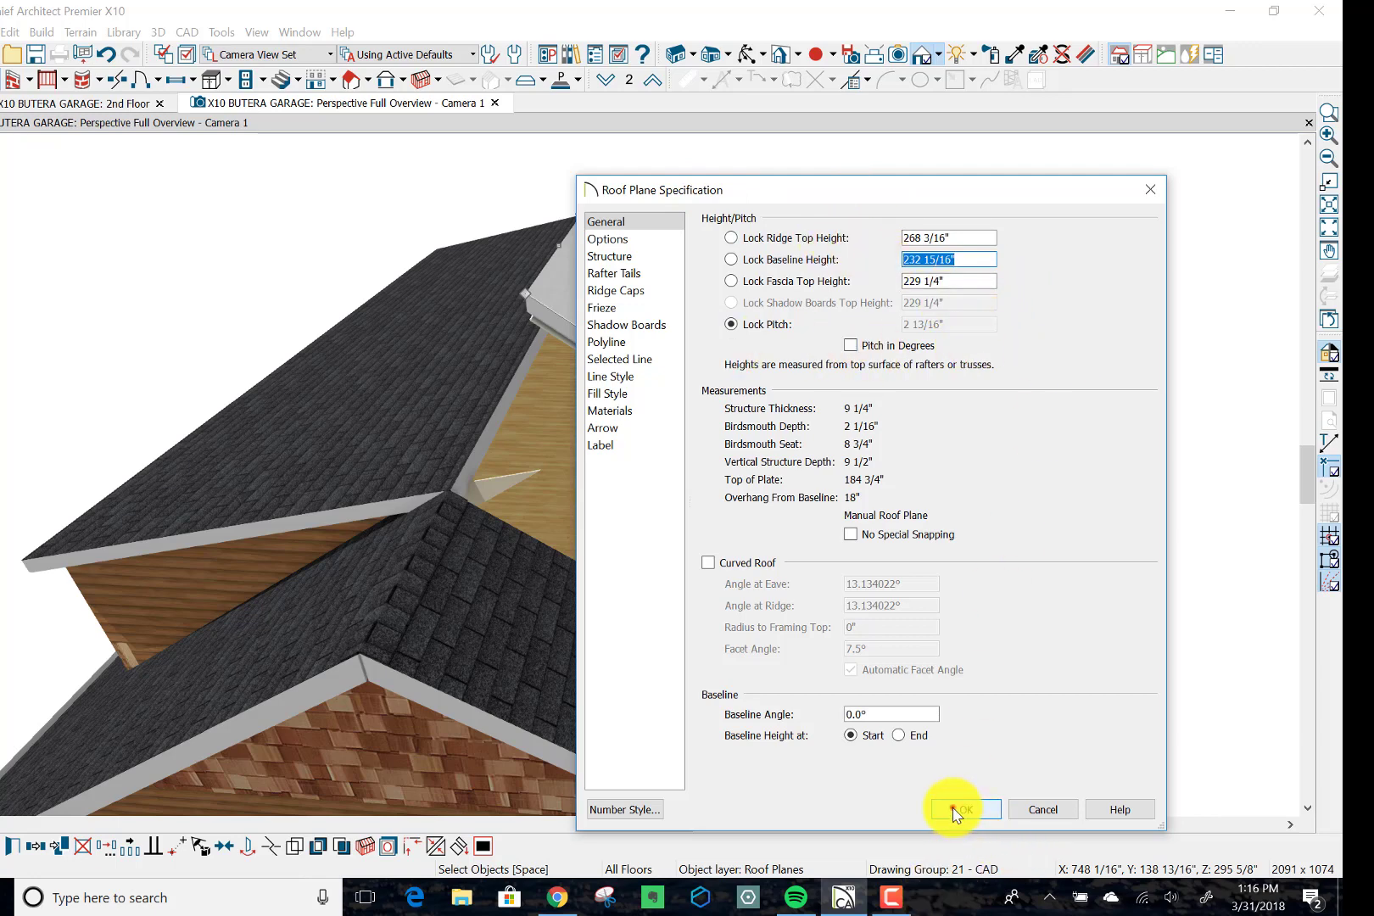
click(962, 809)
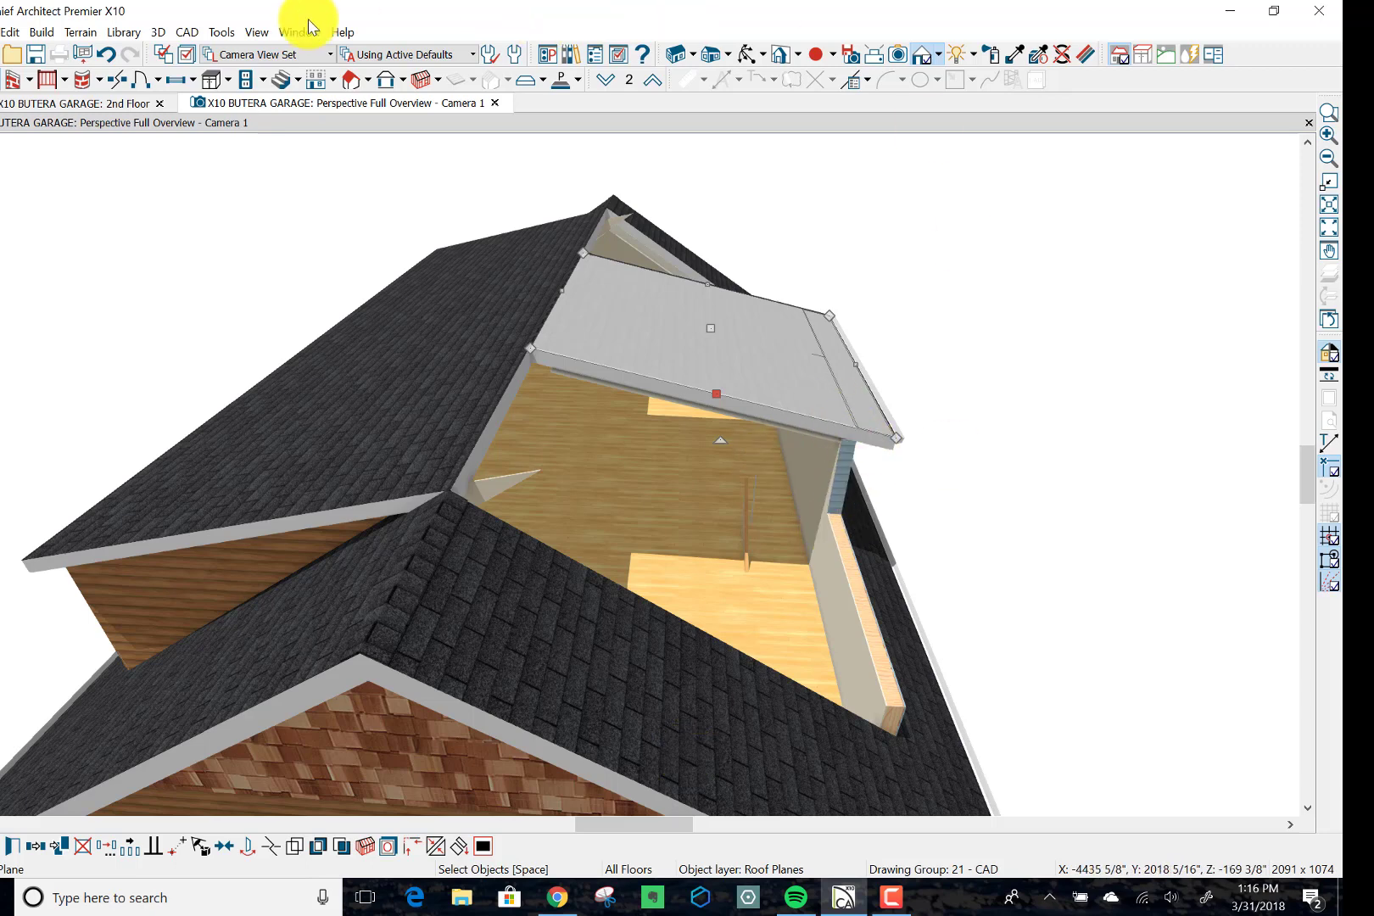
Step: Stretch the dormer roof plane's right and left edges out to the garage's exterior walls
click(75, 101)
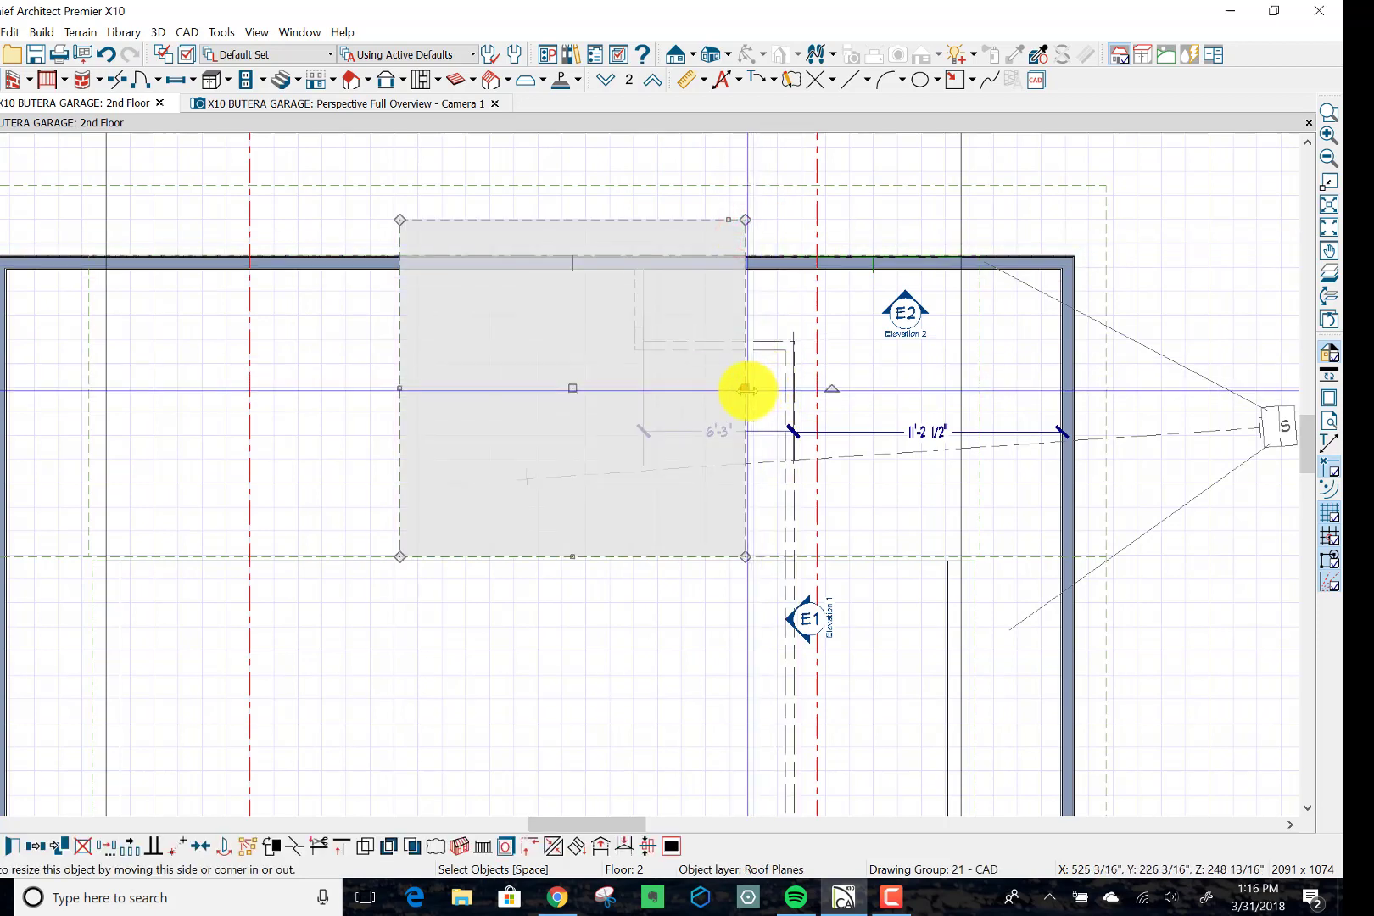
drag(747, 389, 920, 389)
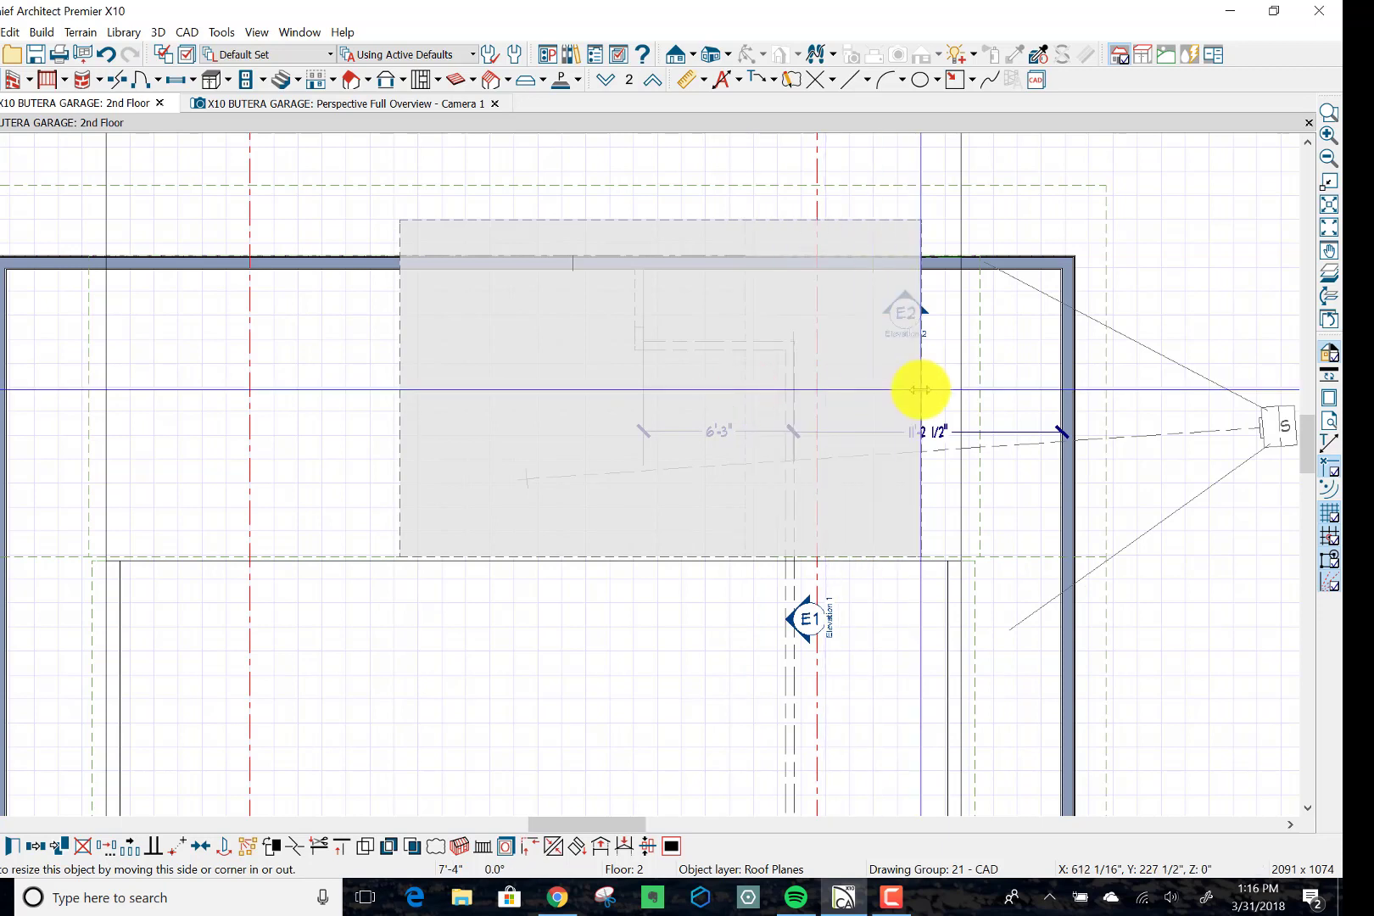
drag(919, 388, 971, 386)
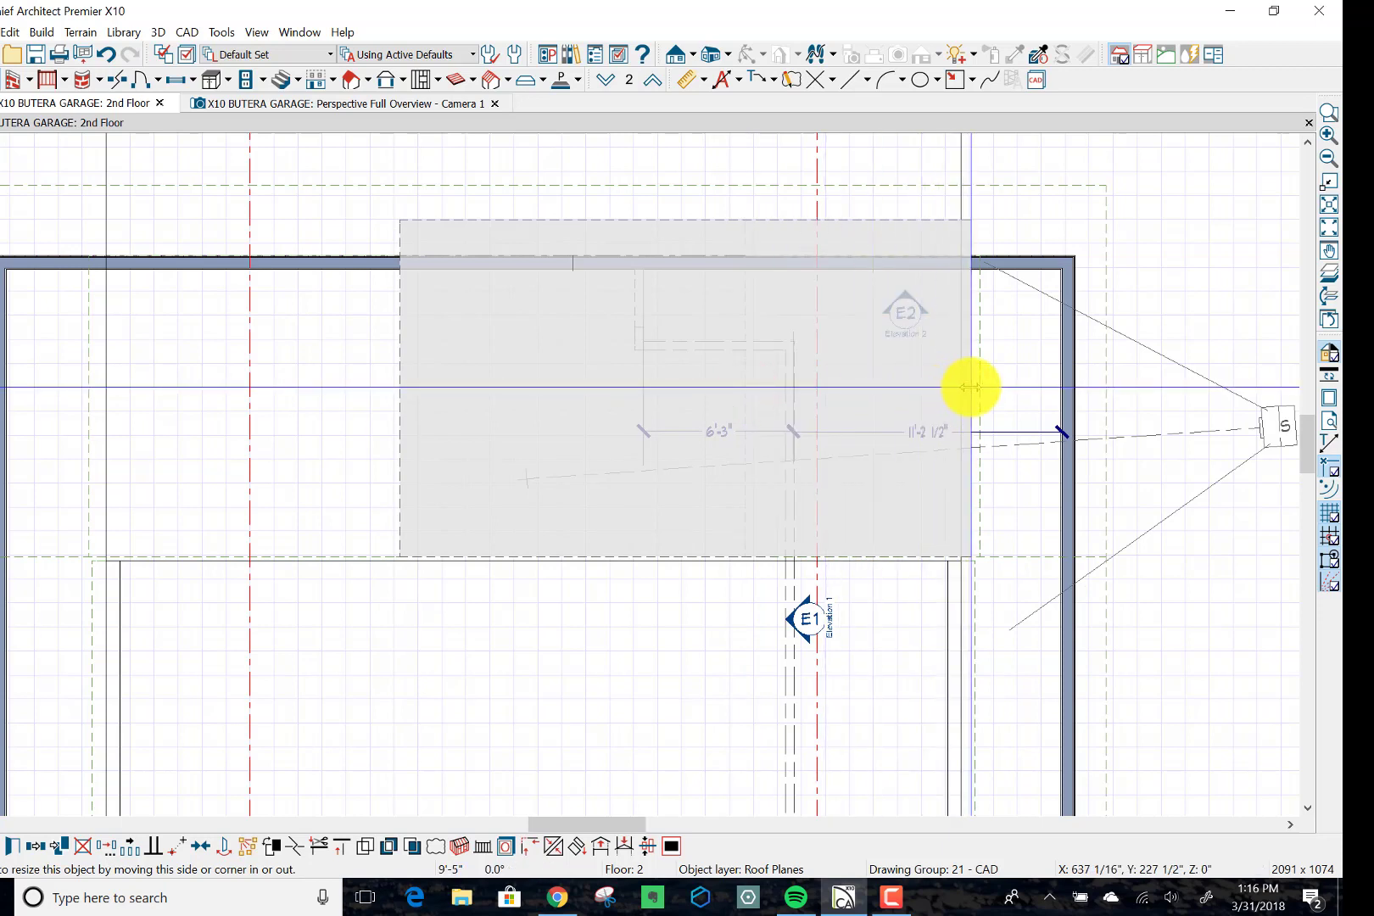
drag(971, 387, 974, 387)
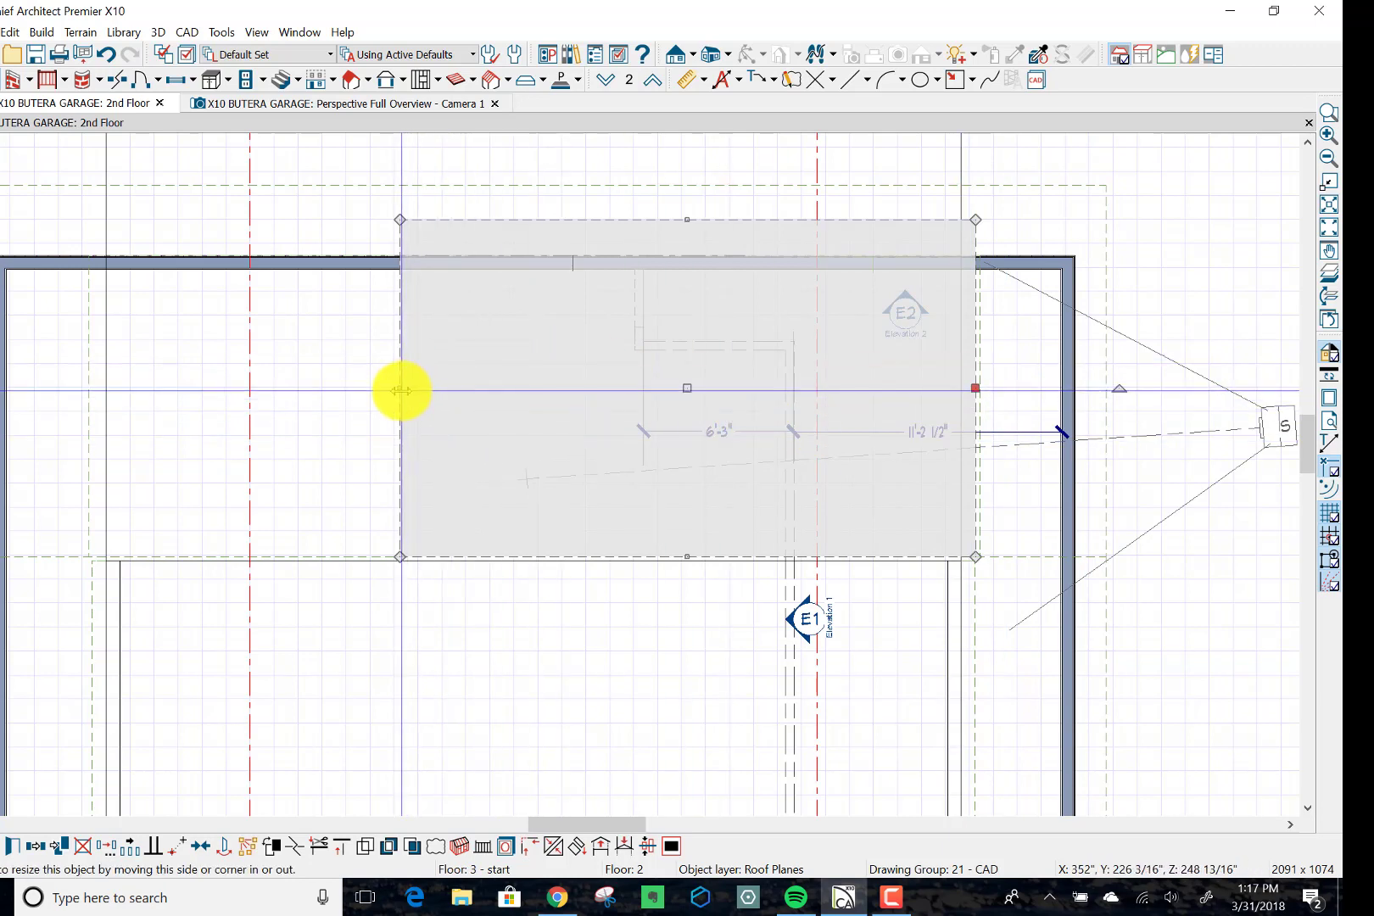
drag(401, 390, 97, 407)
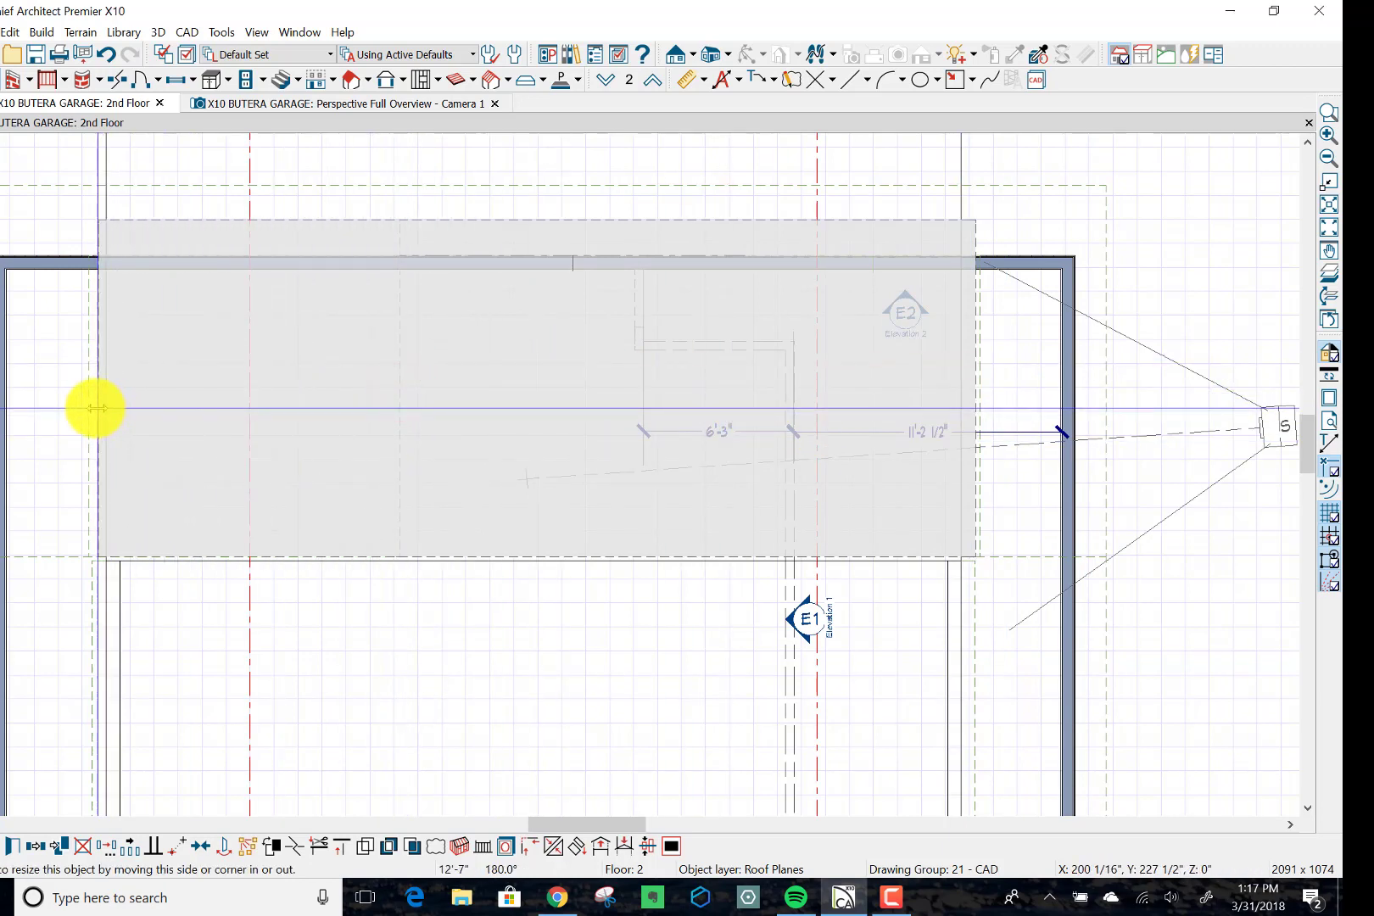
drag(92, 407, 78, 407)
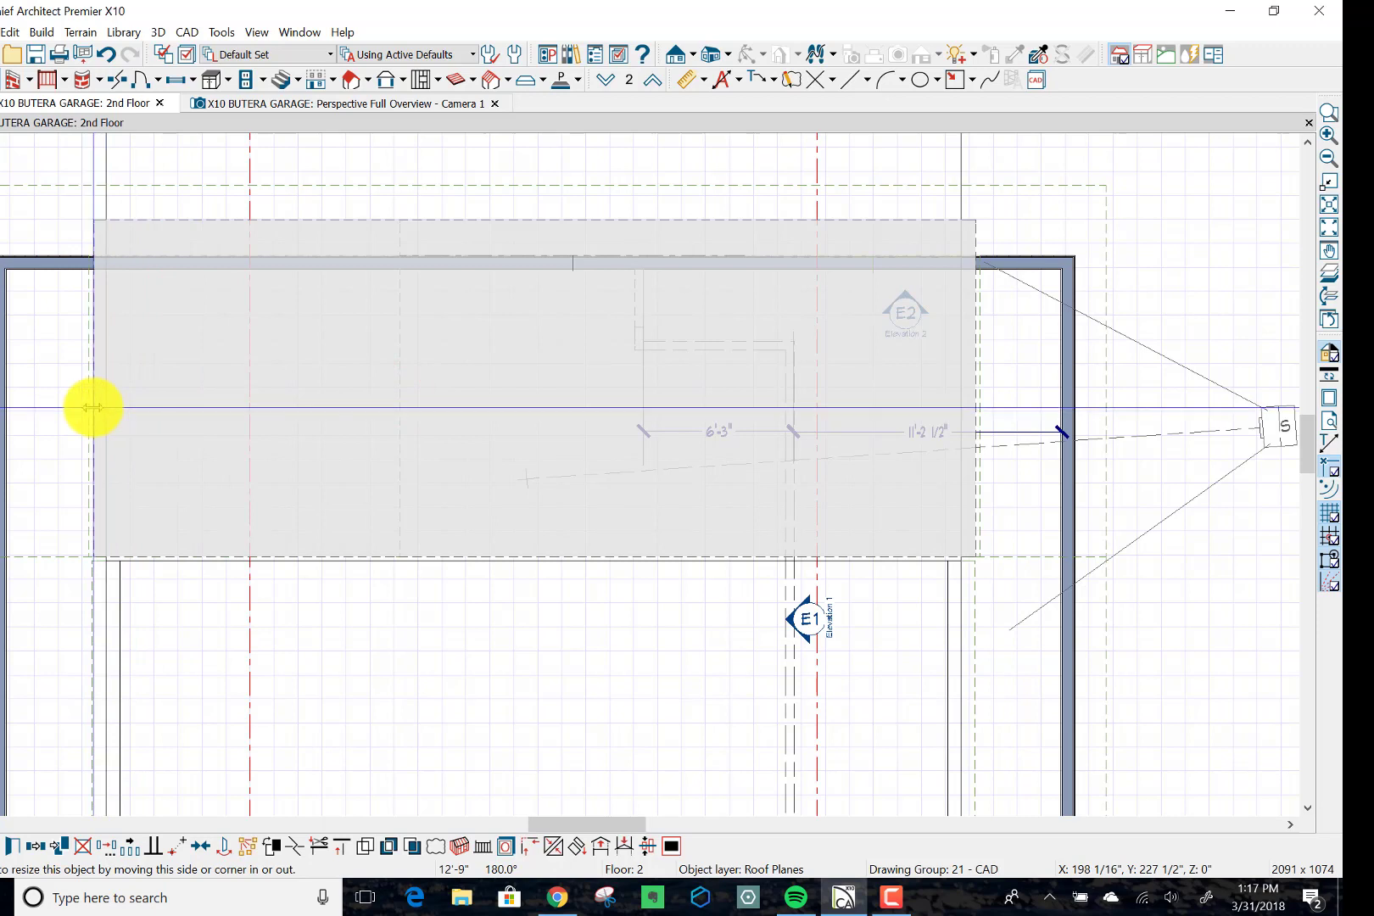
click(91, 407)
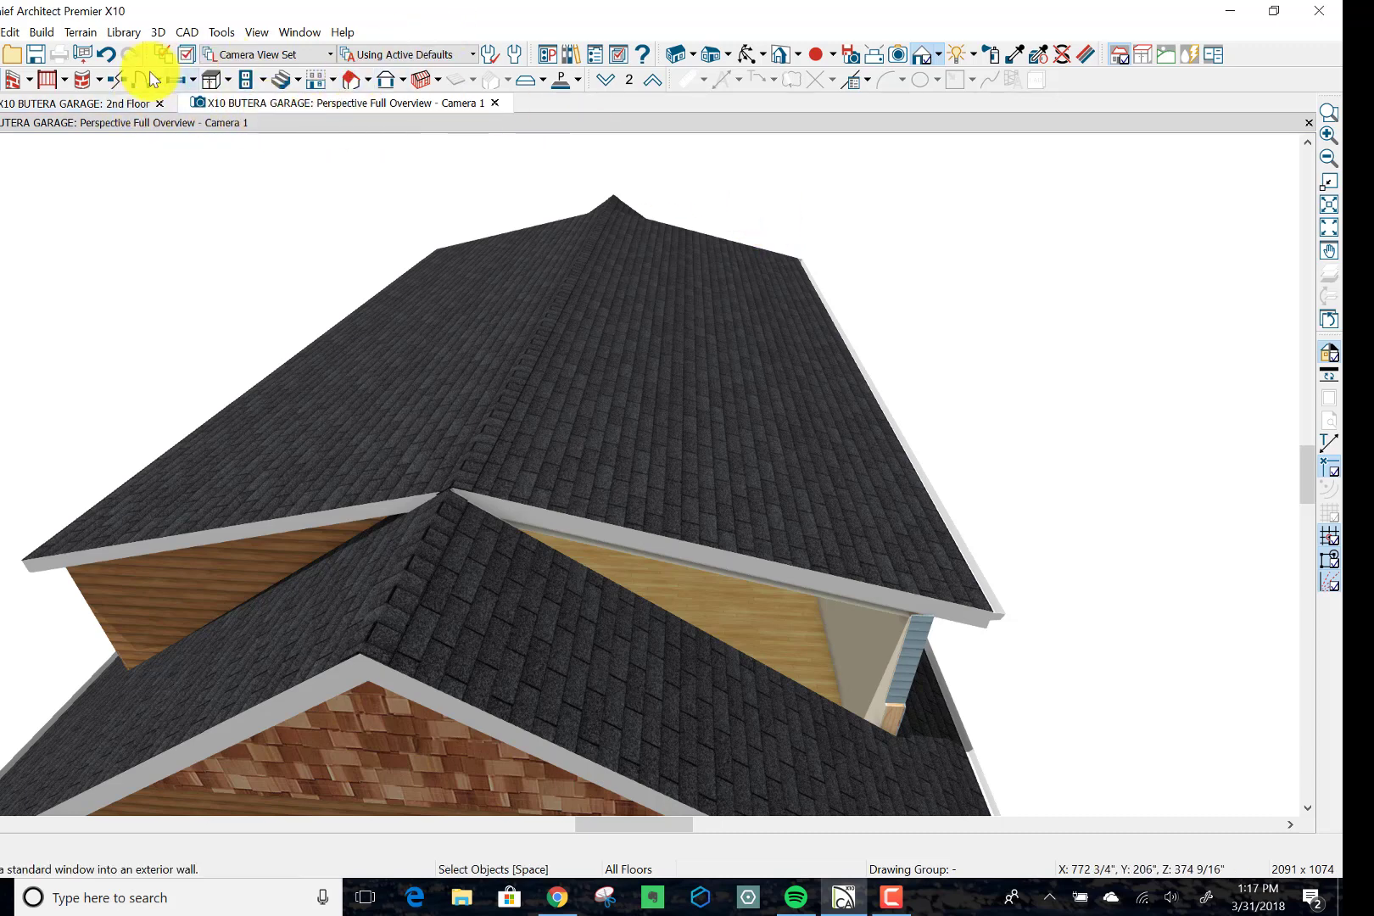
click(75, 102)
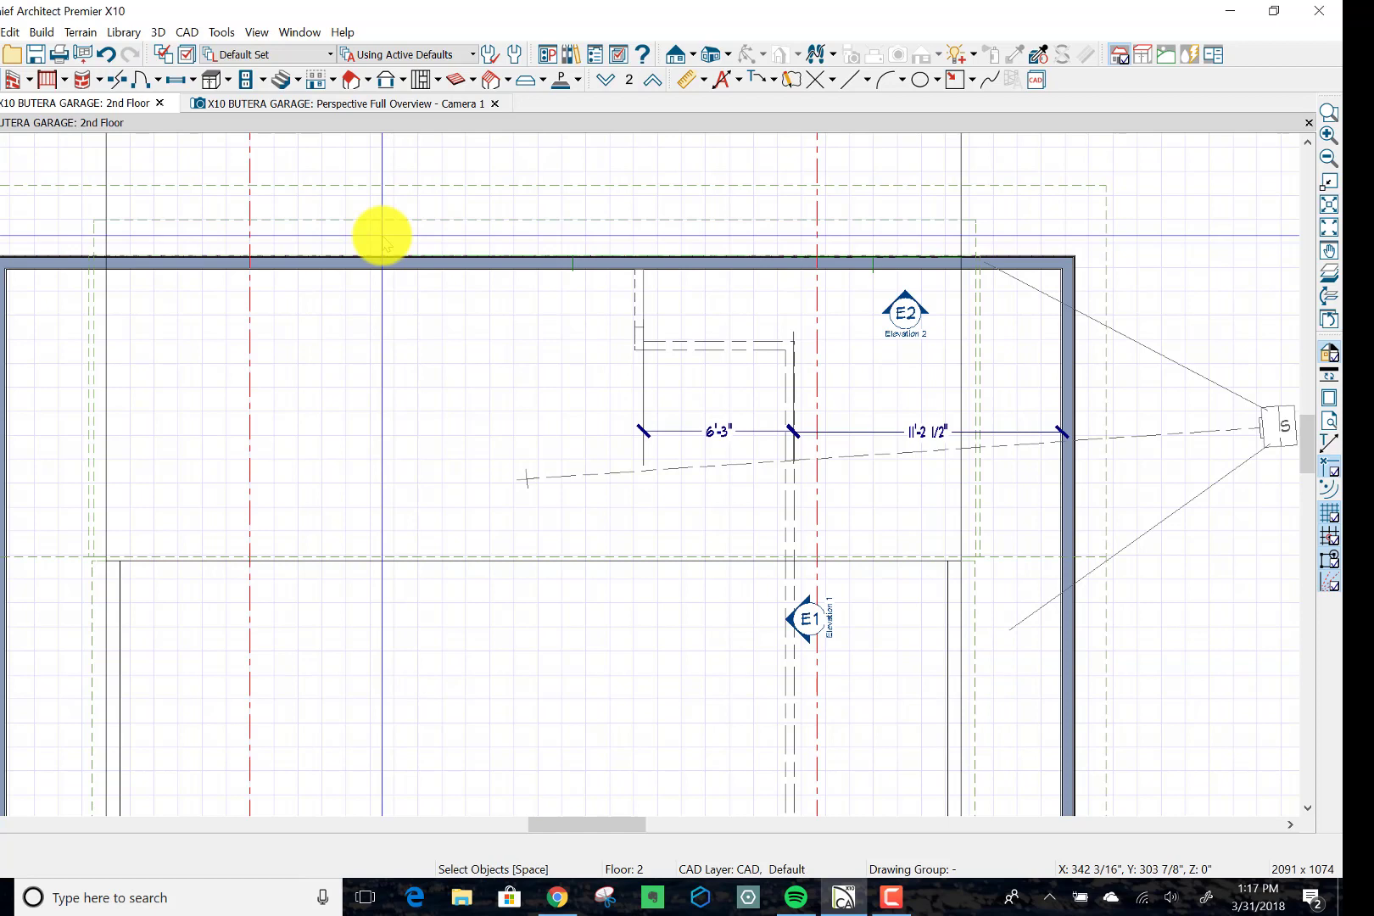
mouse_move(994, 296)
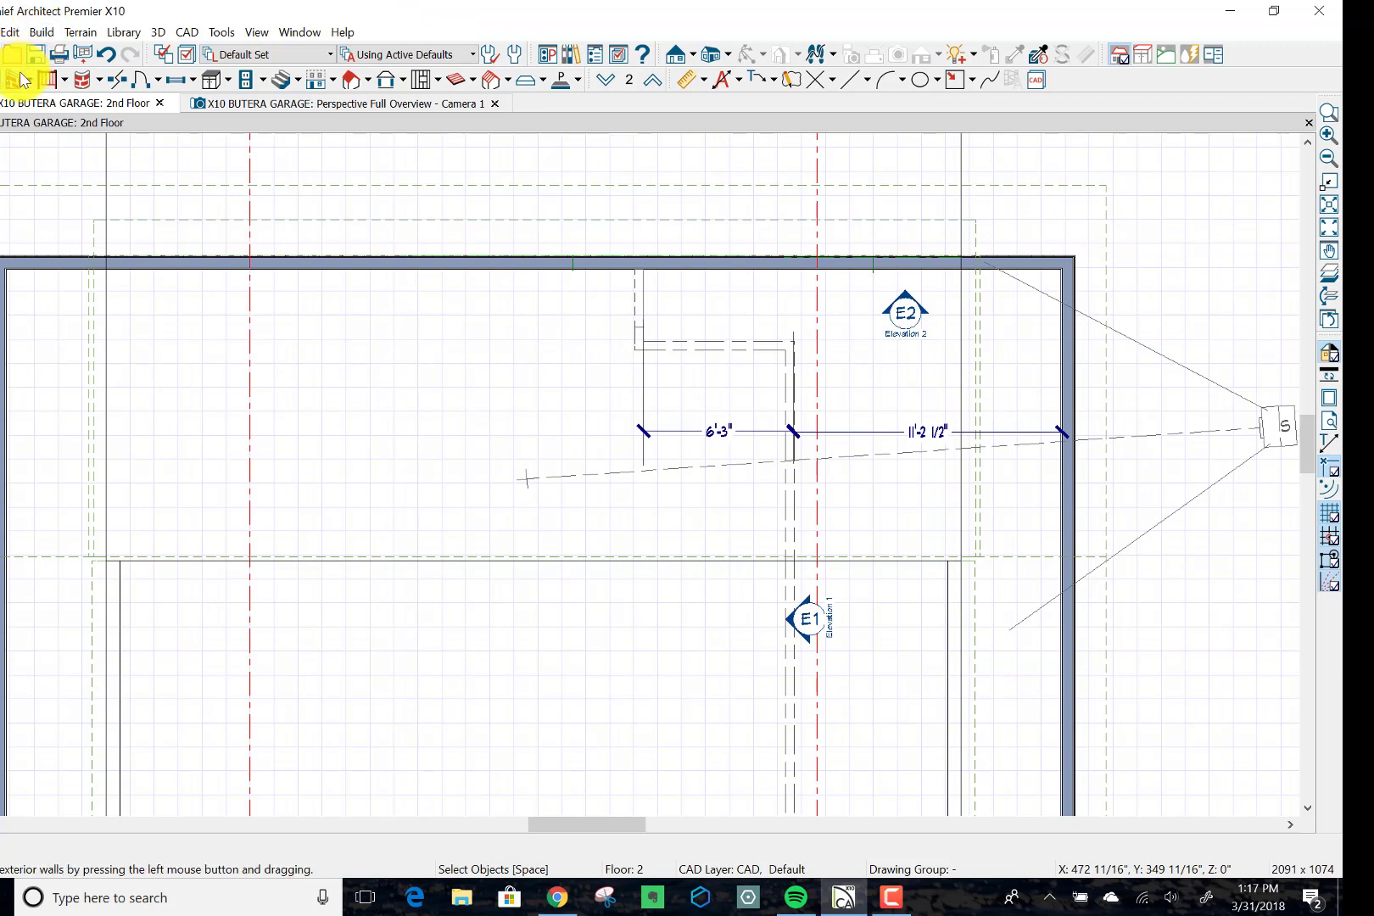
mouse_move(37, 54)
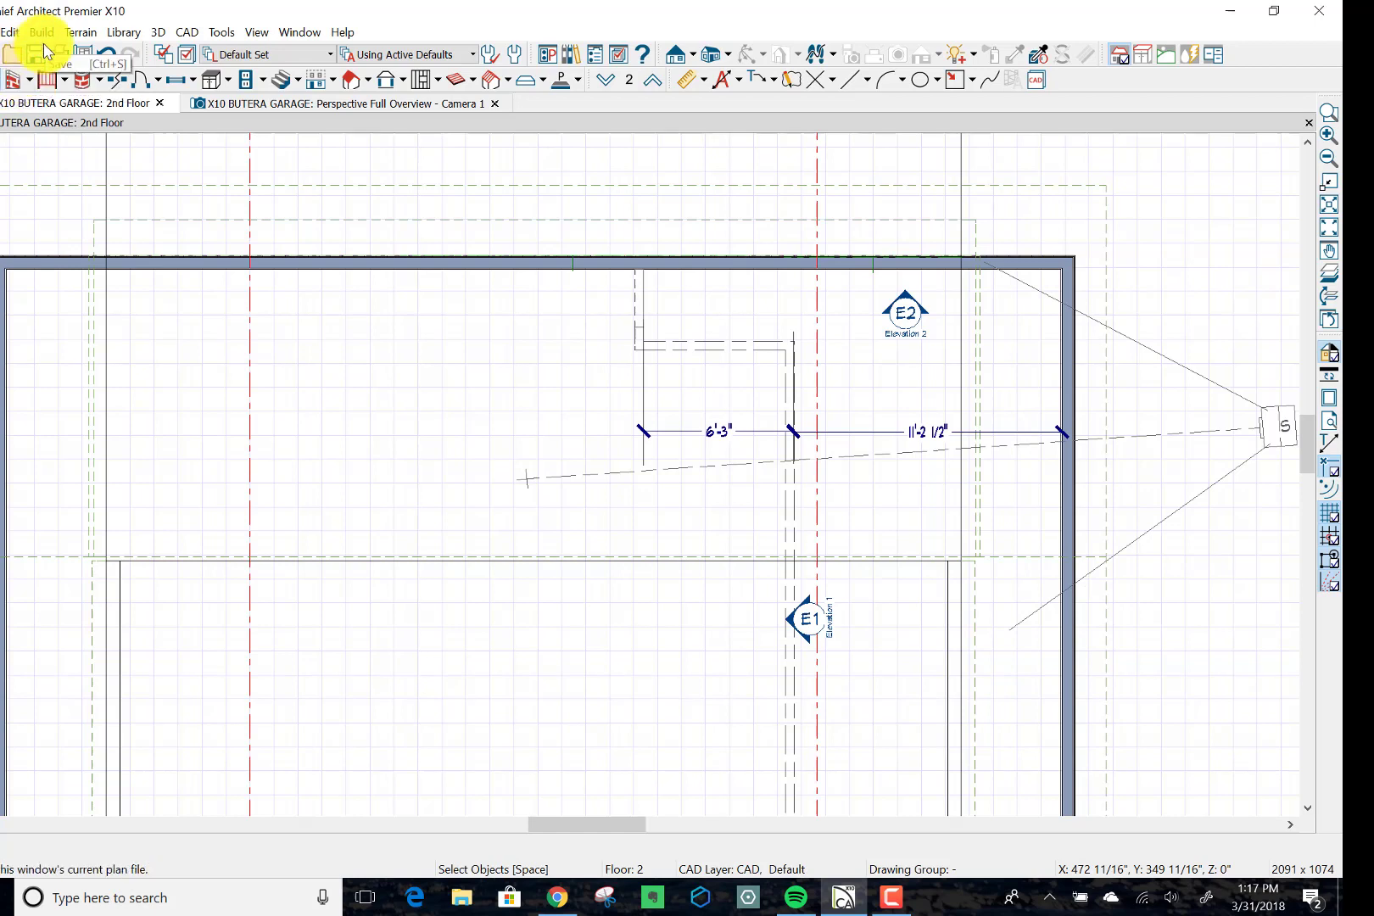
Step: Start a Straight Exterior Wall for the dormer's short right end wall
click(41, 32)
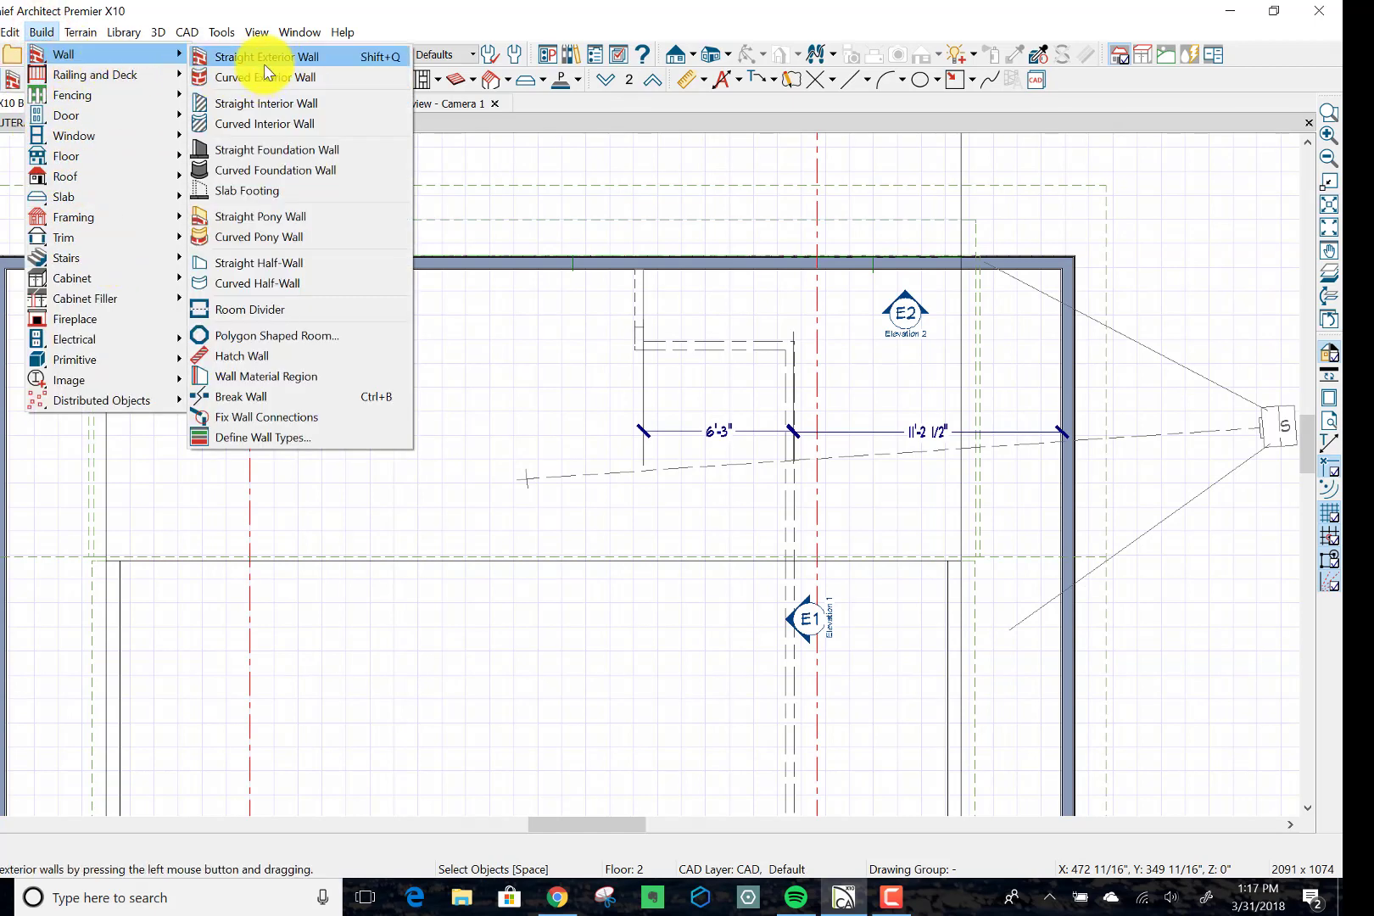
click(267, 57)
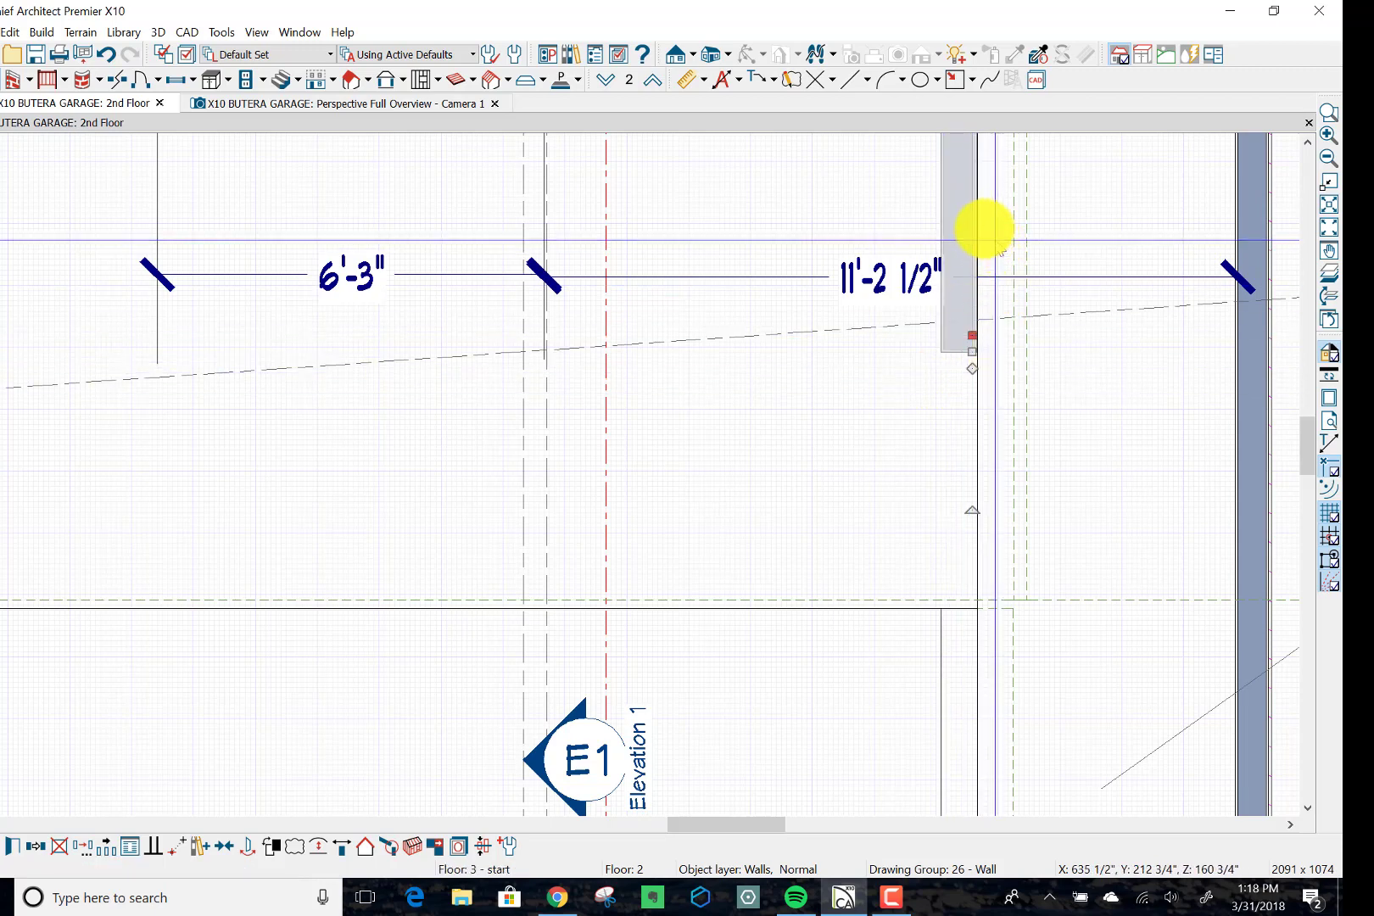
mouse_move(908, 501)
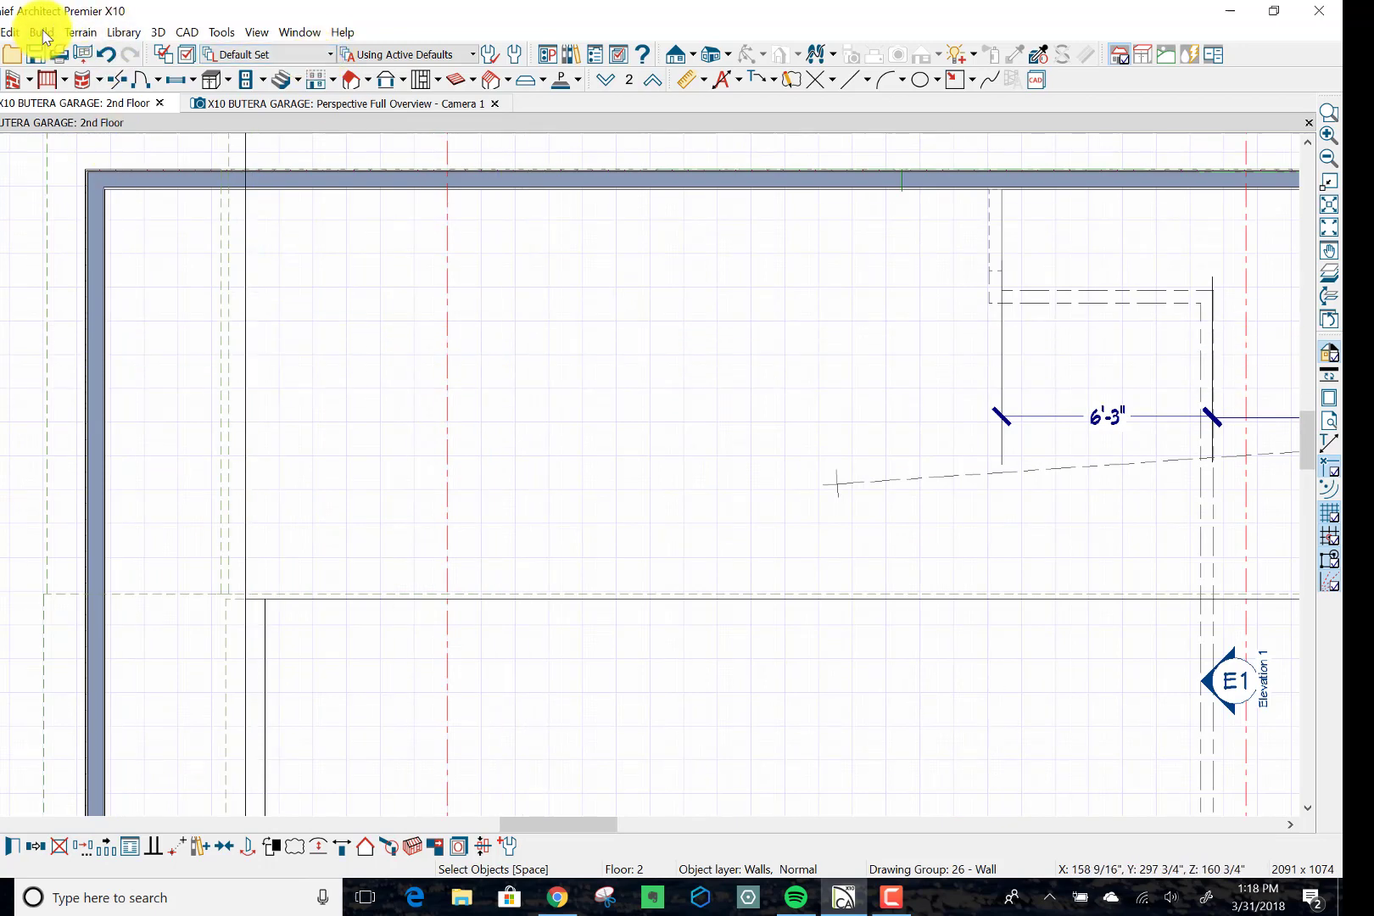
Step: Draw the left dormer end wall and line it up with the outer garage wall
click(41, 33)
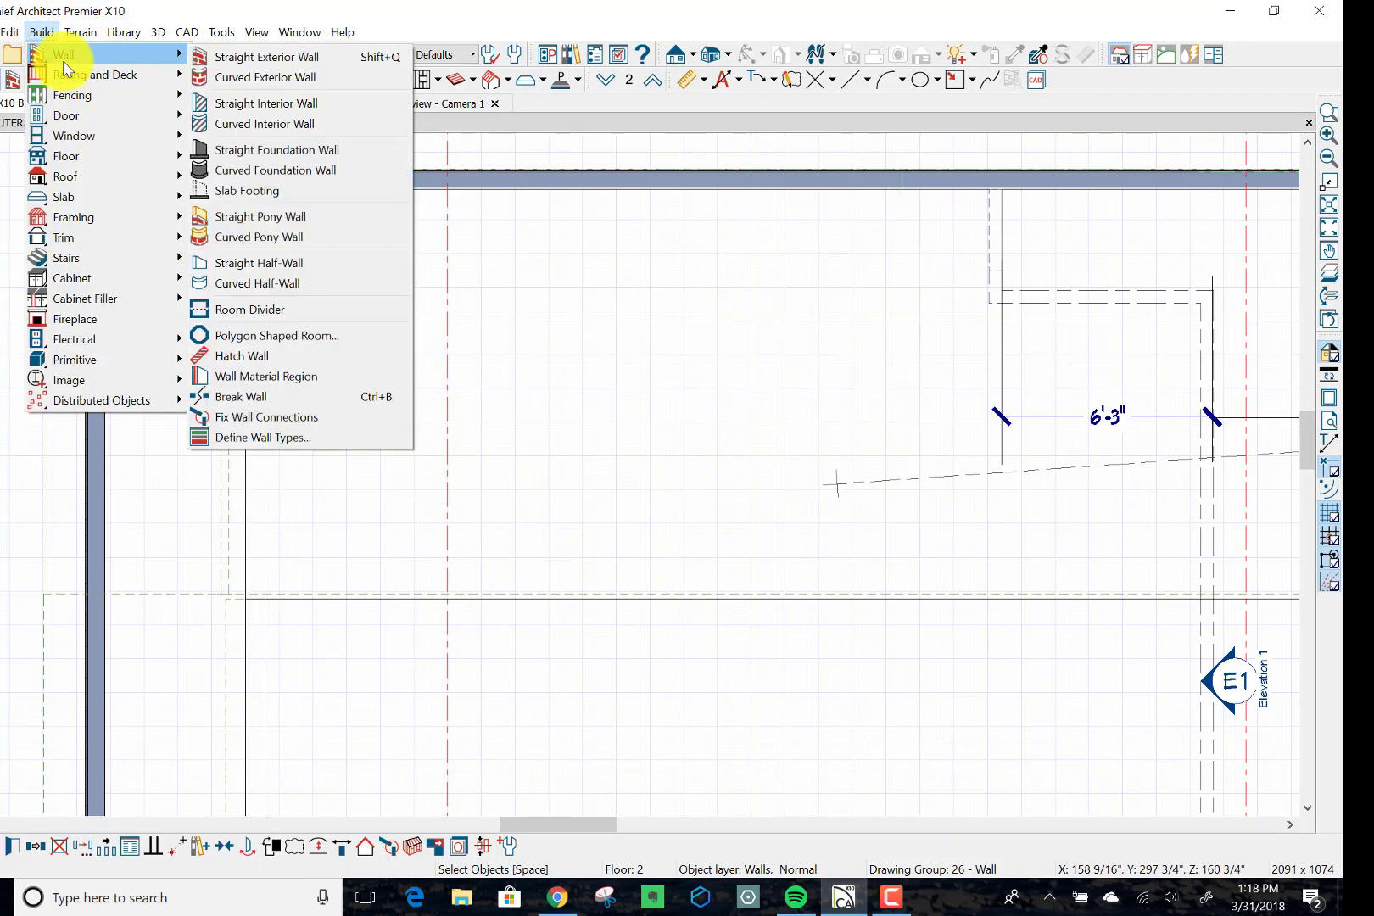
mouse_move(269, 56)
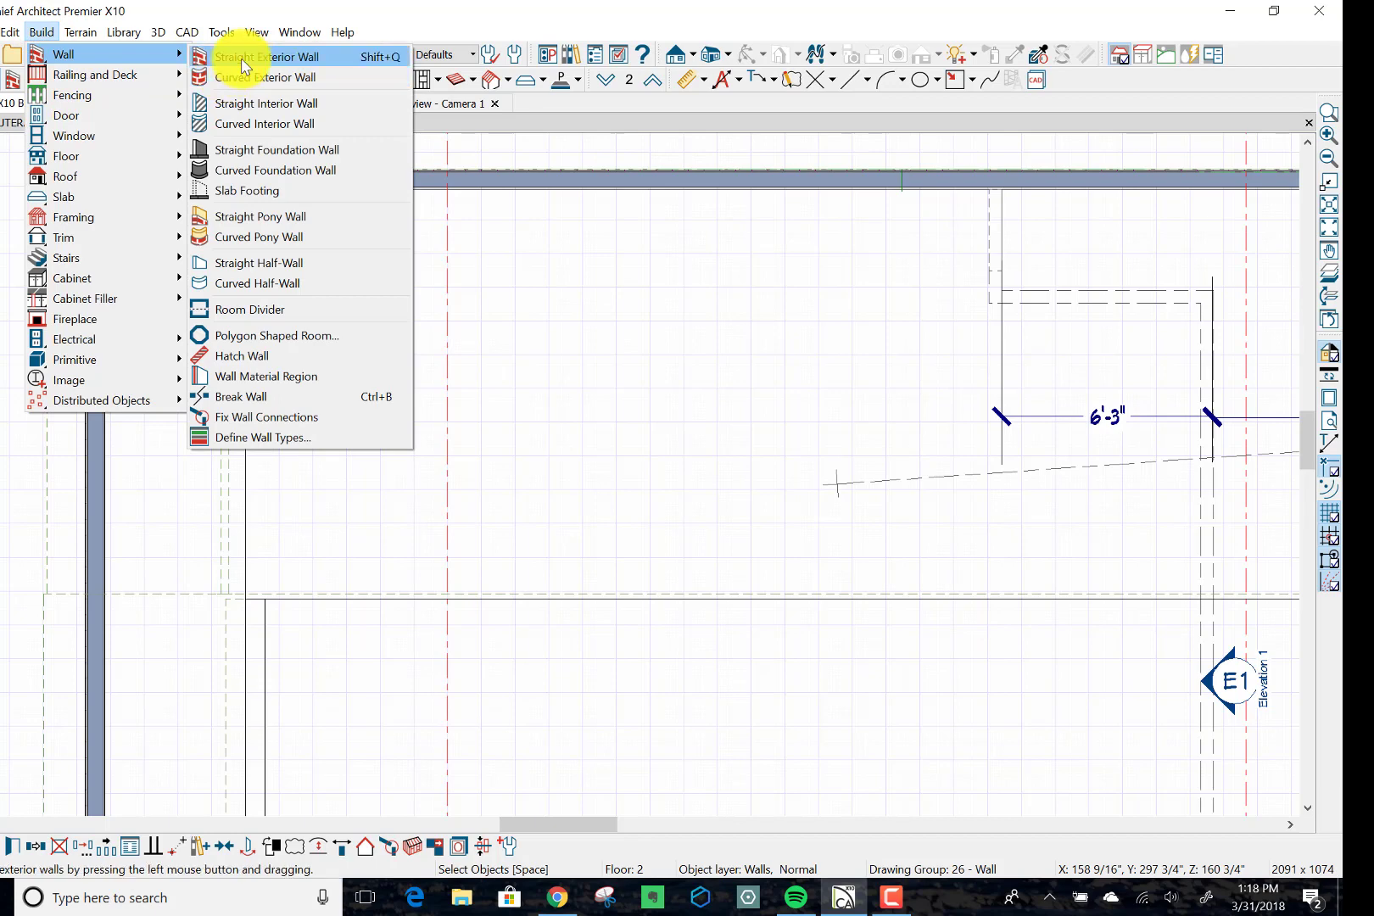
click(265, 56)
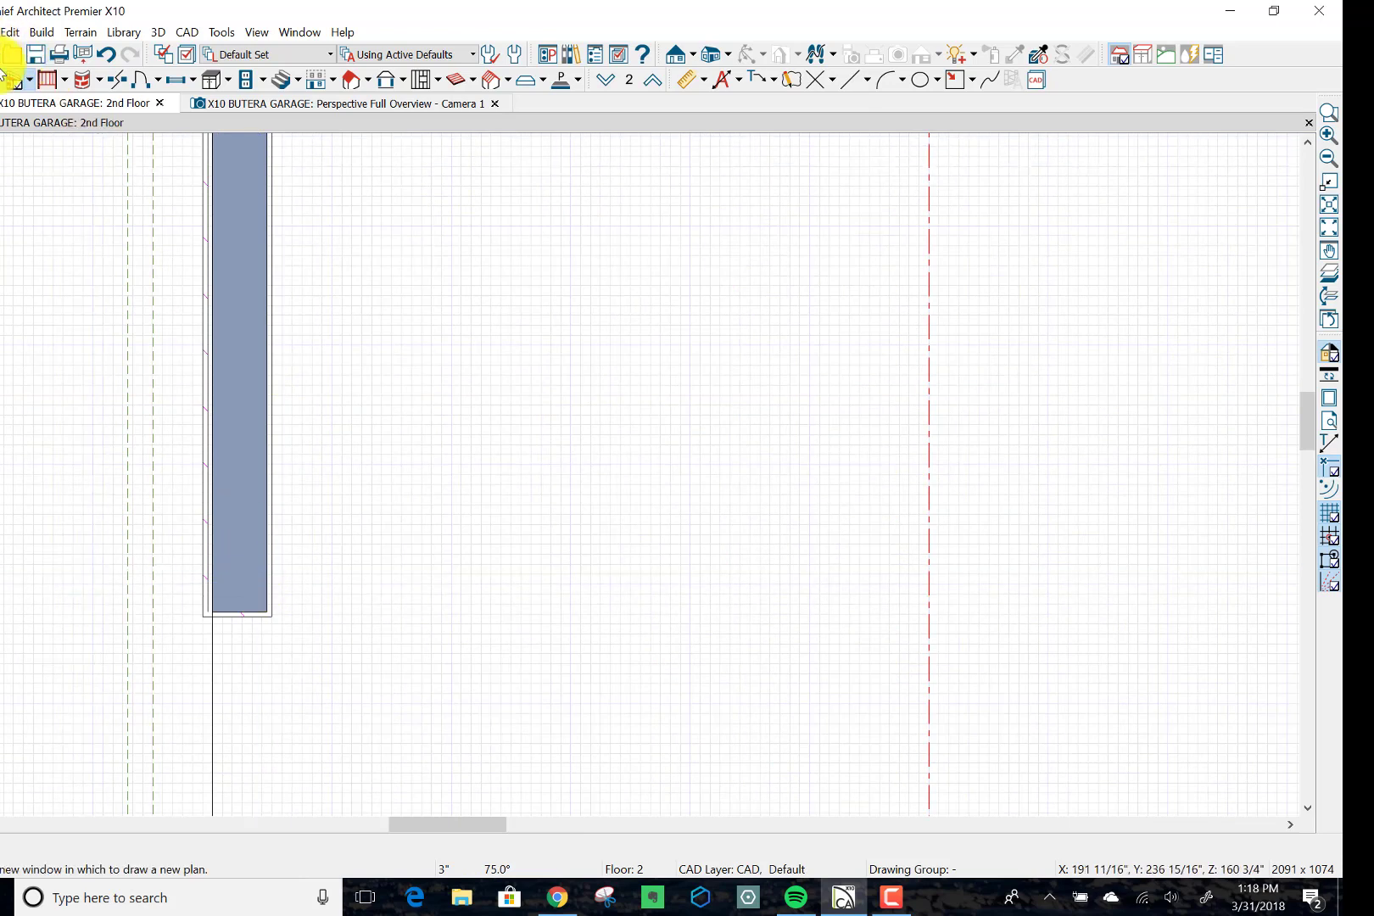
click(241, 280)
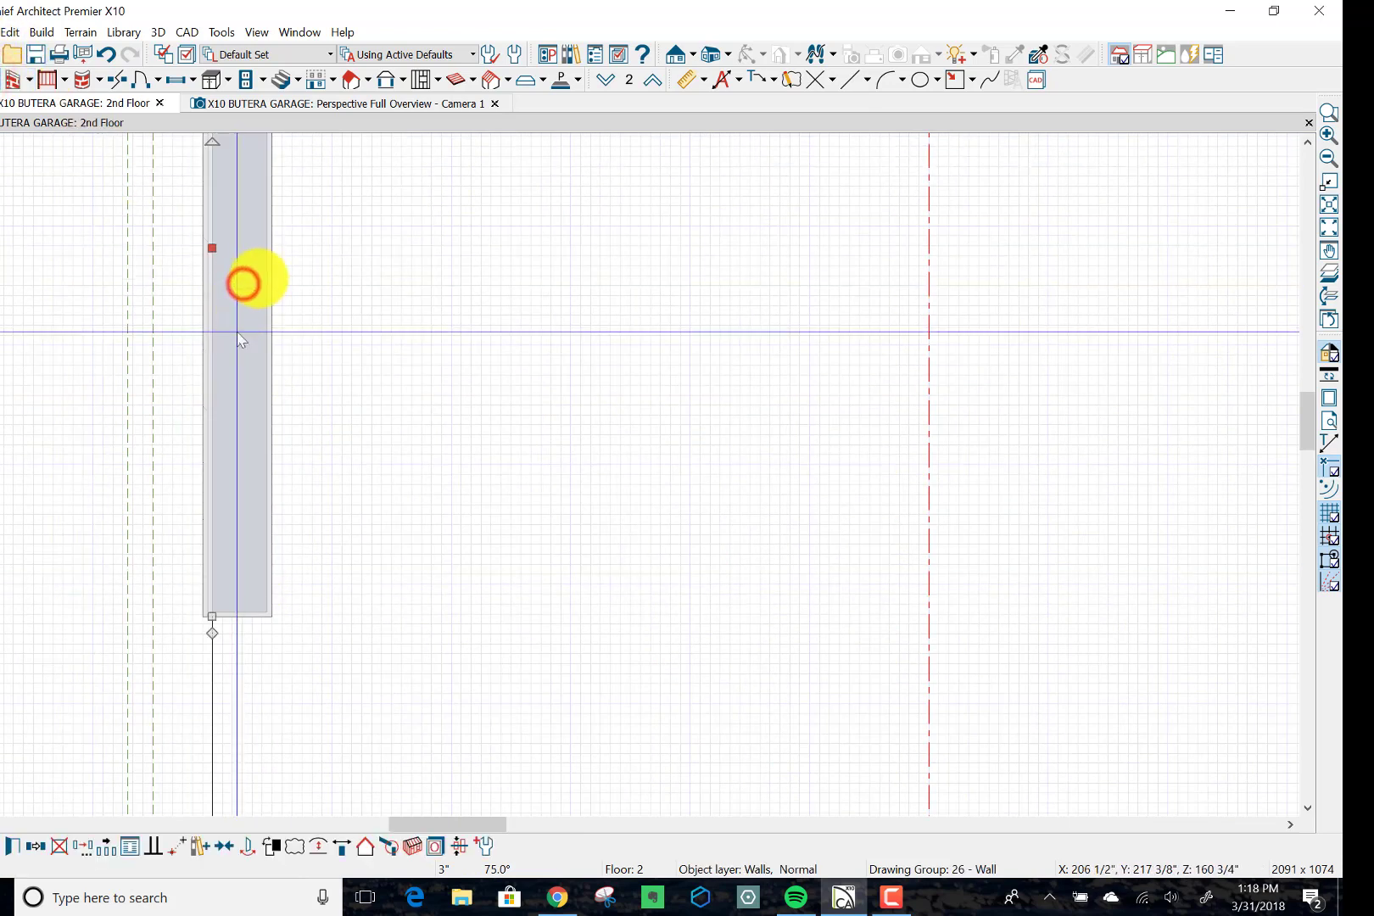
drag(246, 280, 219, 249)
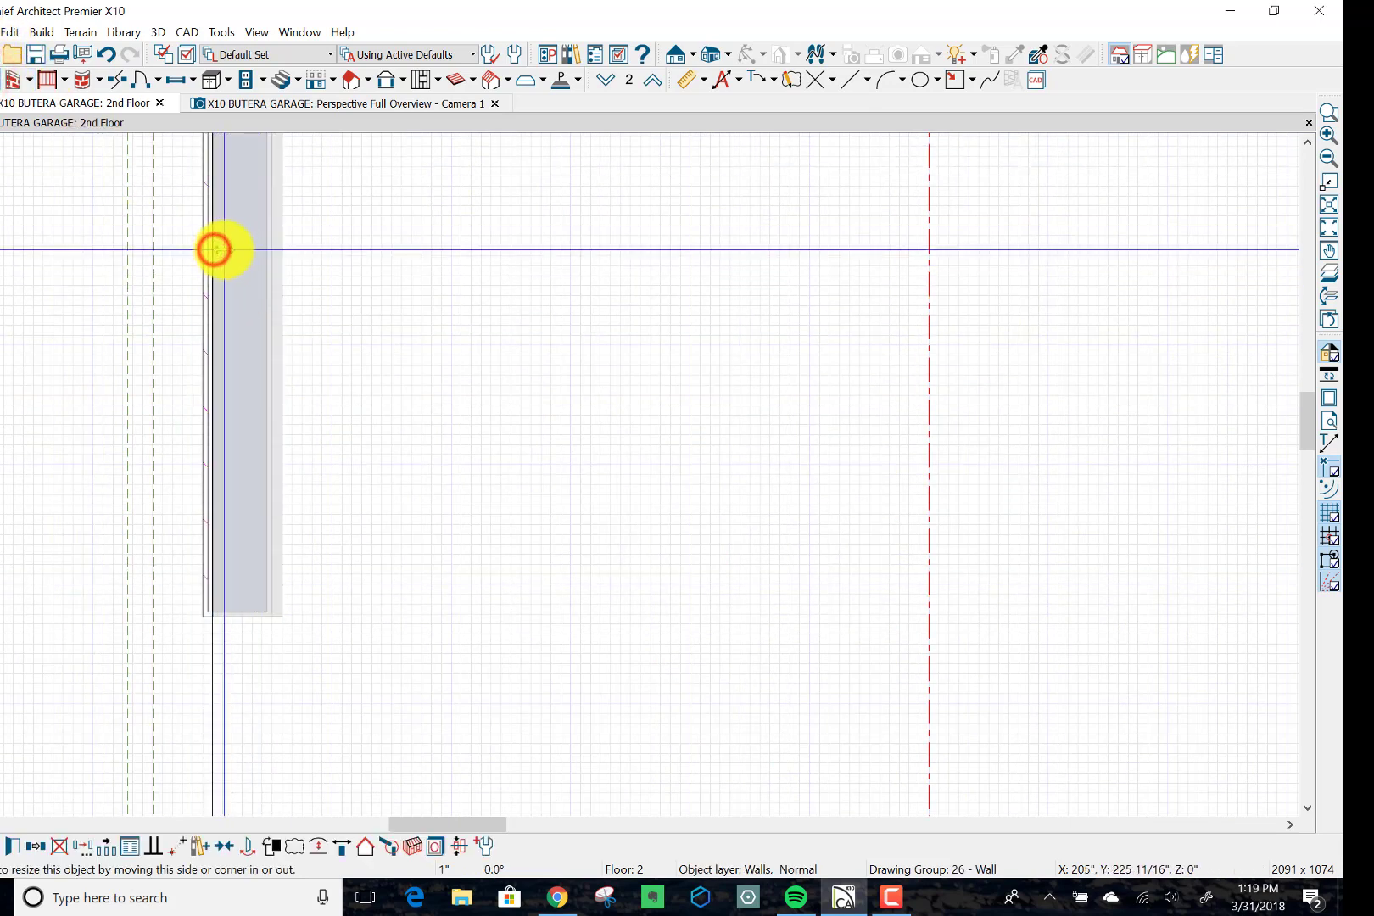
drag(224, 250, 232, 496)
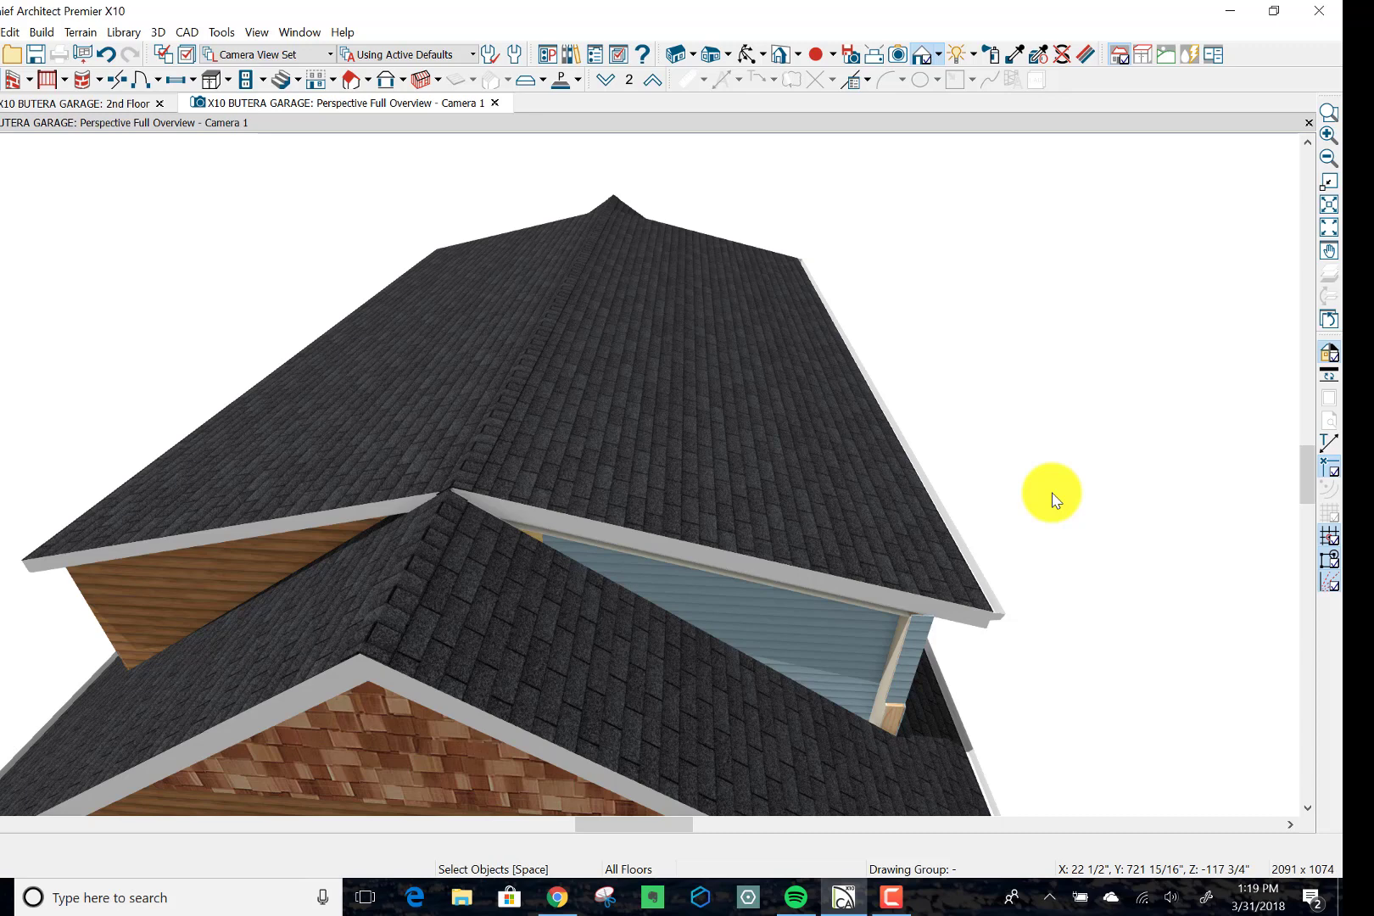
mouse_move(889, 667)
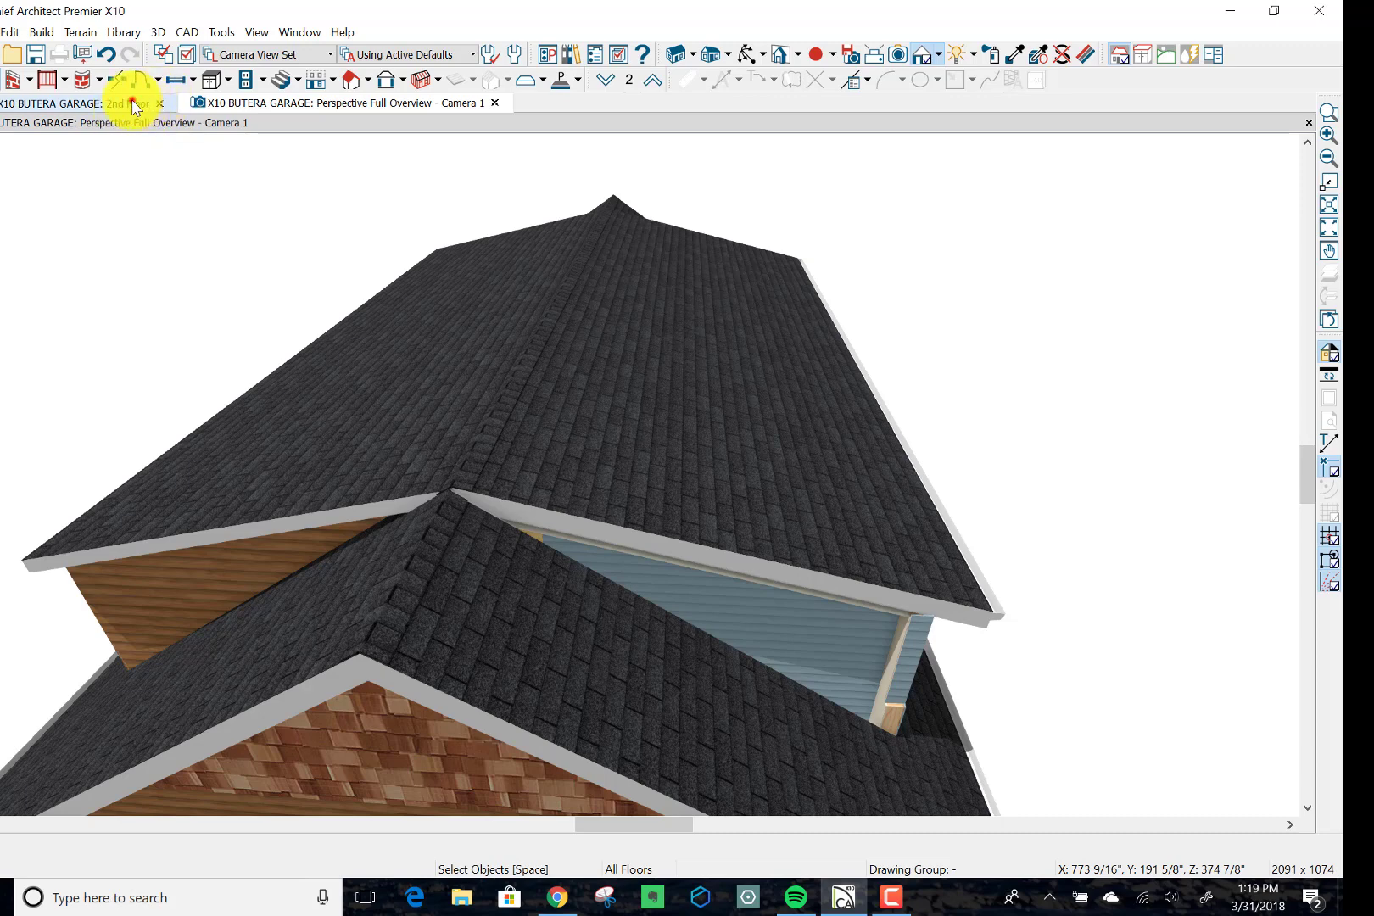
Step: Switch back to the full 2nd Floor plan showing both dormer end walls
click(61, 102)
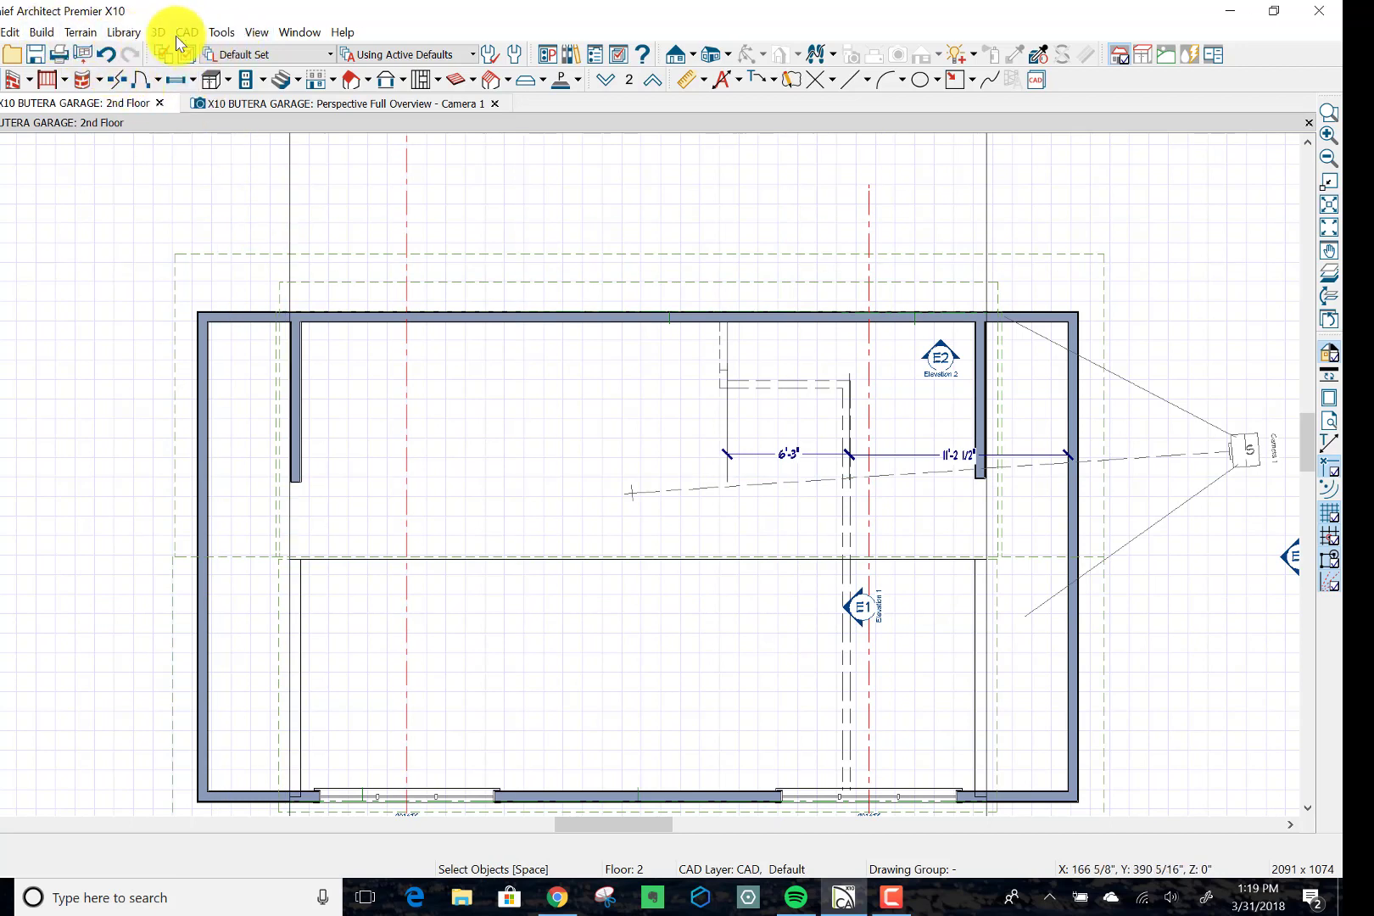
click(158, 32)
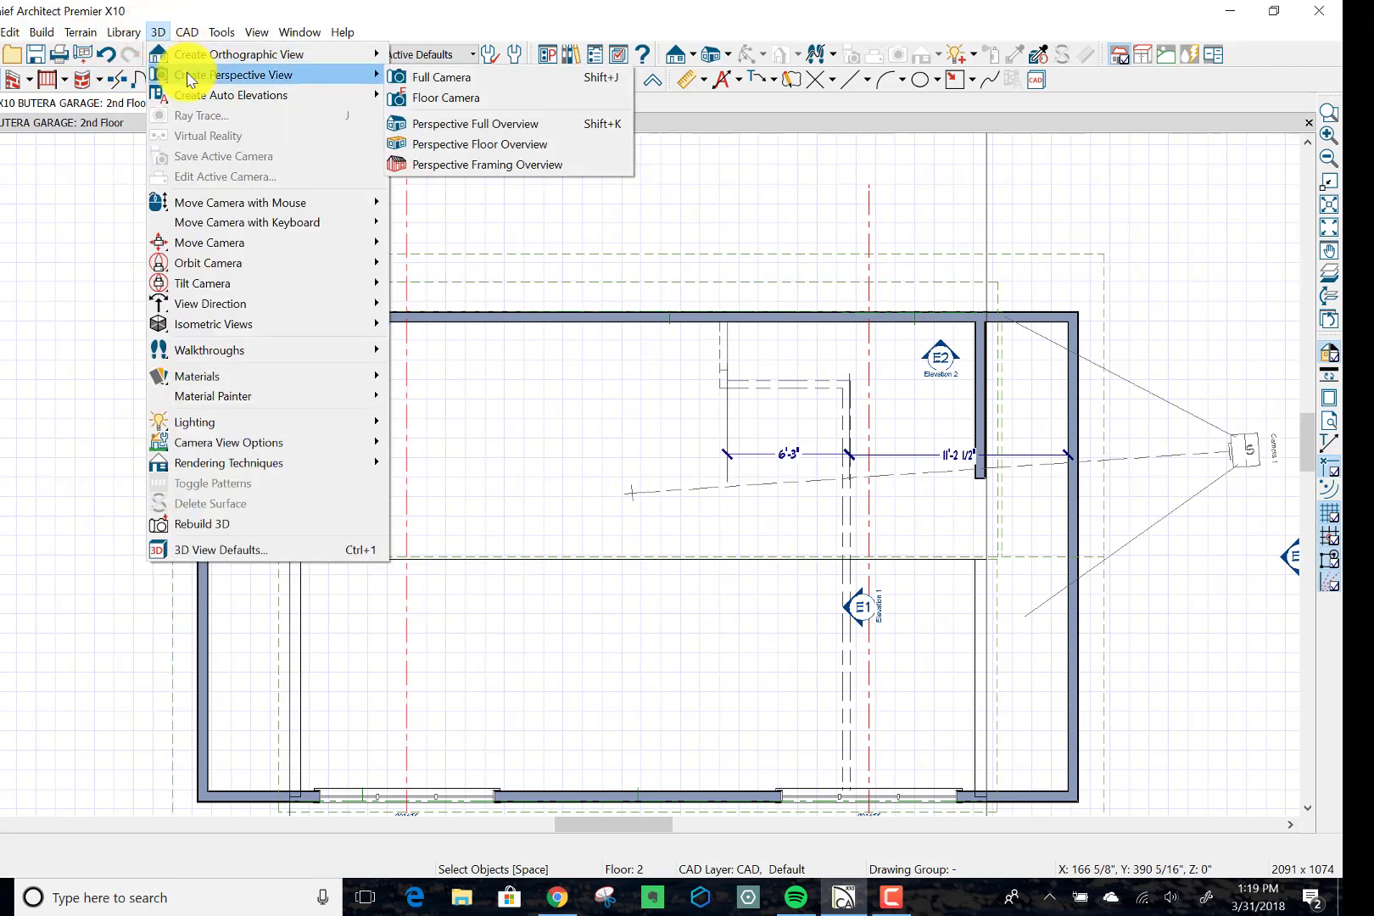
mouse_move(474, 124)
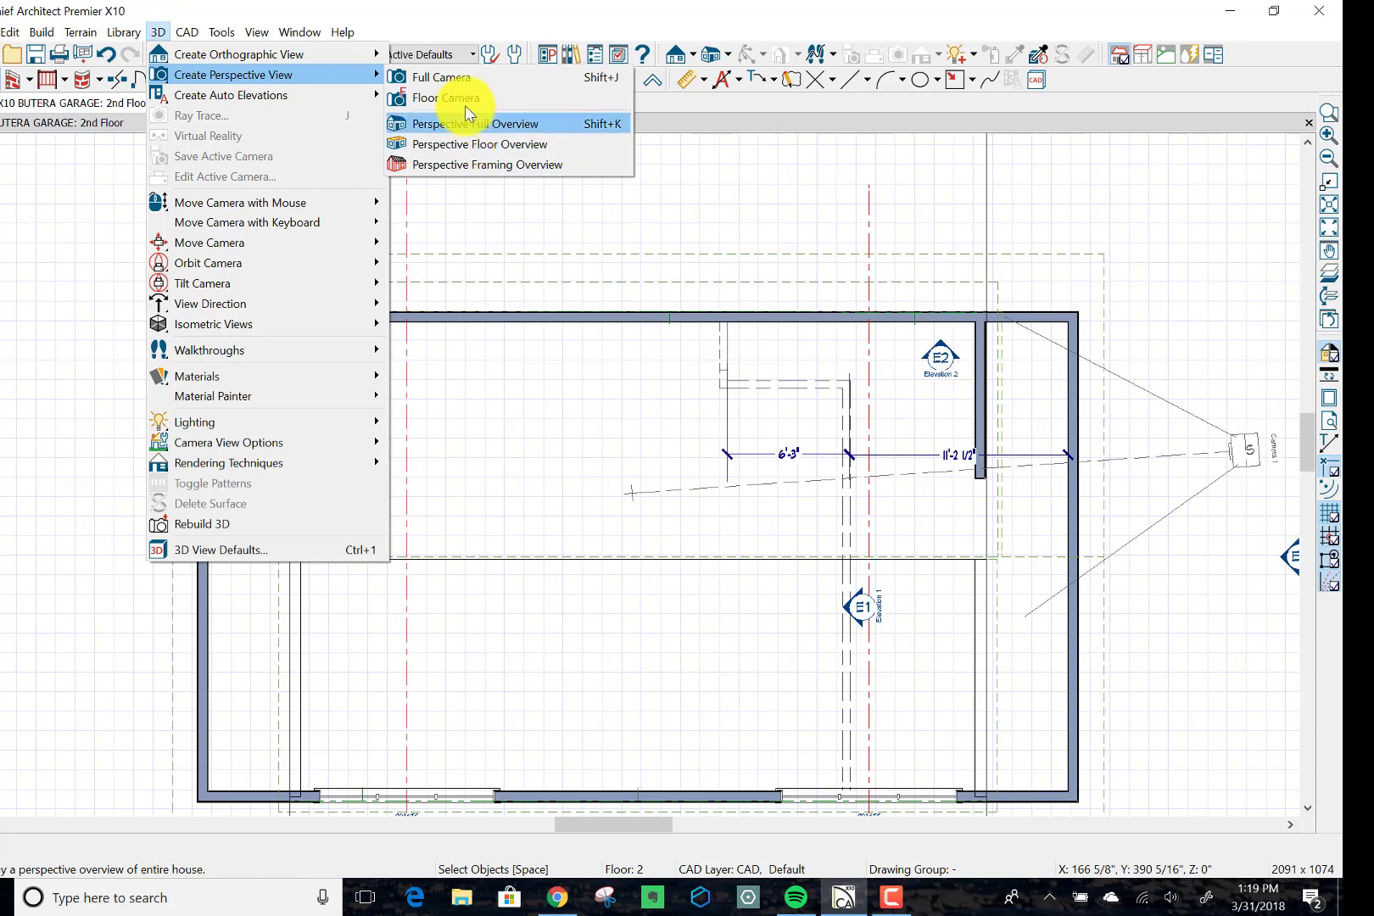
click(442, 98)
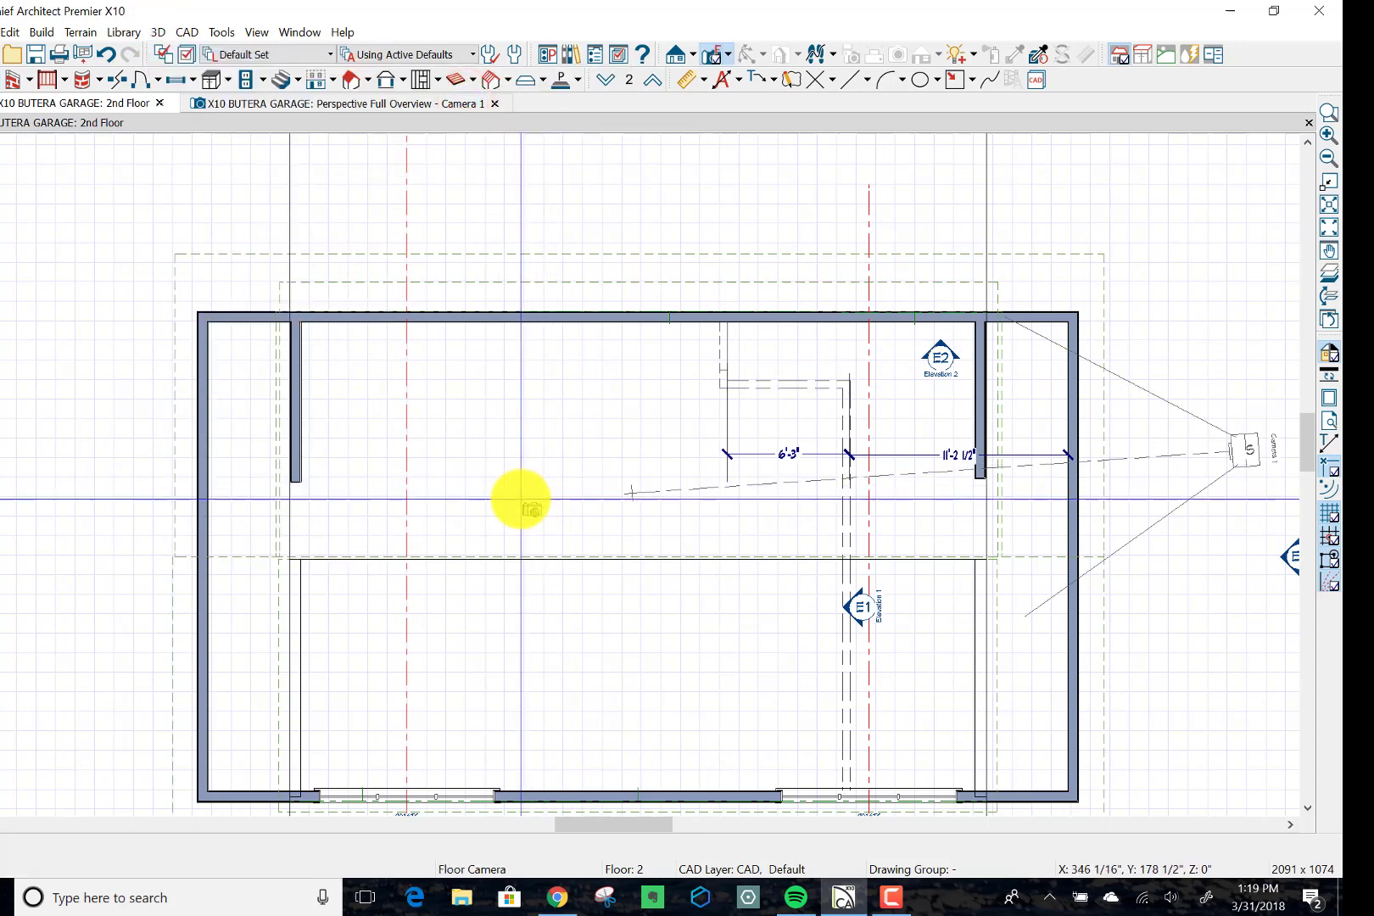
drag(521, 507, 507, 535)
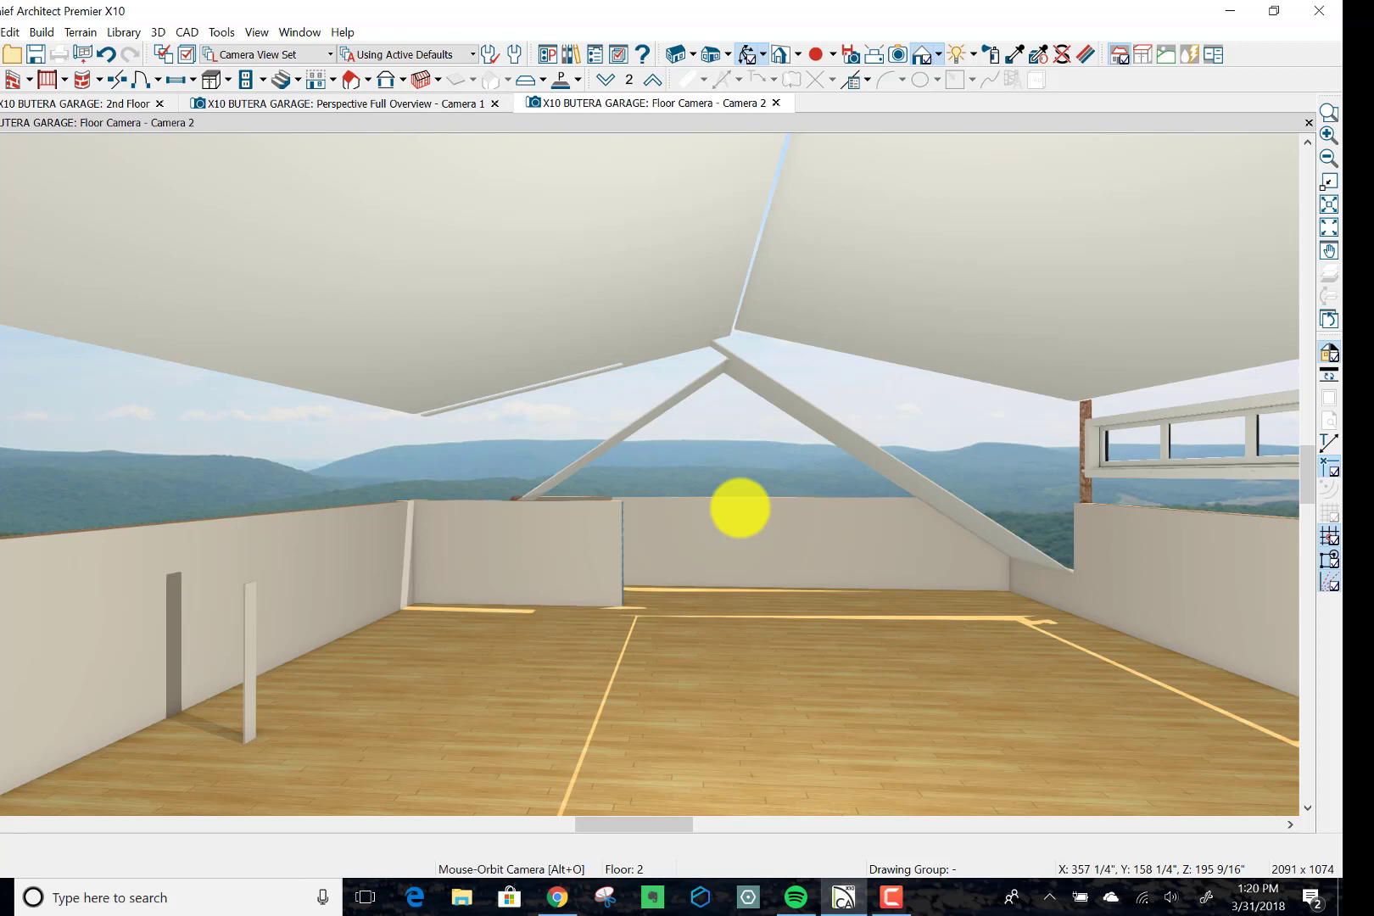
mouse_move(579, 477)
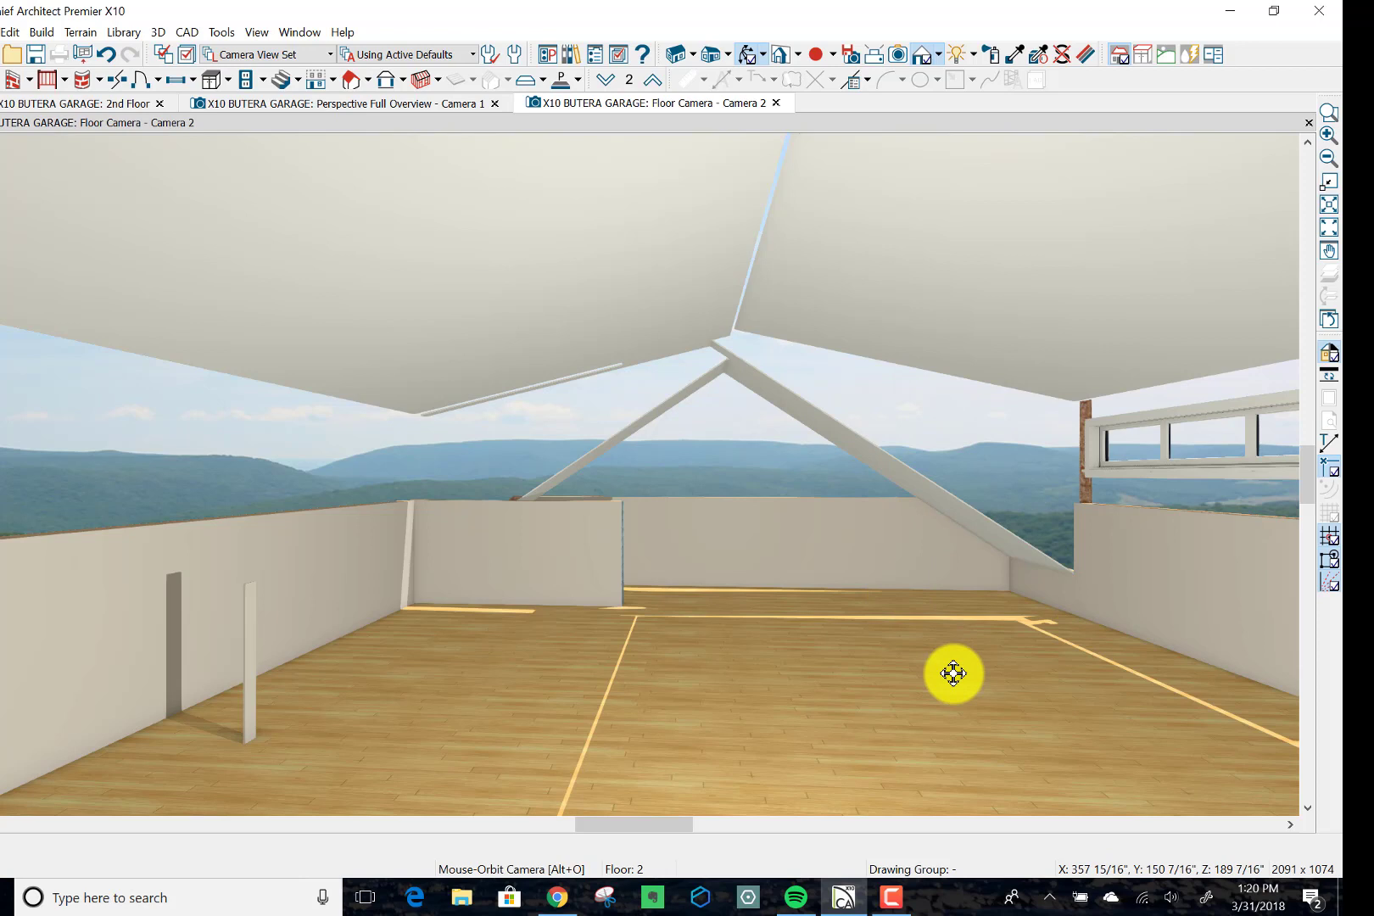
mouse_move(534, 235)
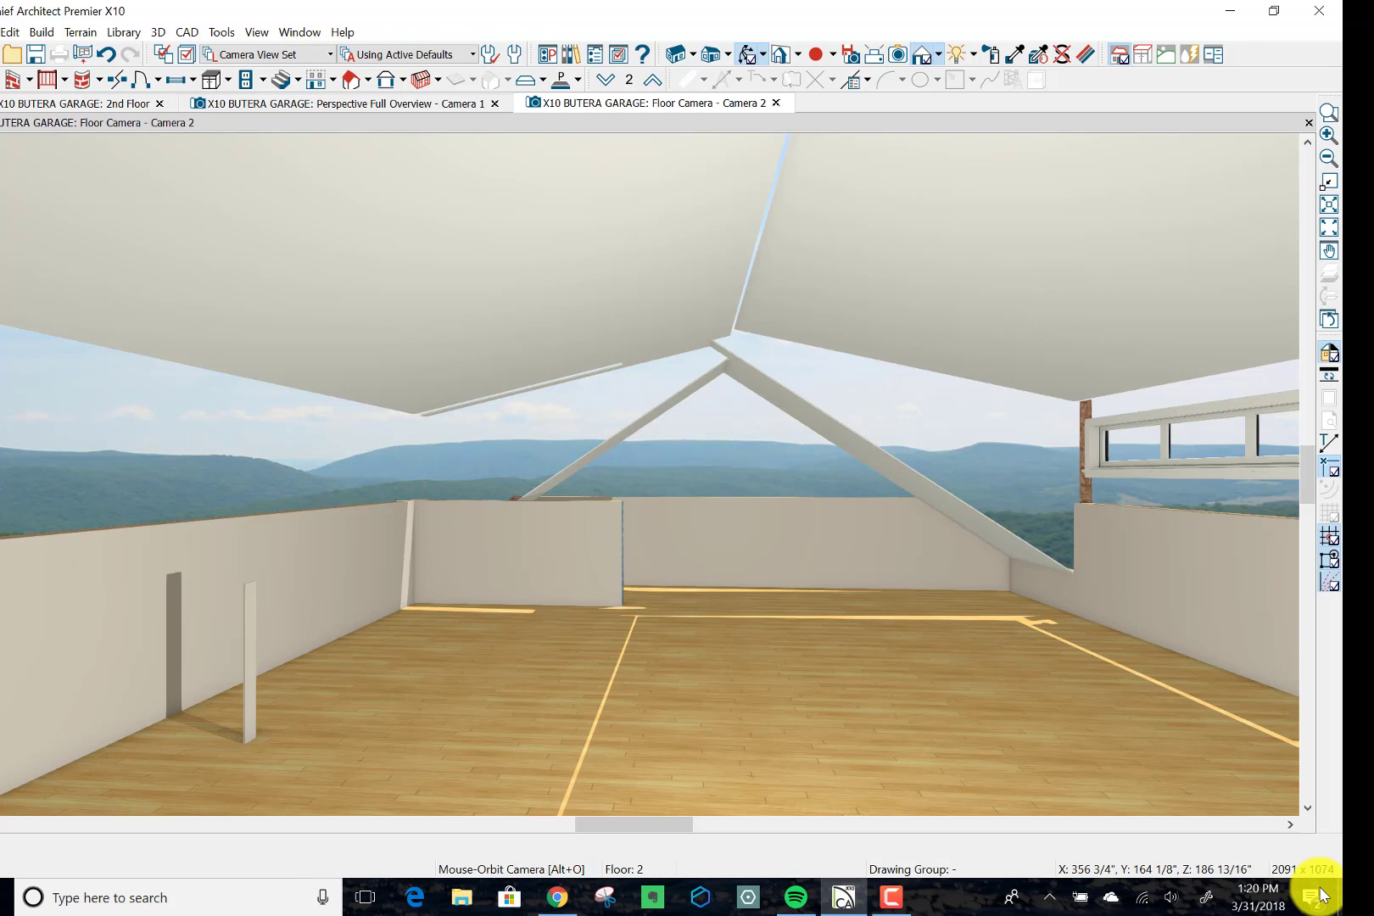
mouse_move(1154, 400)
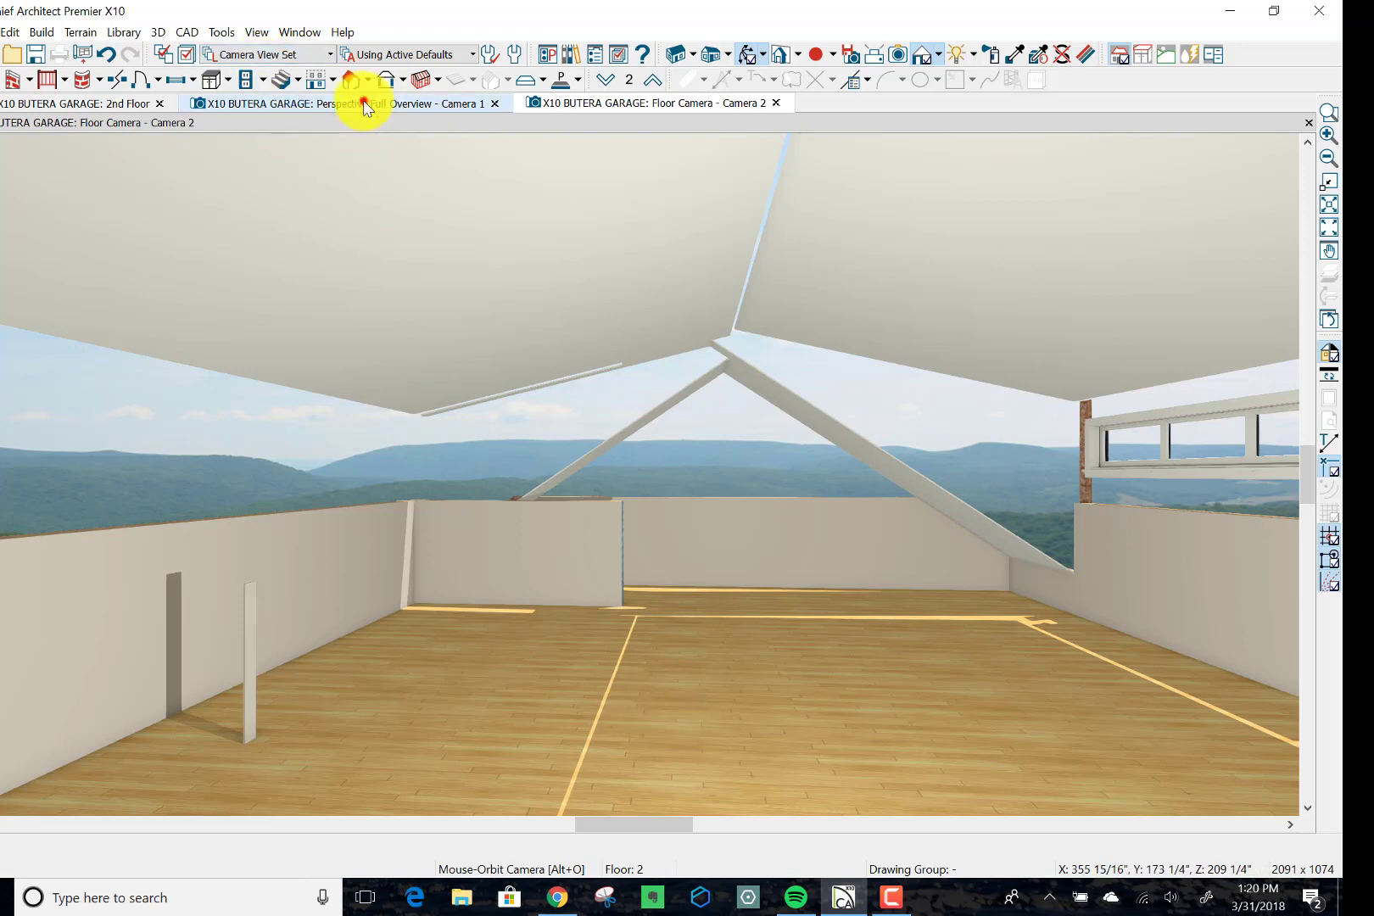
Step: Orbit the overview around the dormer from above, rear and front, then return to the 2nd Floor plan
click(342, 102)
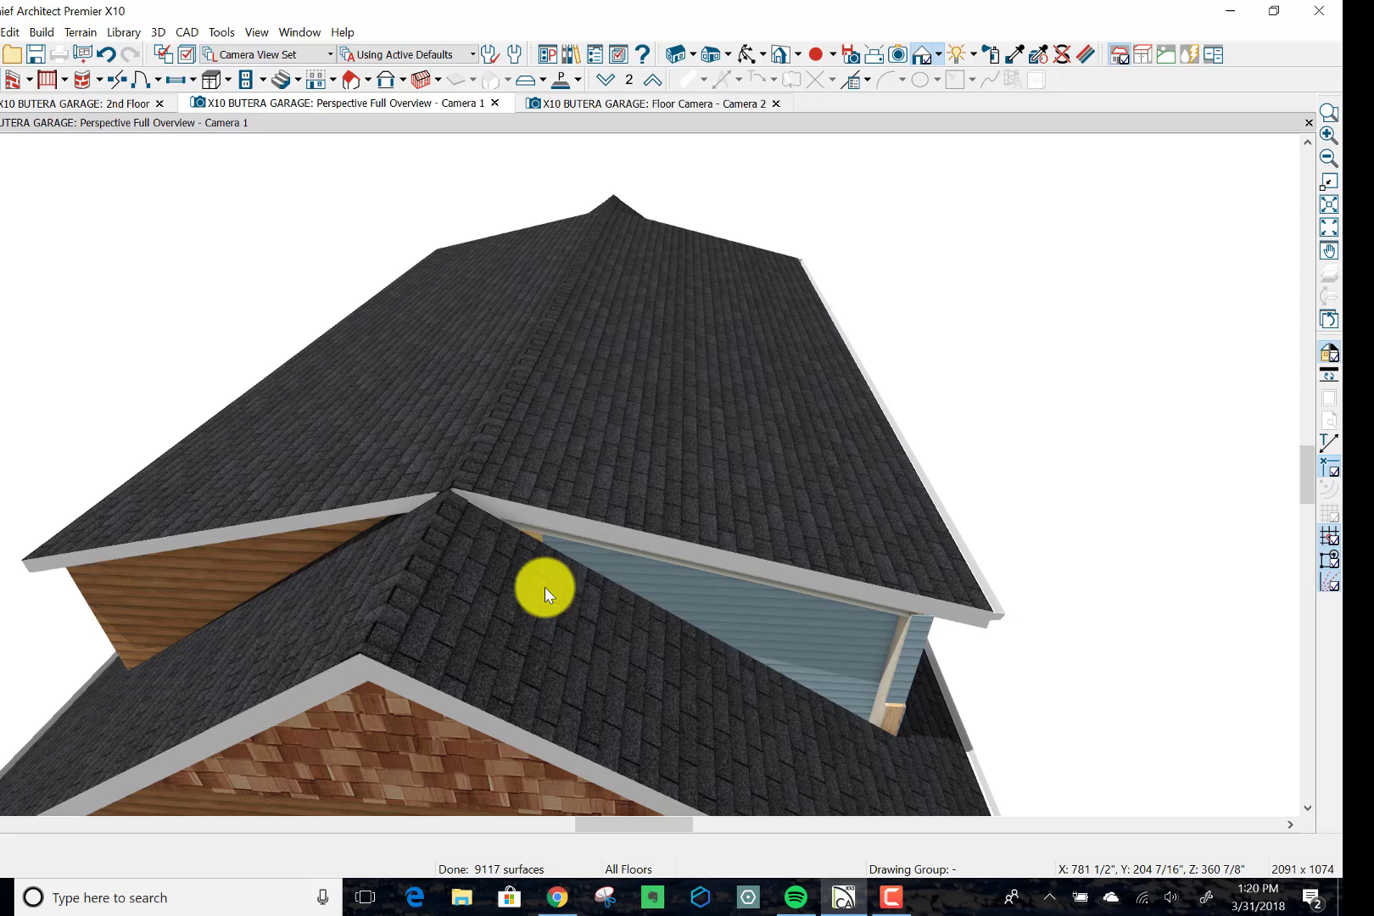
mouse_move(620, 623)
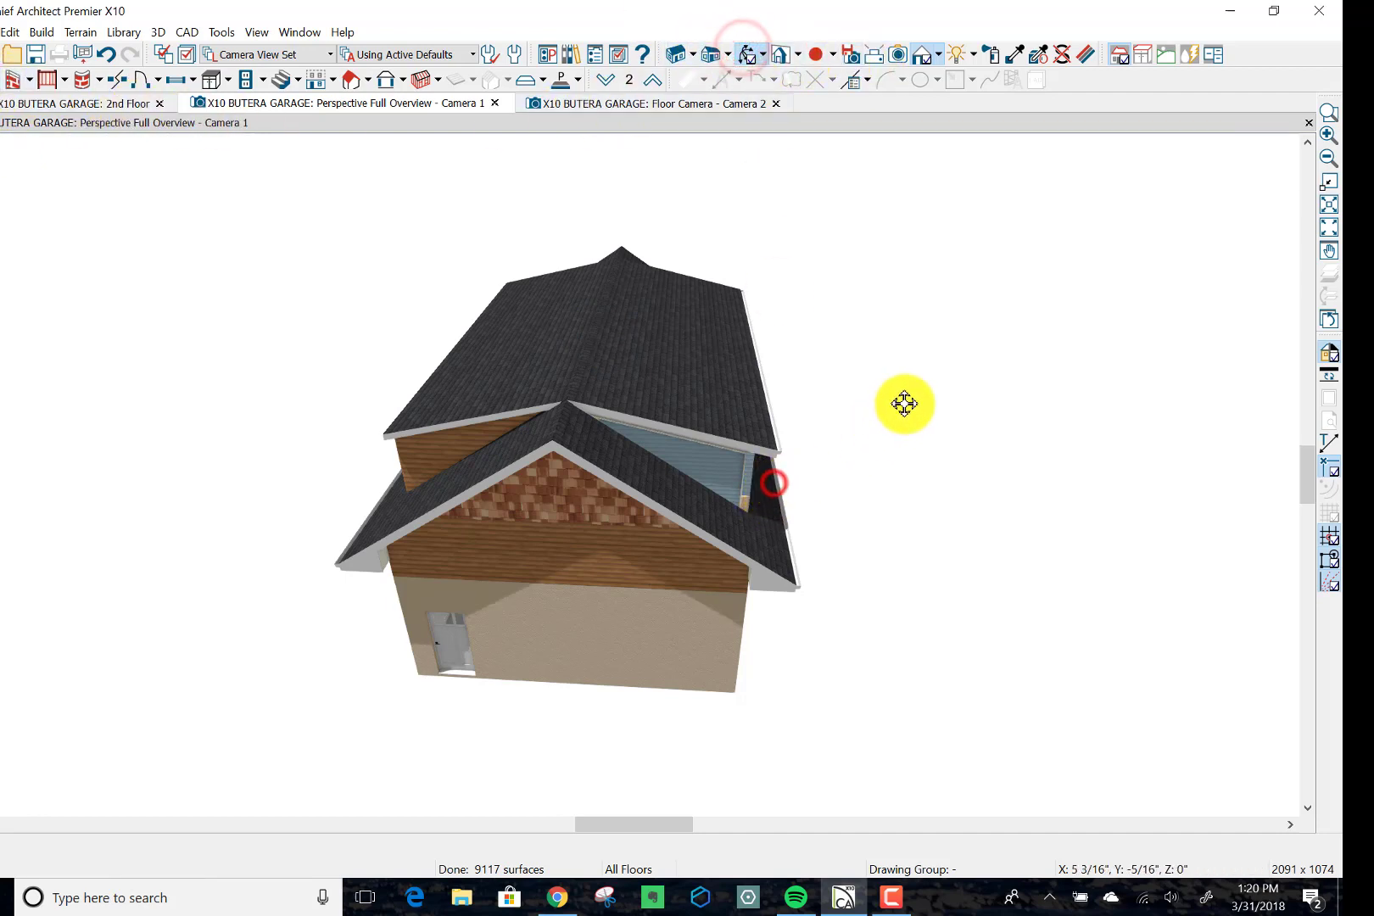
drag(906, 403, 674, 432)
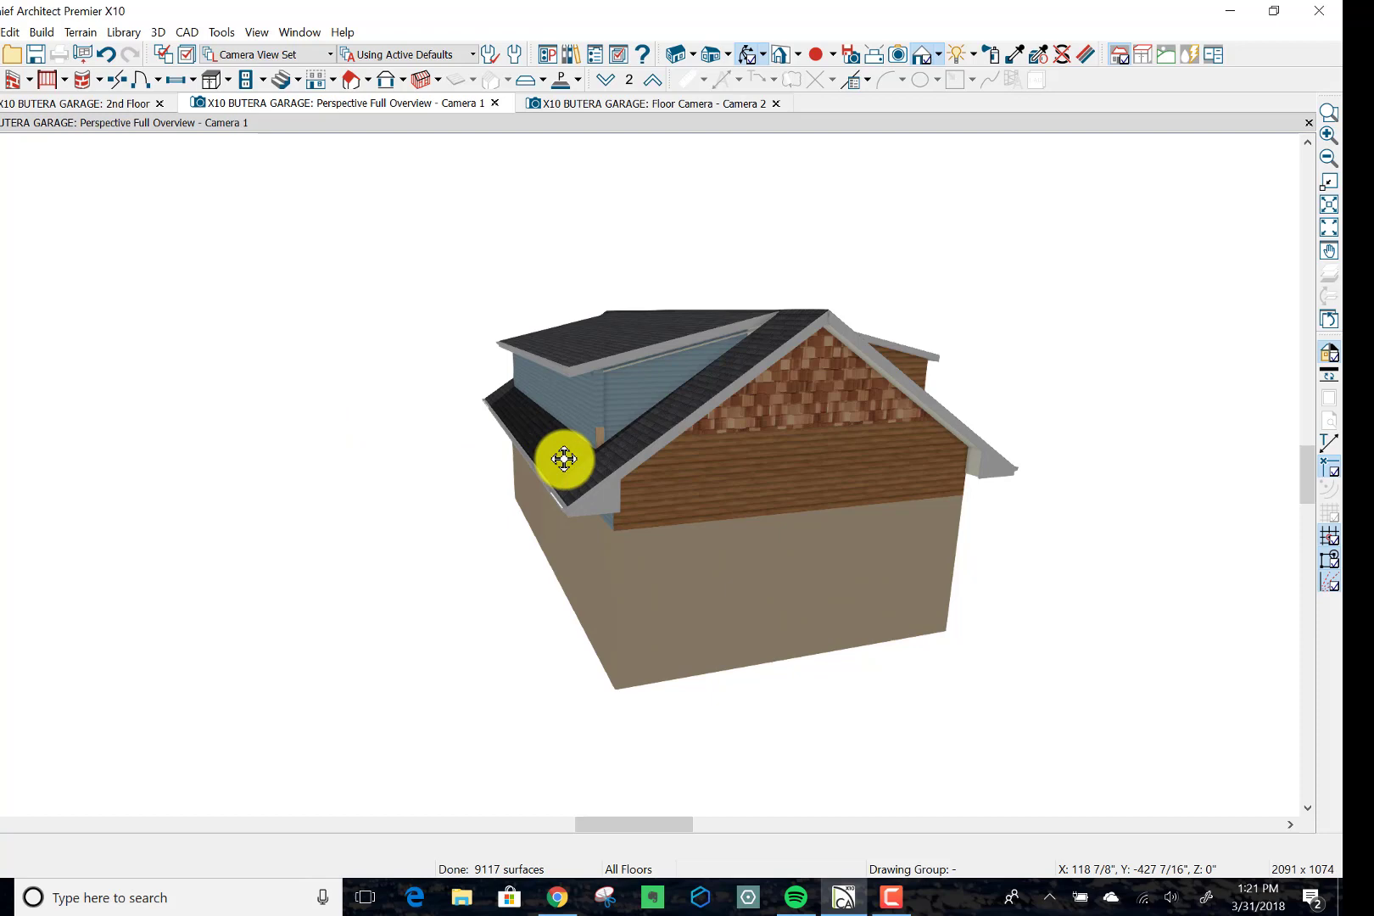
drag(565, 460, 806, 448)
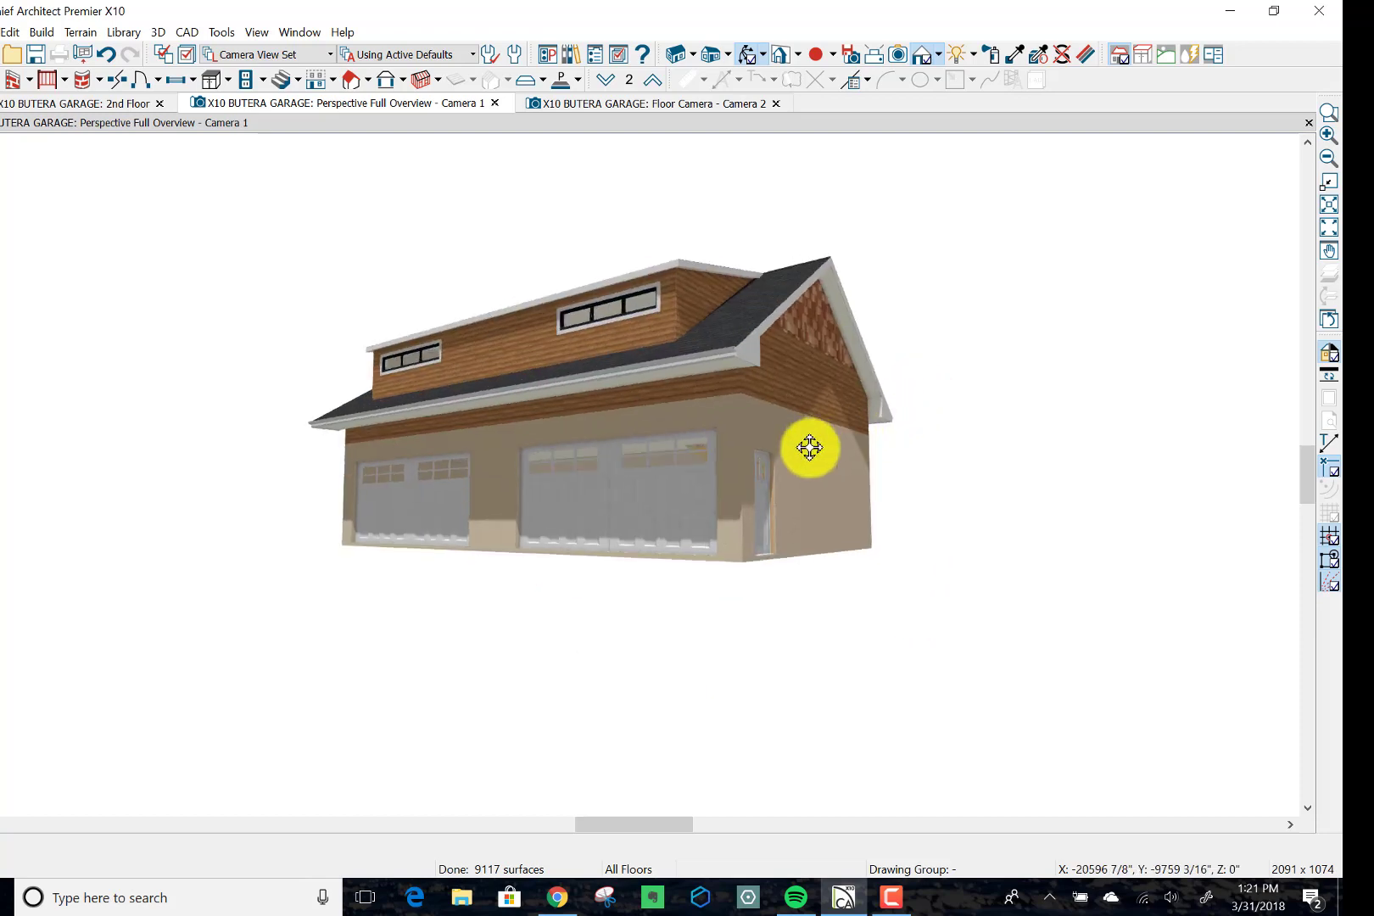
drag(809, 448, 774, 431)
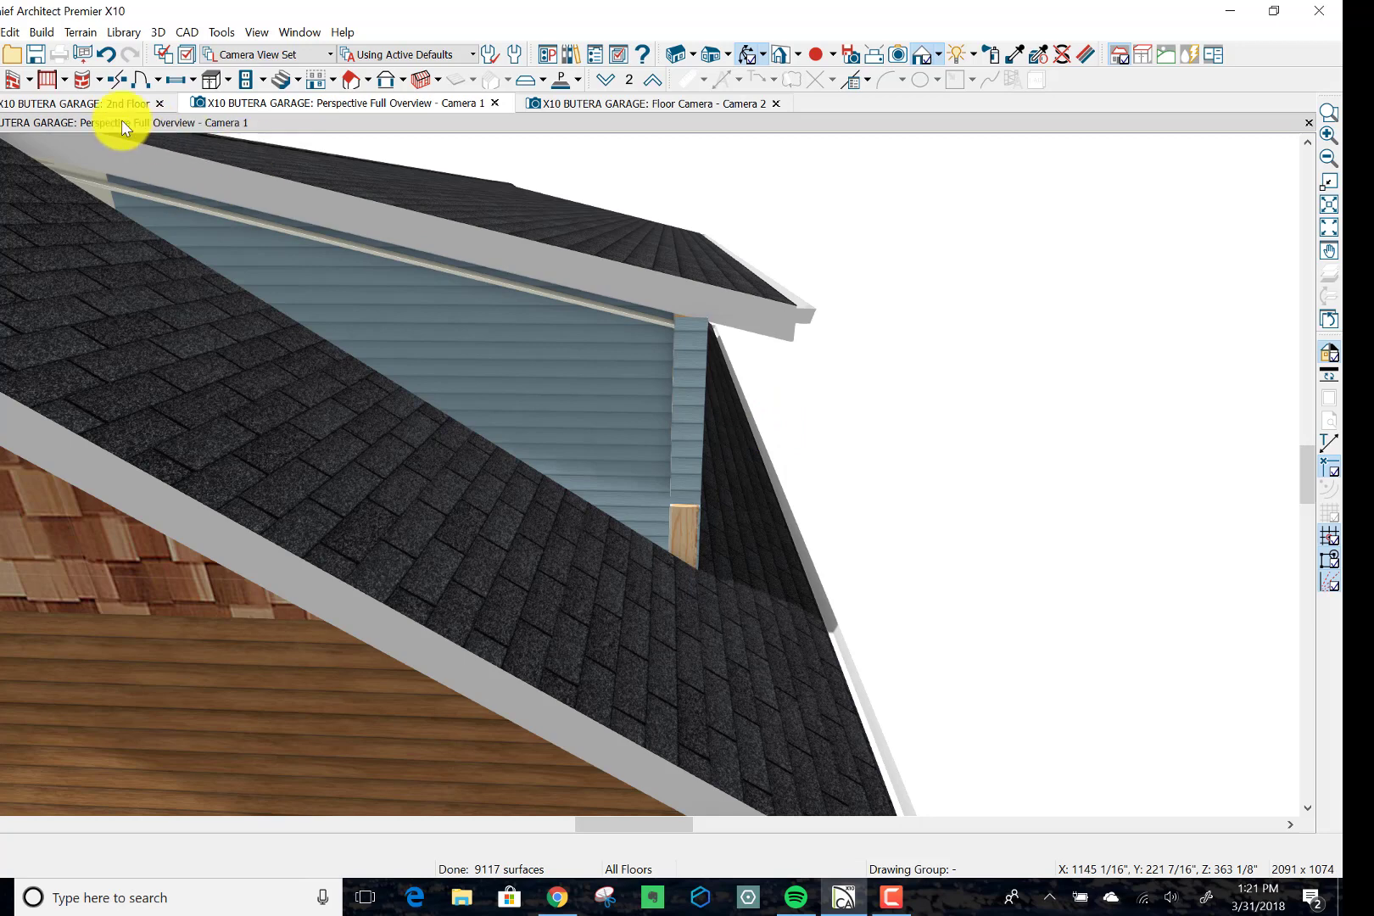
click(78, 102)
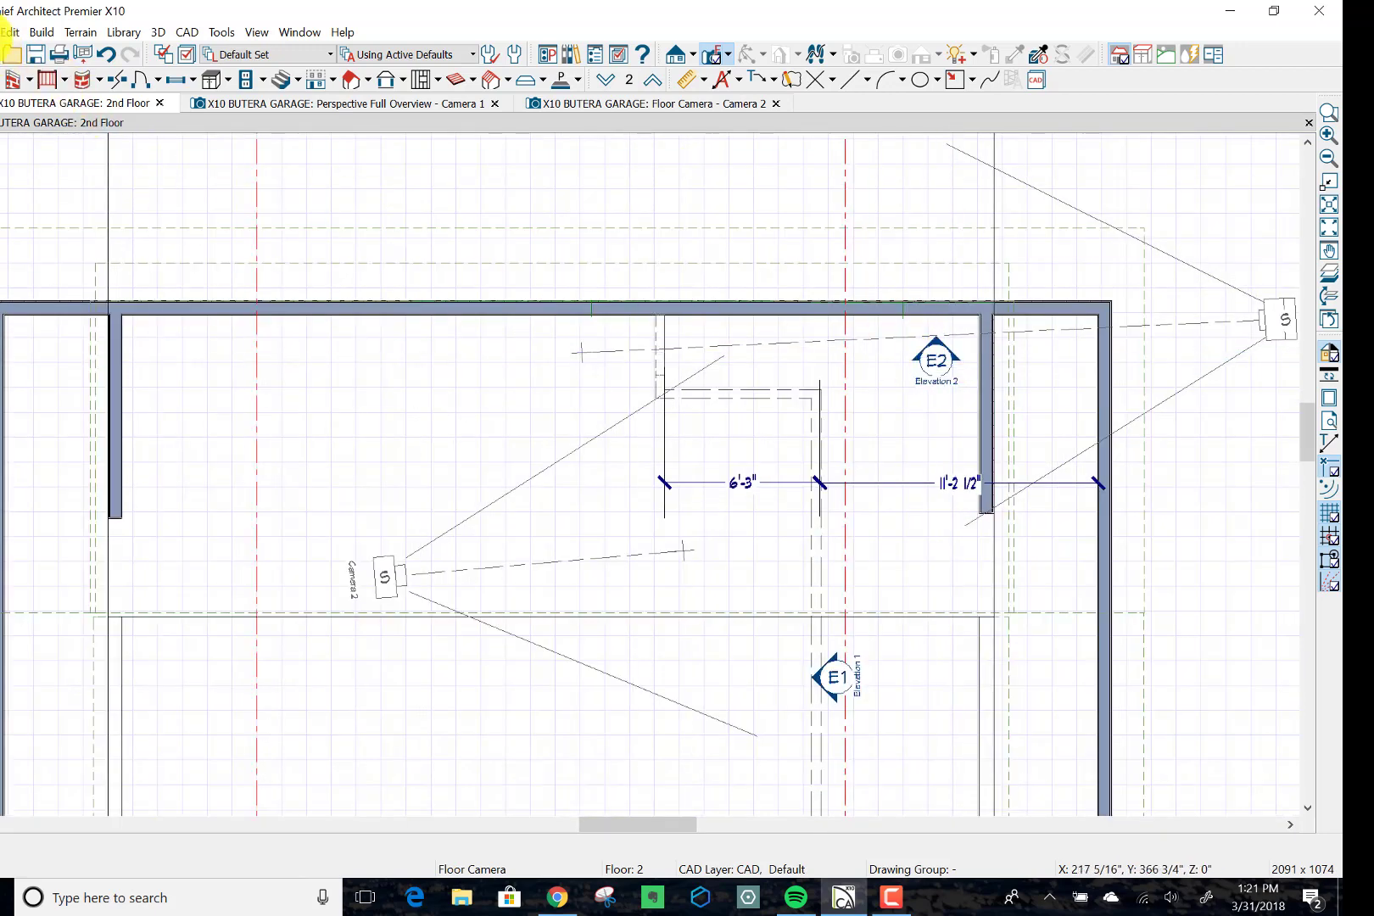
Step: Select the rear wall in plan and bring back the dormer corner close-up view
click(41, 32)
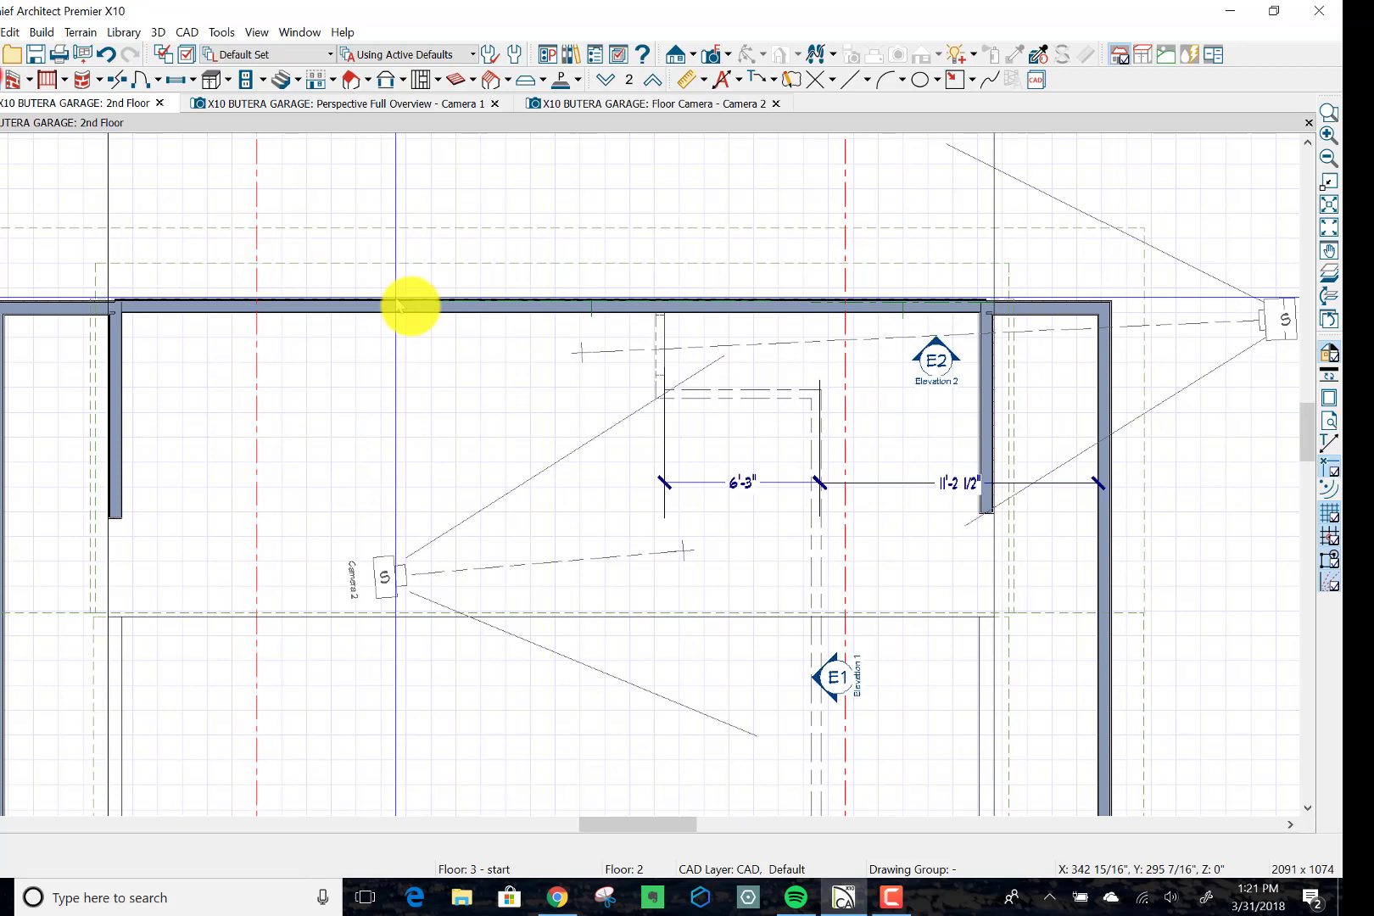
click(409, 307)
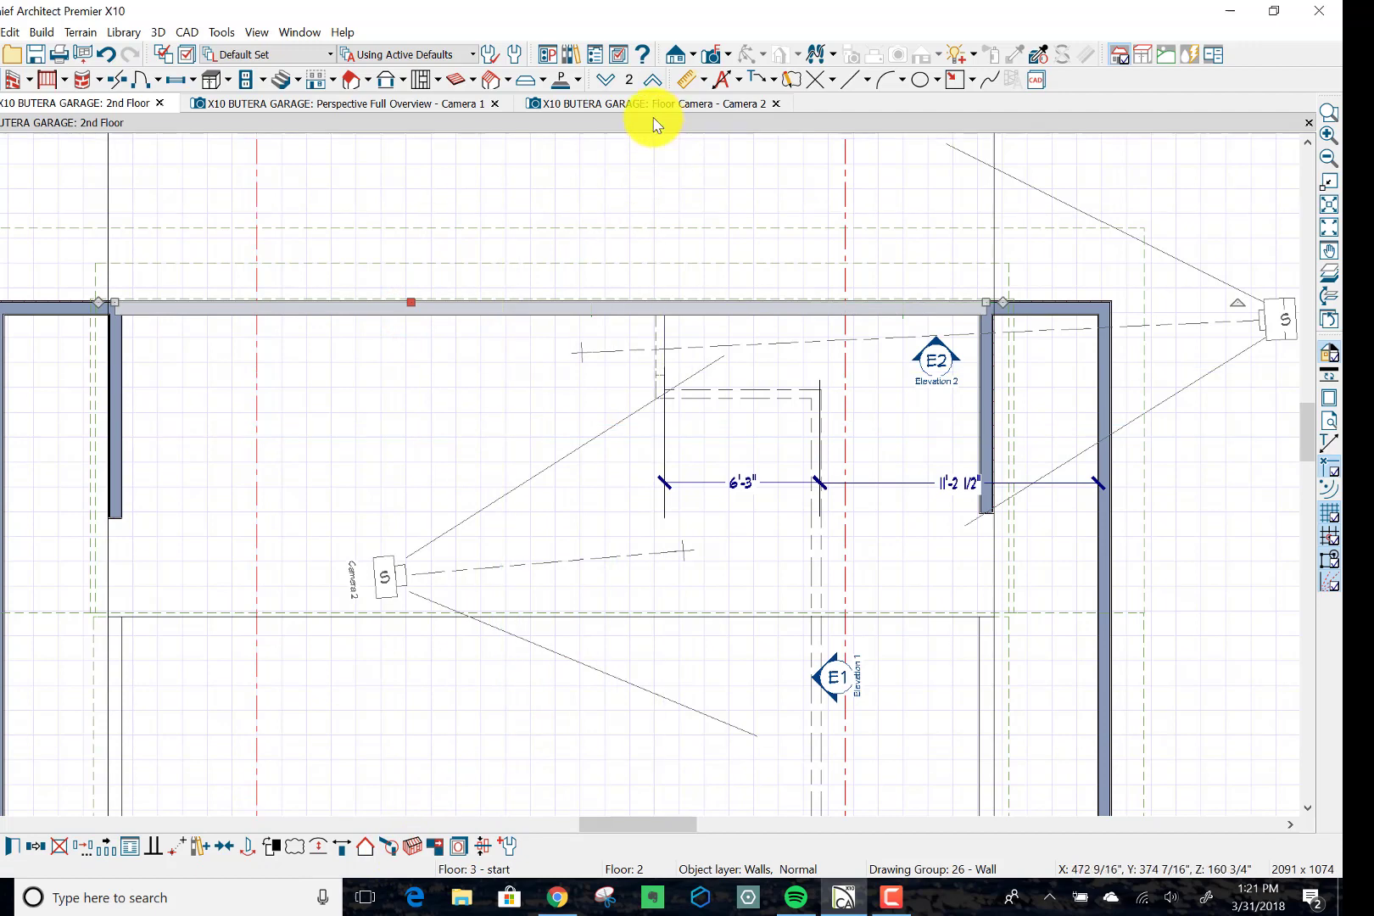
click(341, 103)
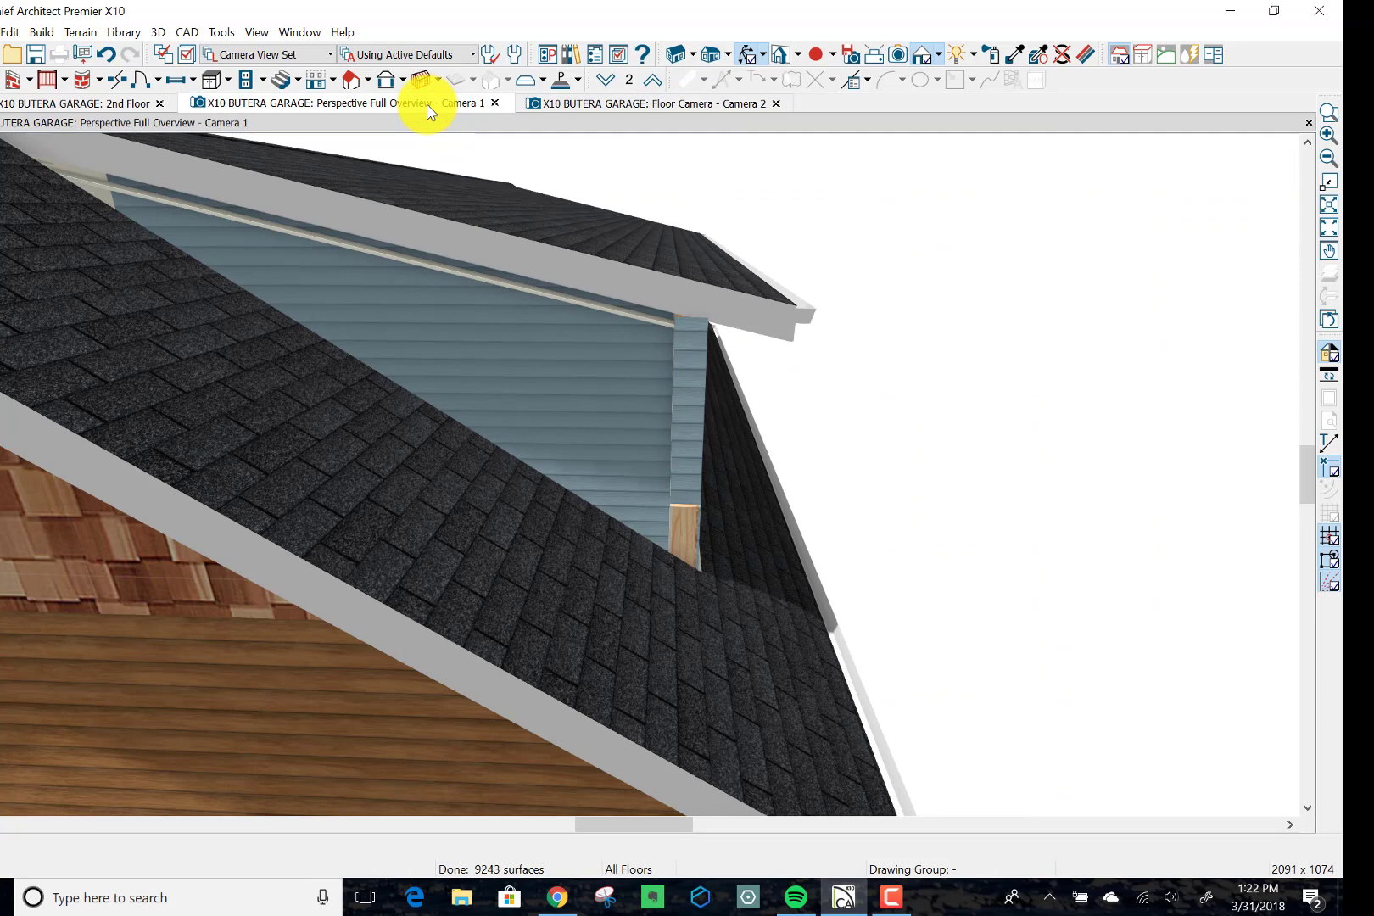
mouse_move(690, 479)
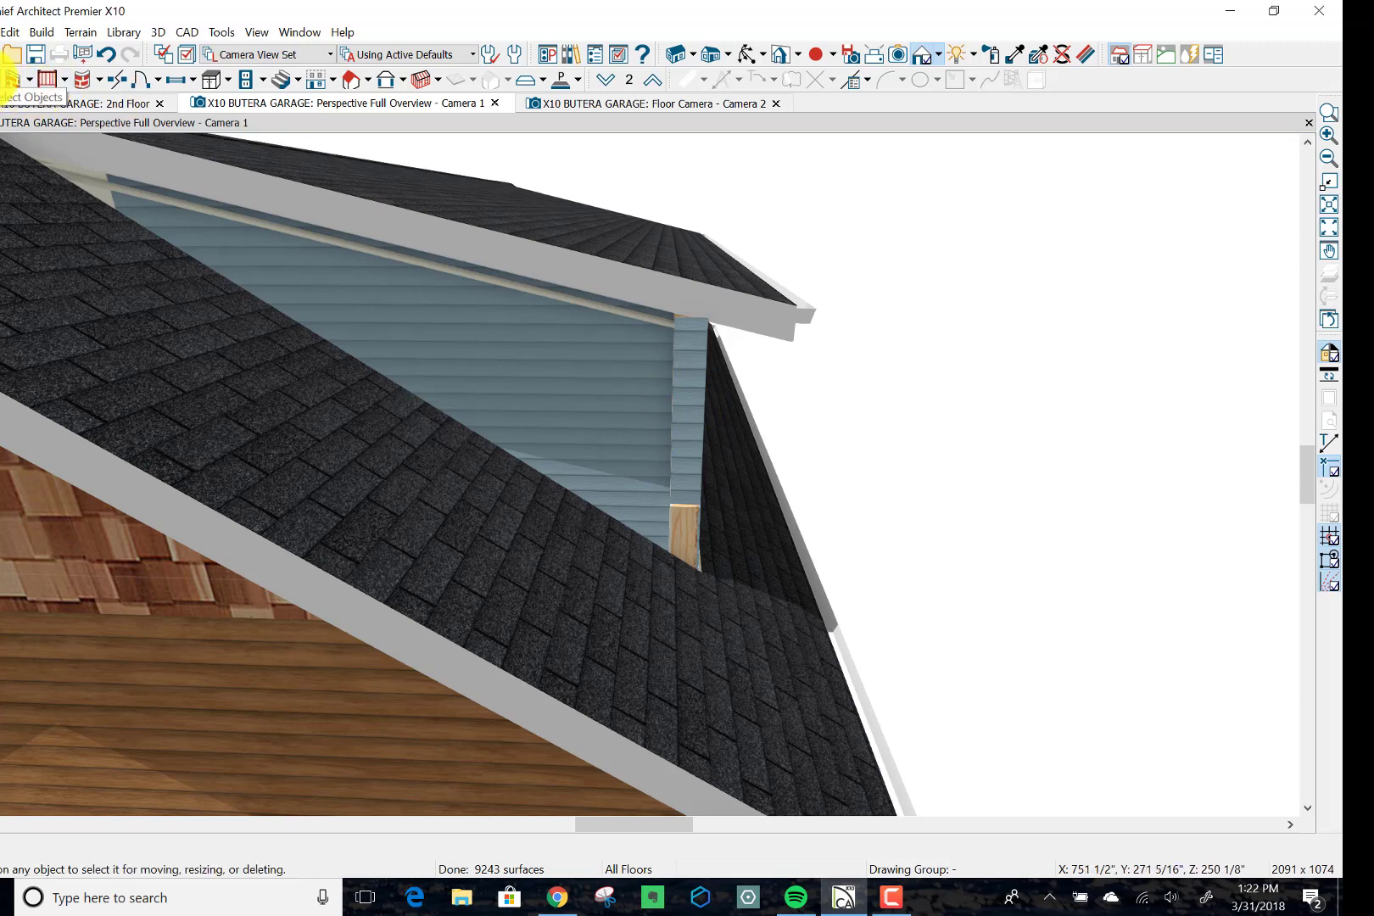
Step: Stretch the dormer roof plane's side edges outward to match the main roof overhang
click(78, 103)
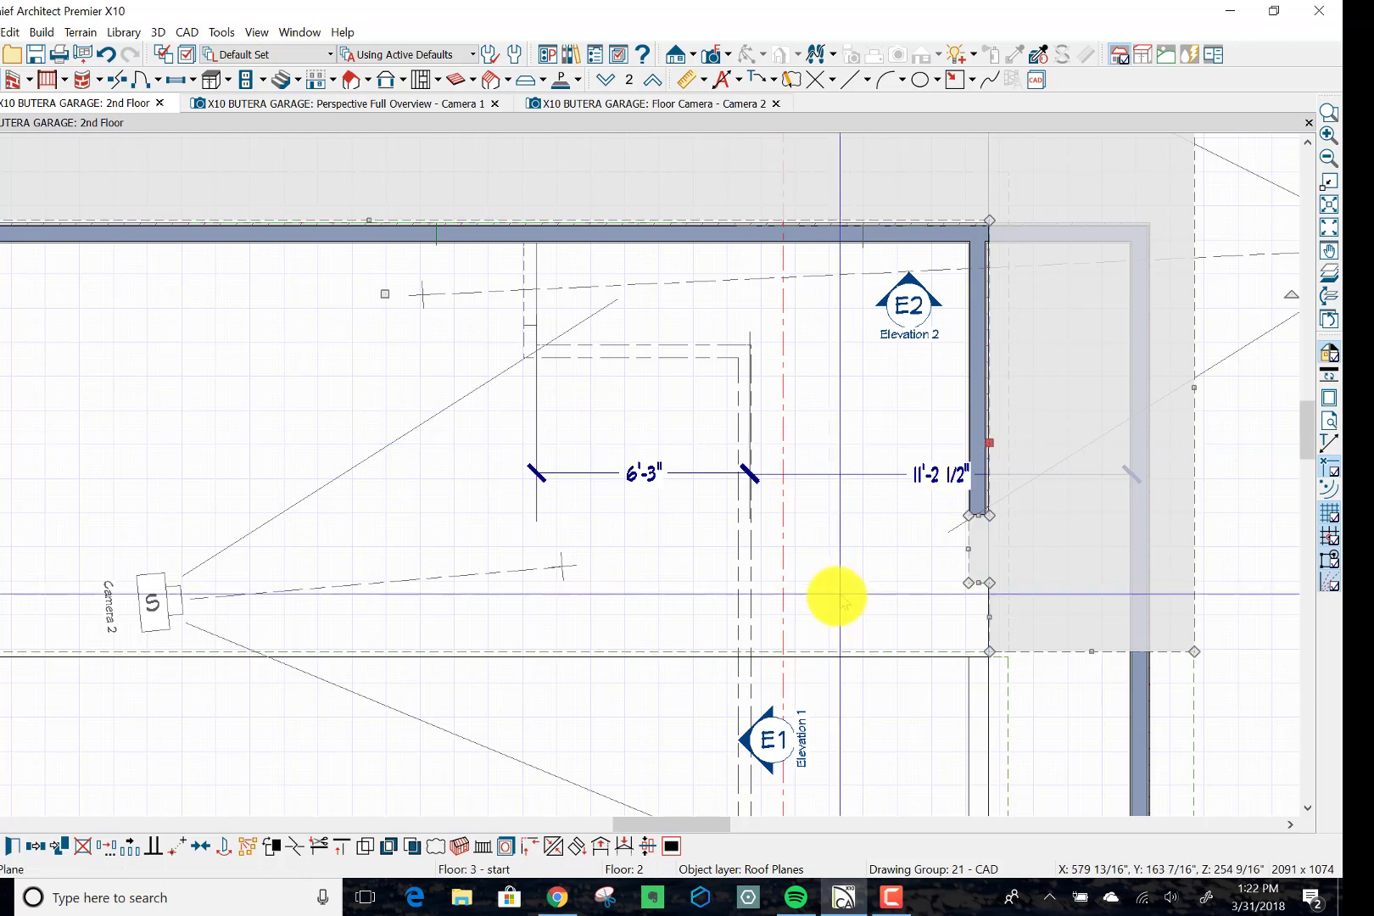
mouse_move(837, 601)
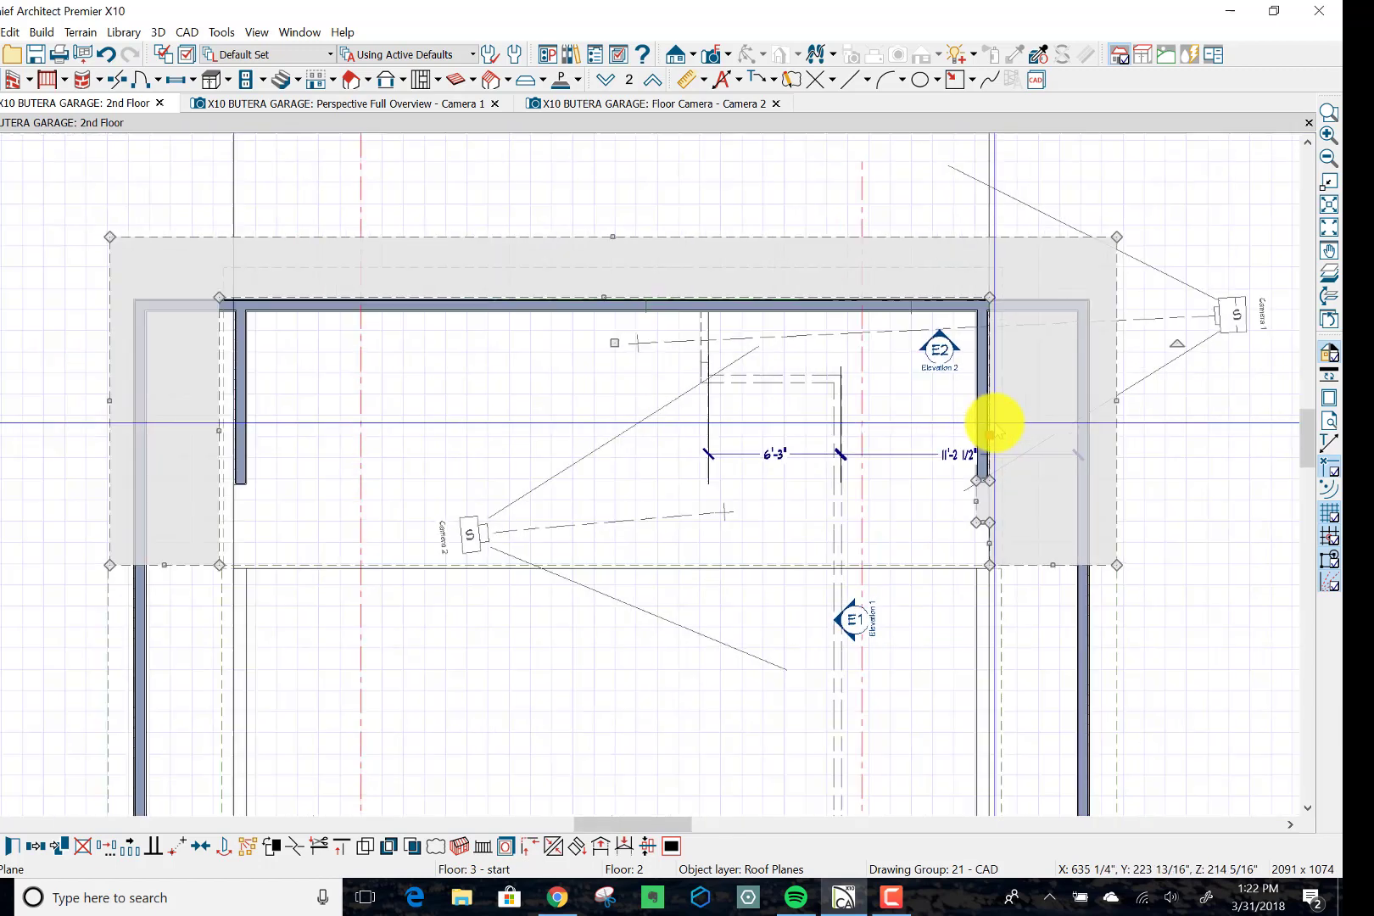
drag(995, 426, 355, 443)
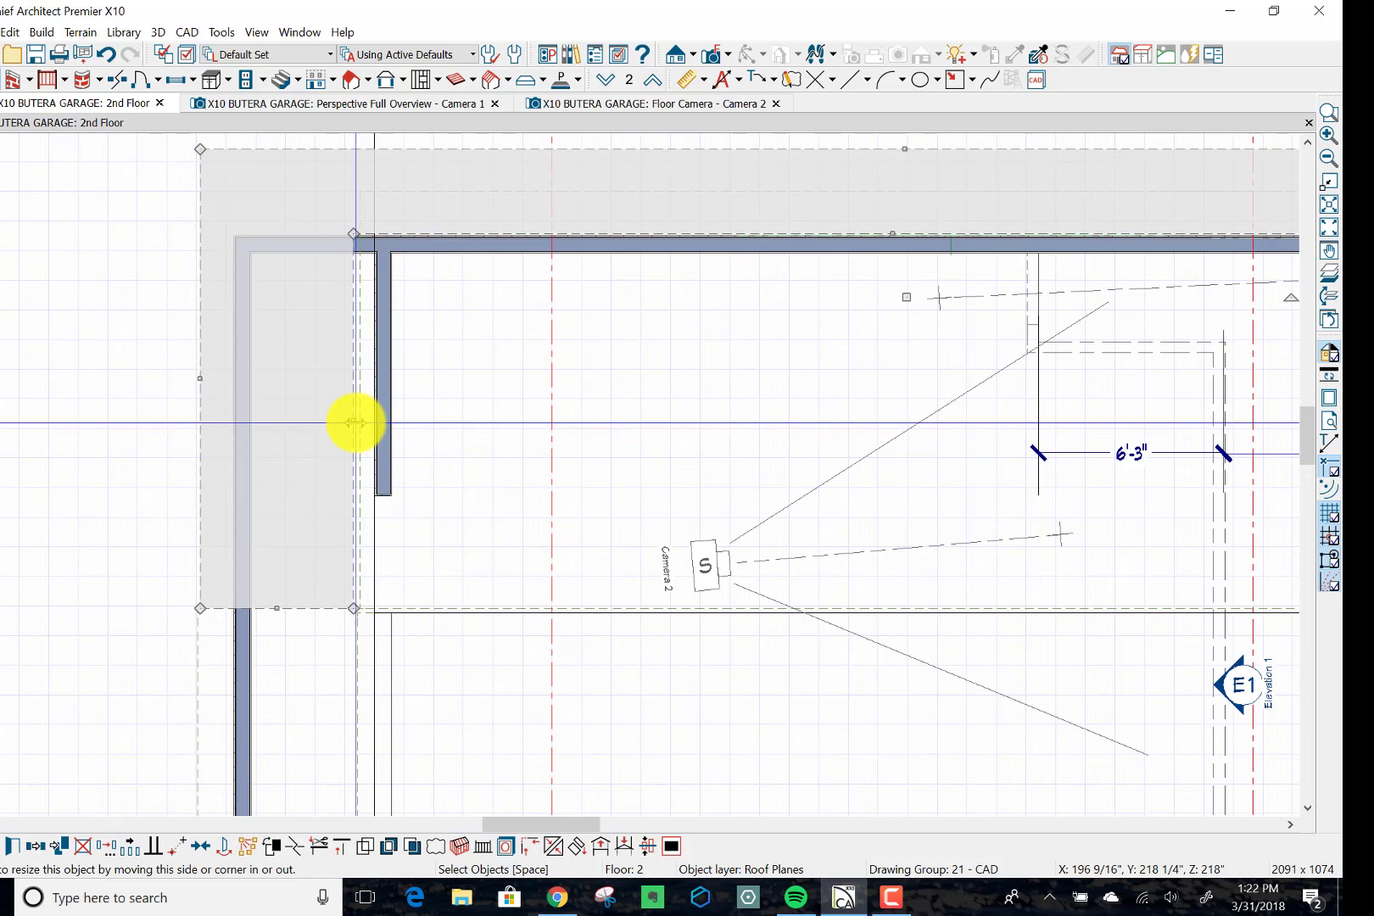
drag(354, 424, 373, 424)
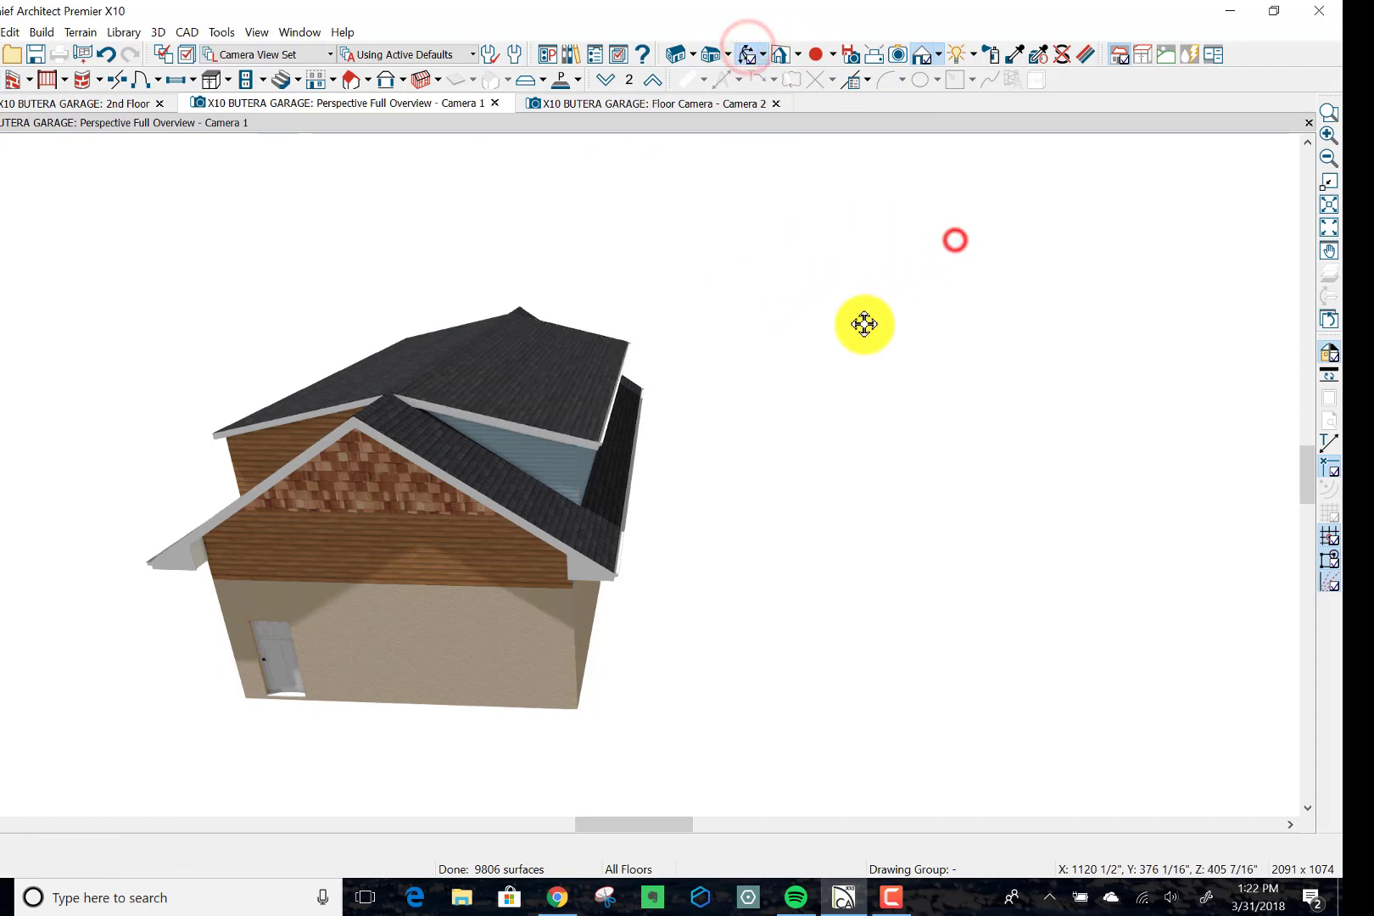
drag(864, 325, 820, 211)
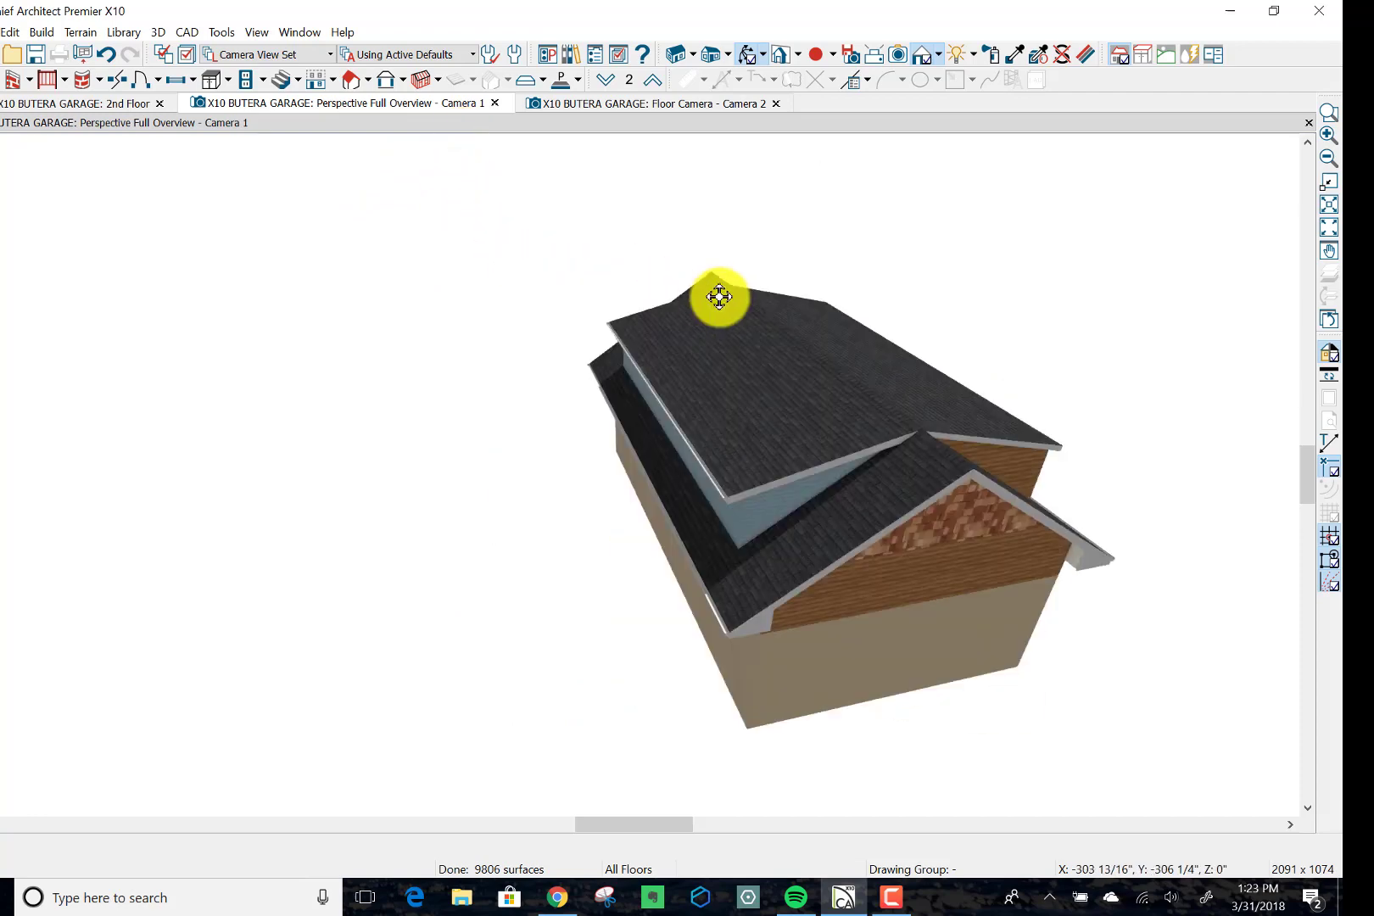
drag(719, 297, 915, 178)
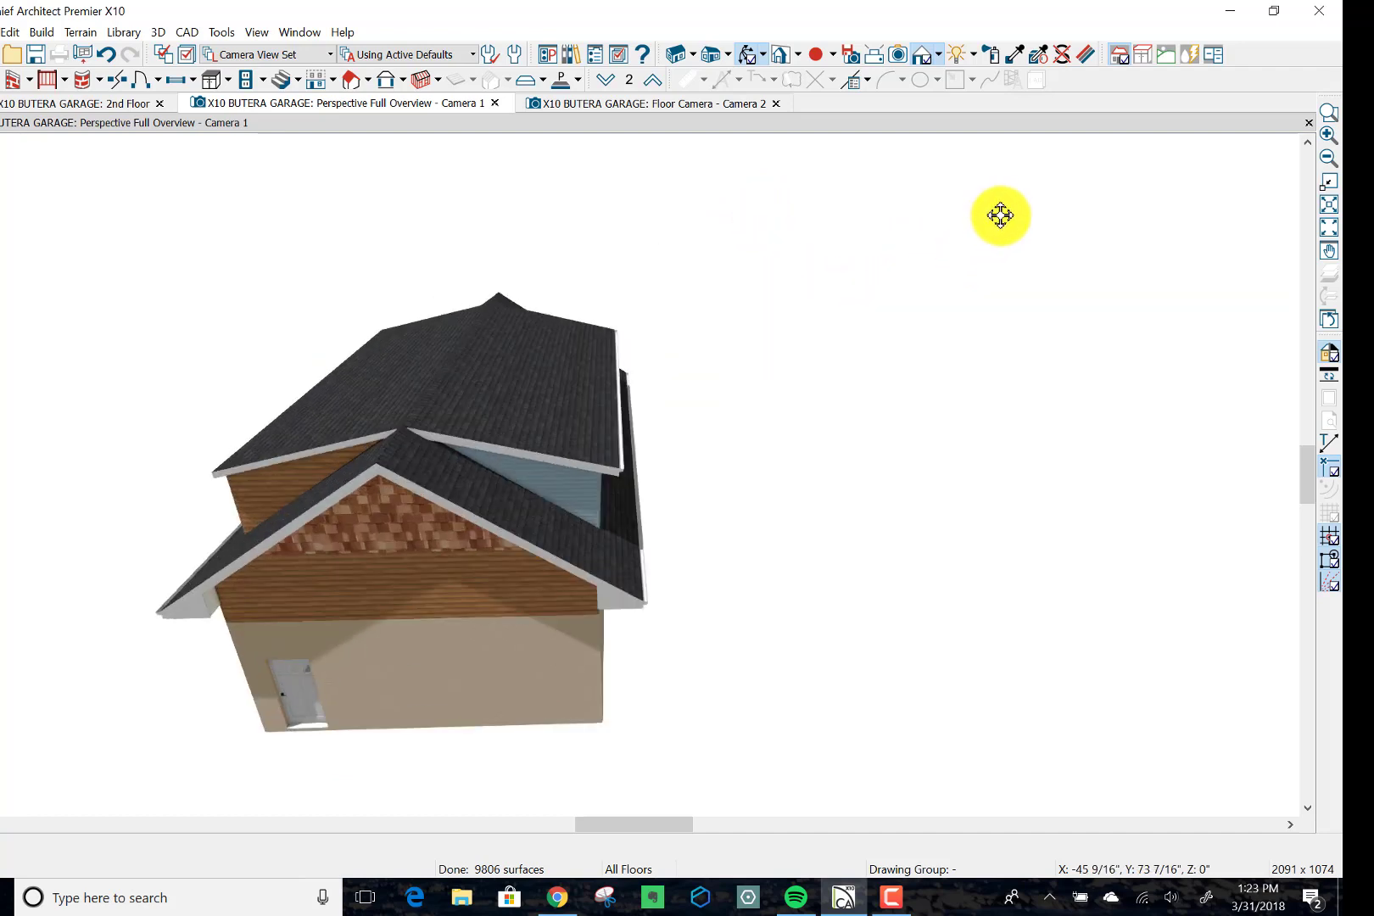
drag(1001, 216, 368, 368)
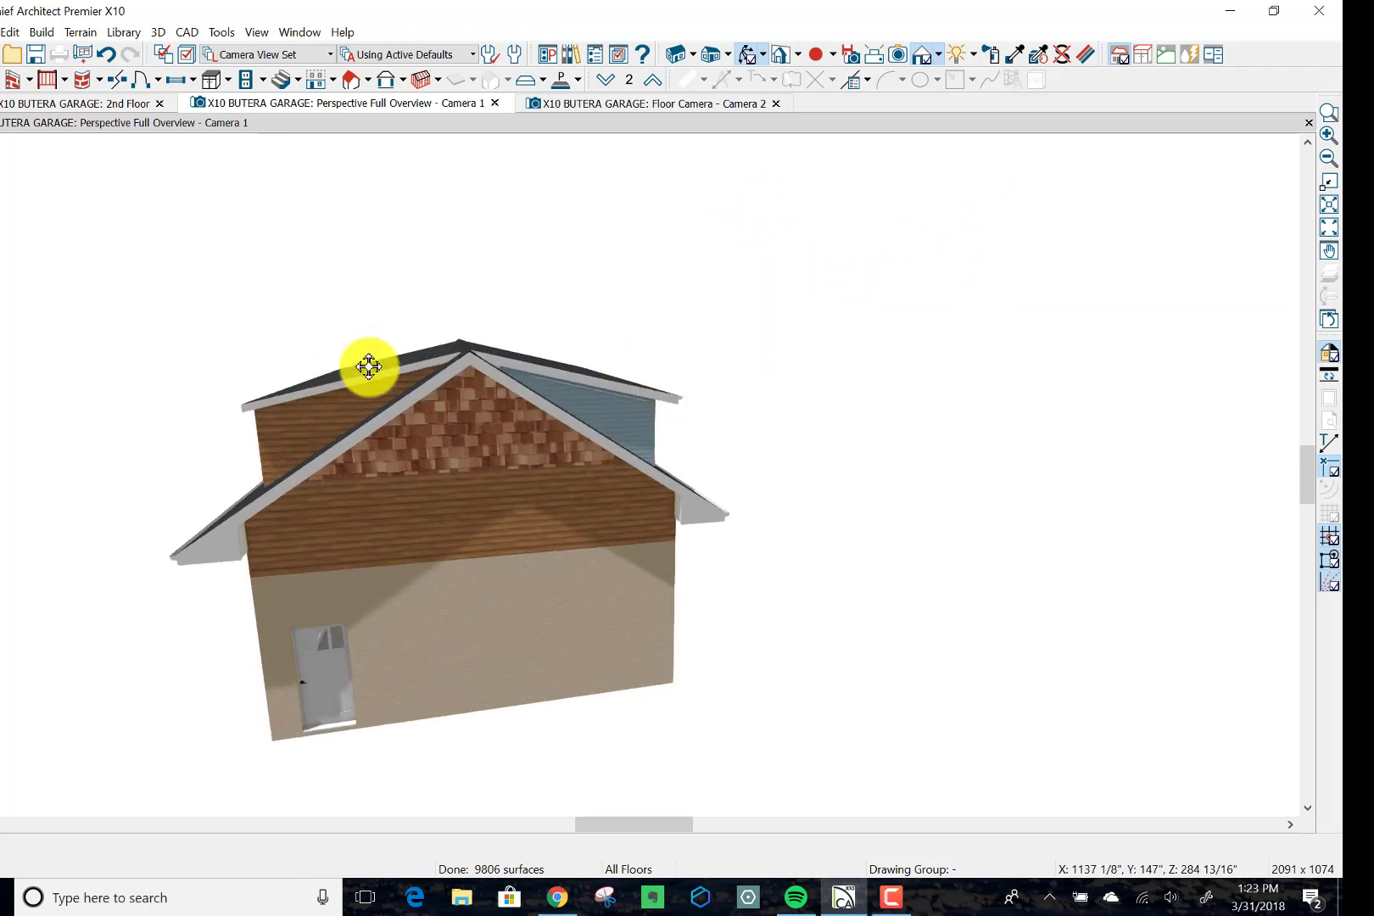
drag(368, 367, 705, 302)
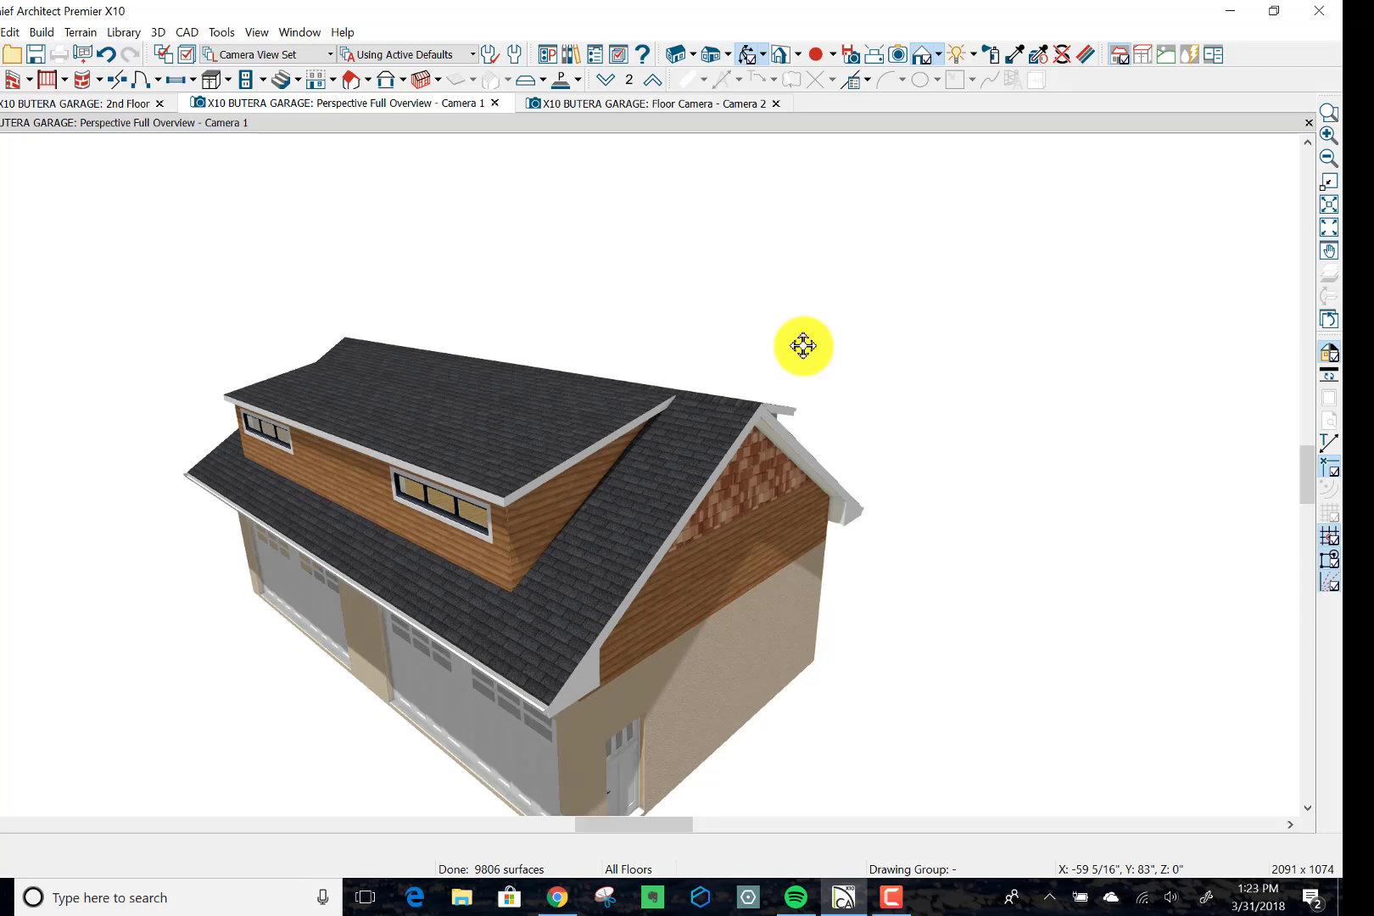
drag(805, 346, 648, 351)
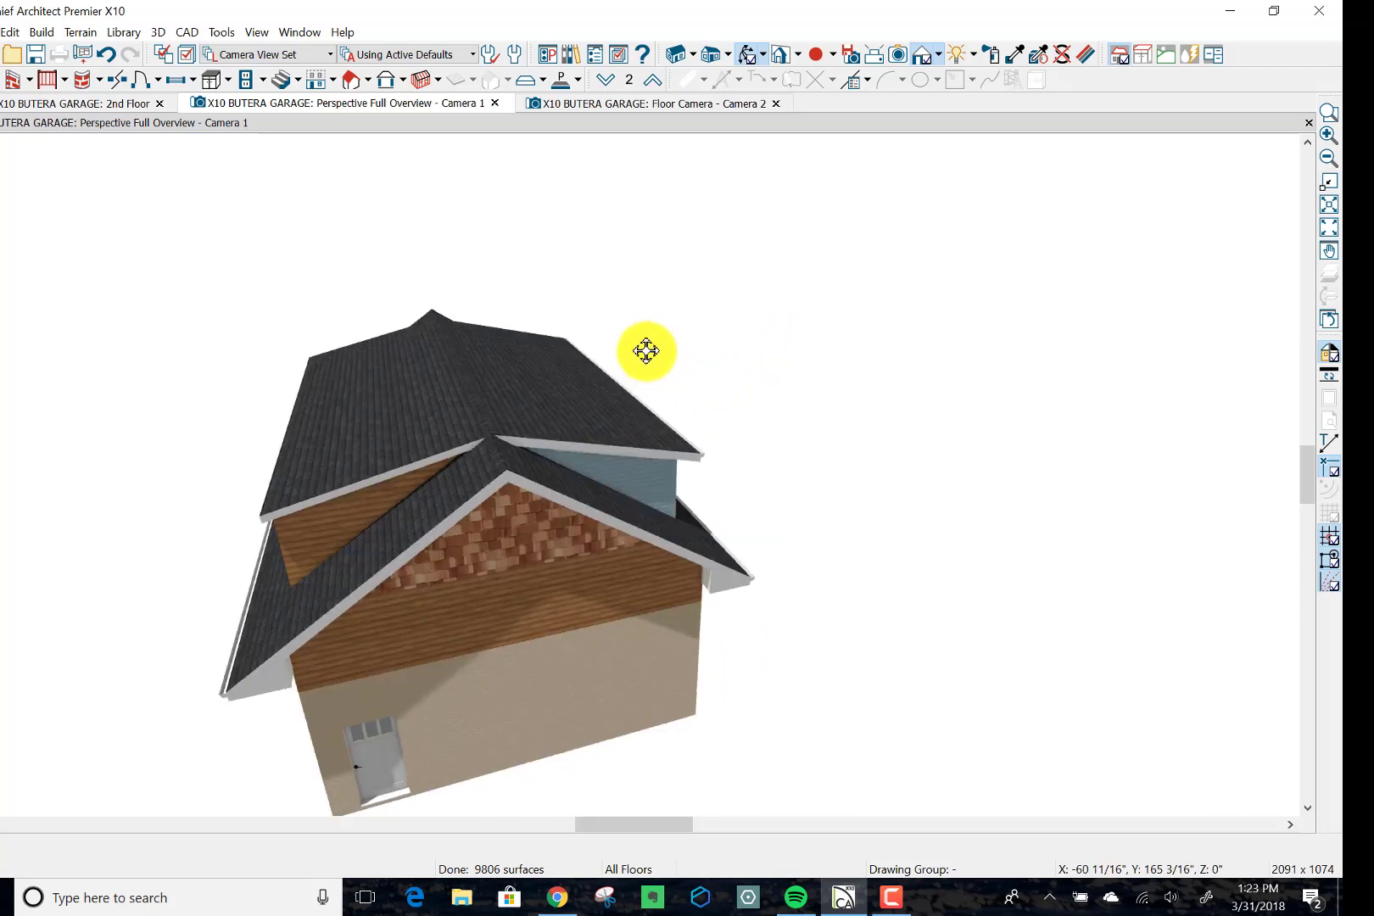
drag(647, 351, 565, 417)
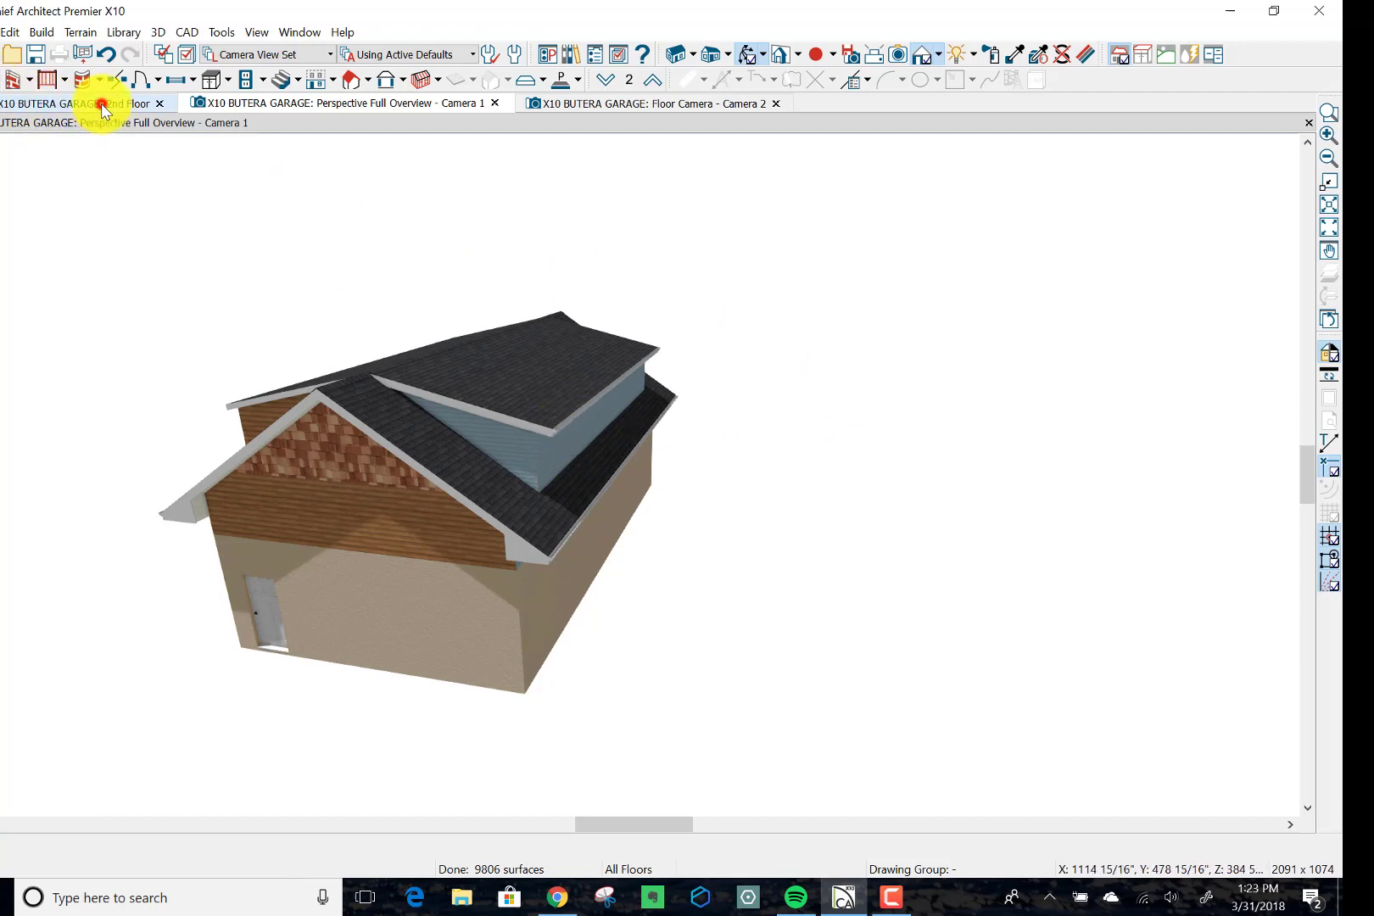
Step: Return to the 2nd floor plan with quarter-inch scale annotations, closing the interior camera view
click(78, 103)
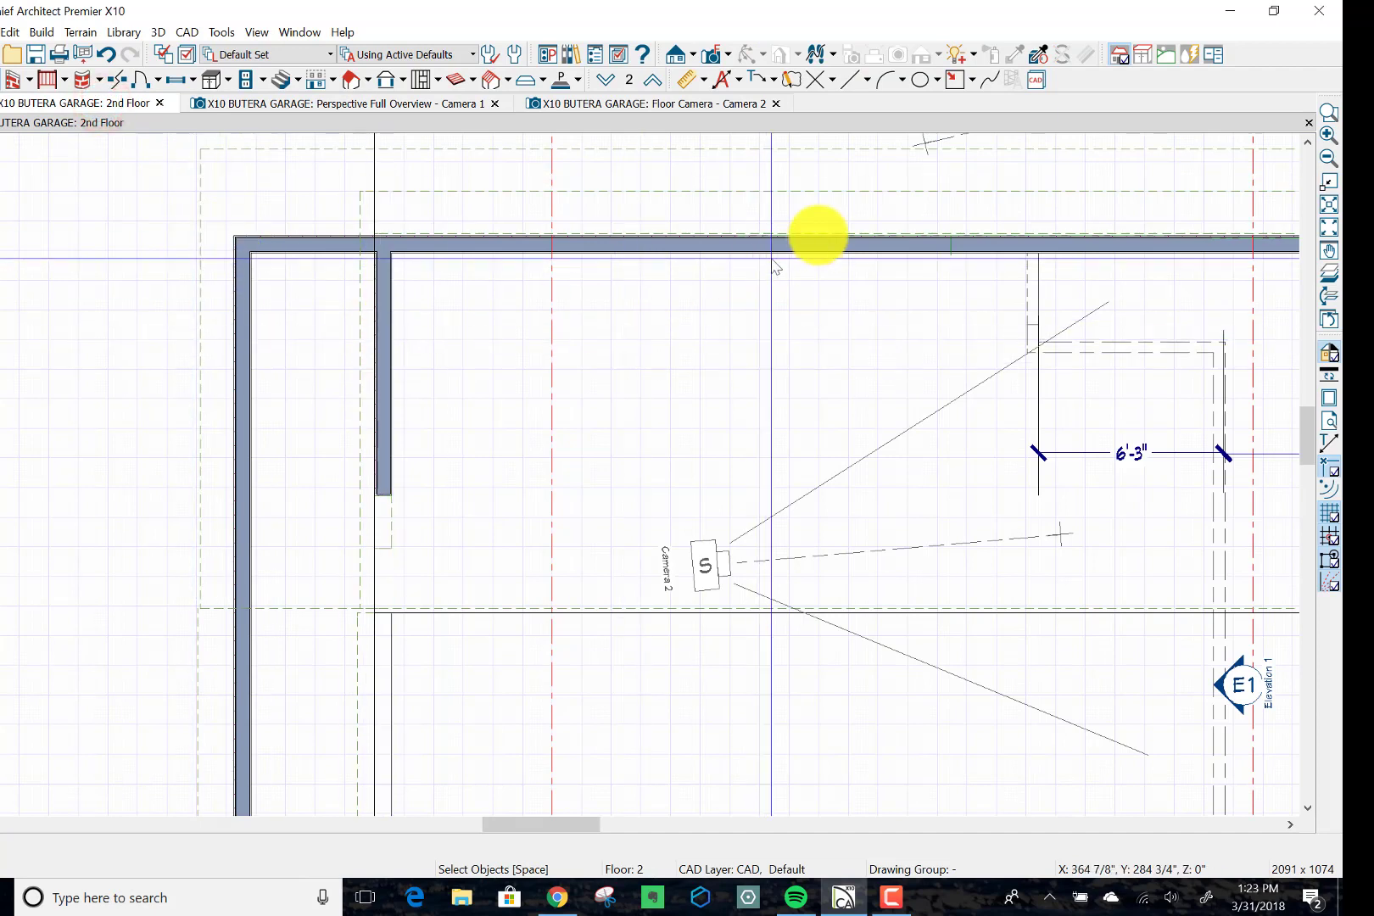
click(789, 193)
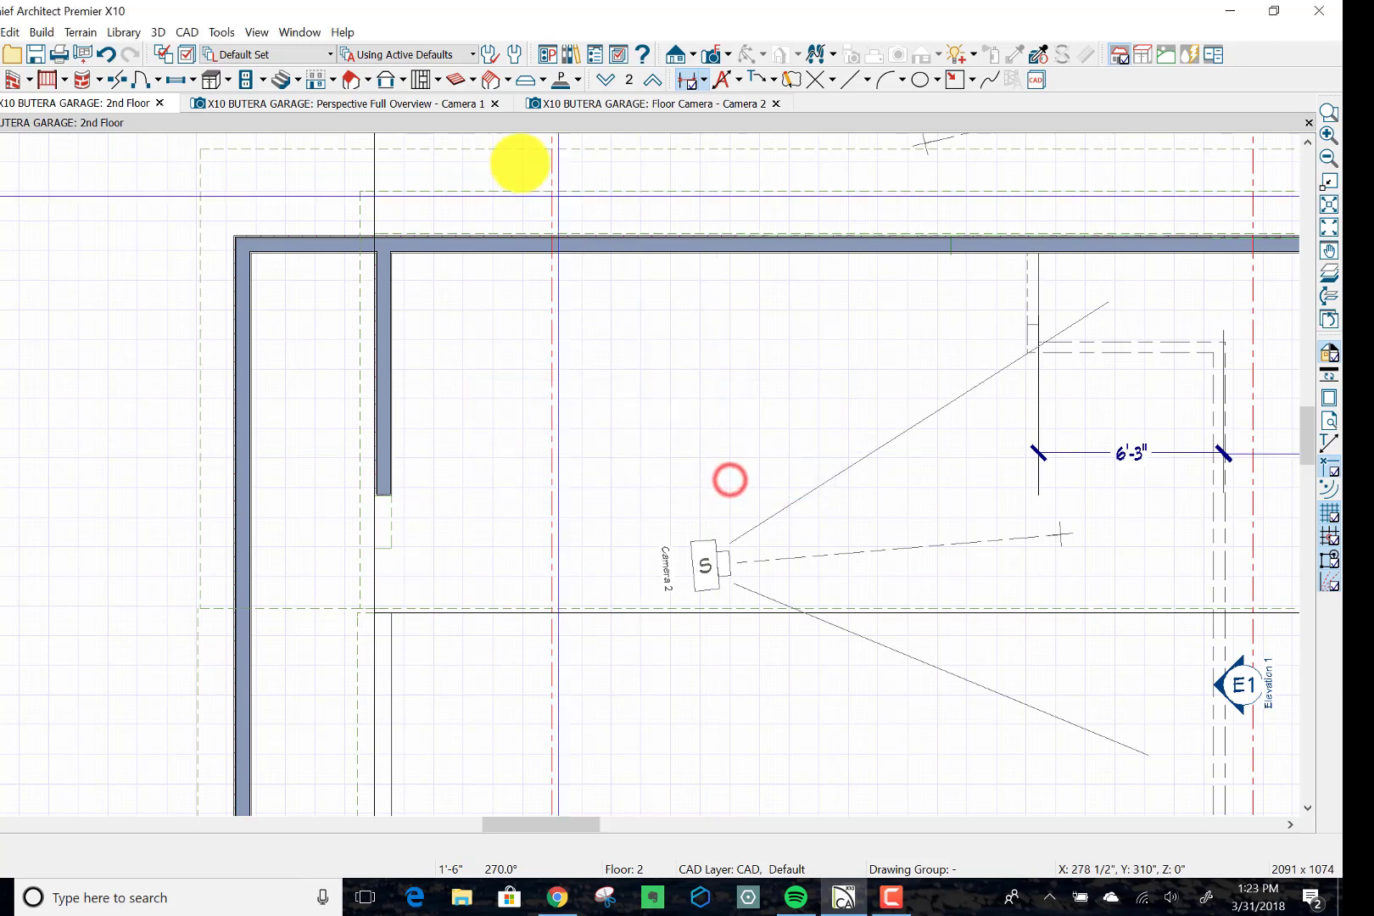
click(472, 55)
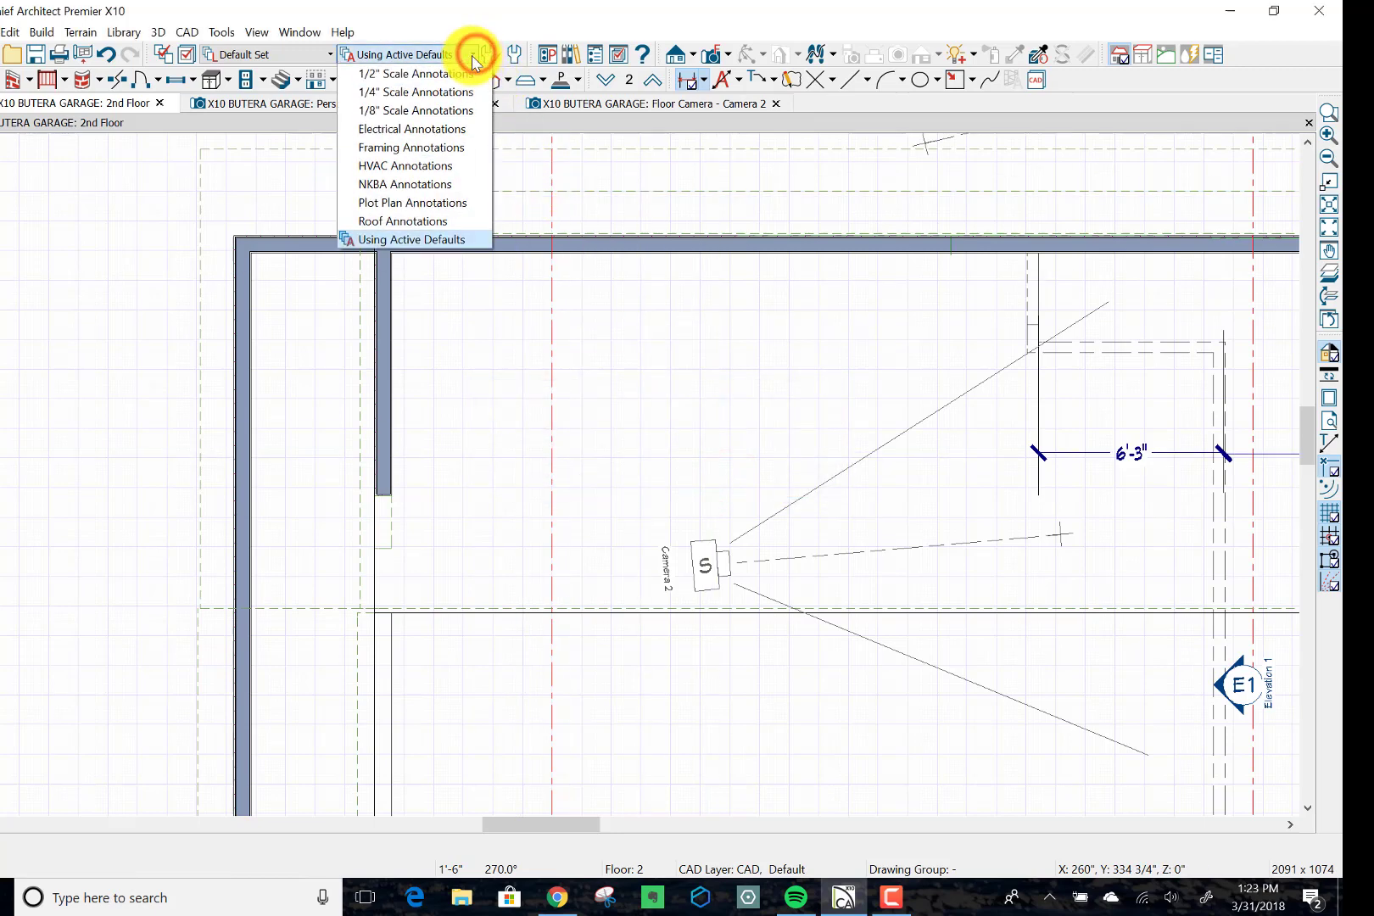
click(414, 92)
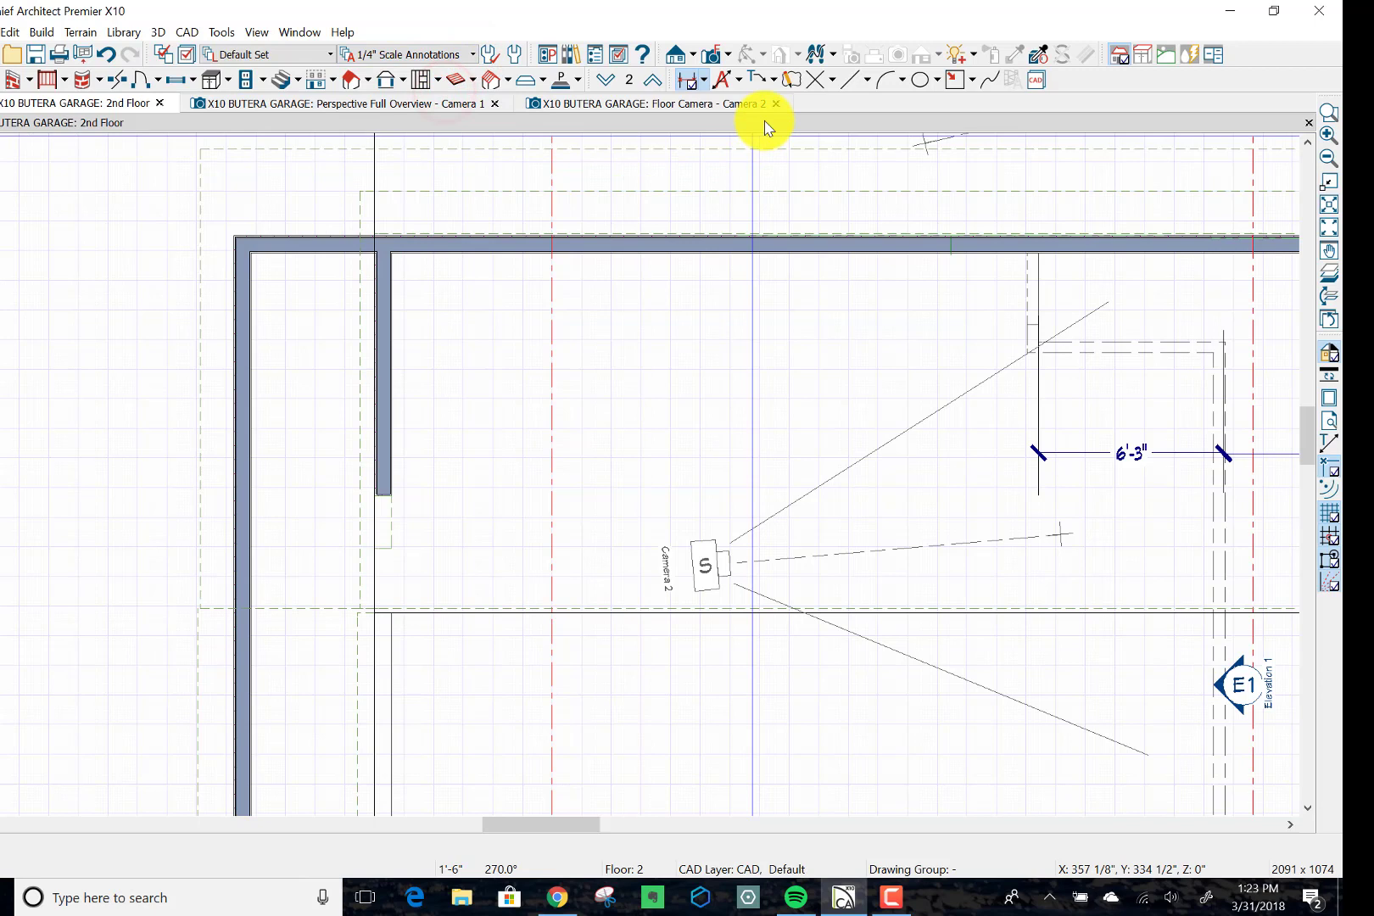
click(693, 79)
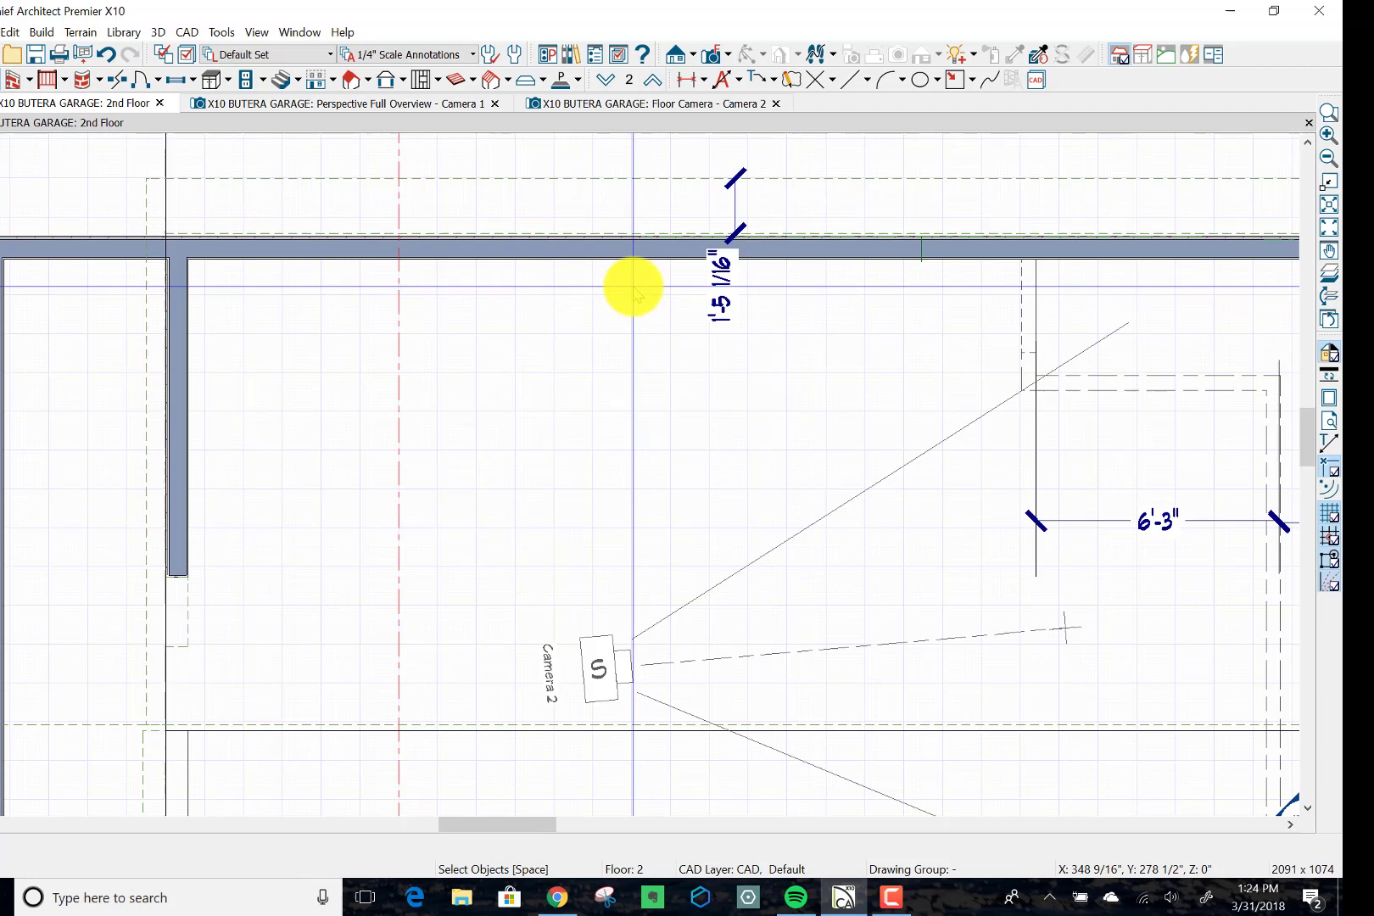
Step: Set the dormer roof plane's overhang to 5/16 via its temporary dimension
drag(631, 287, 719, 268)
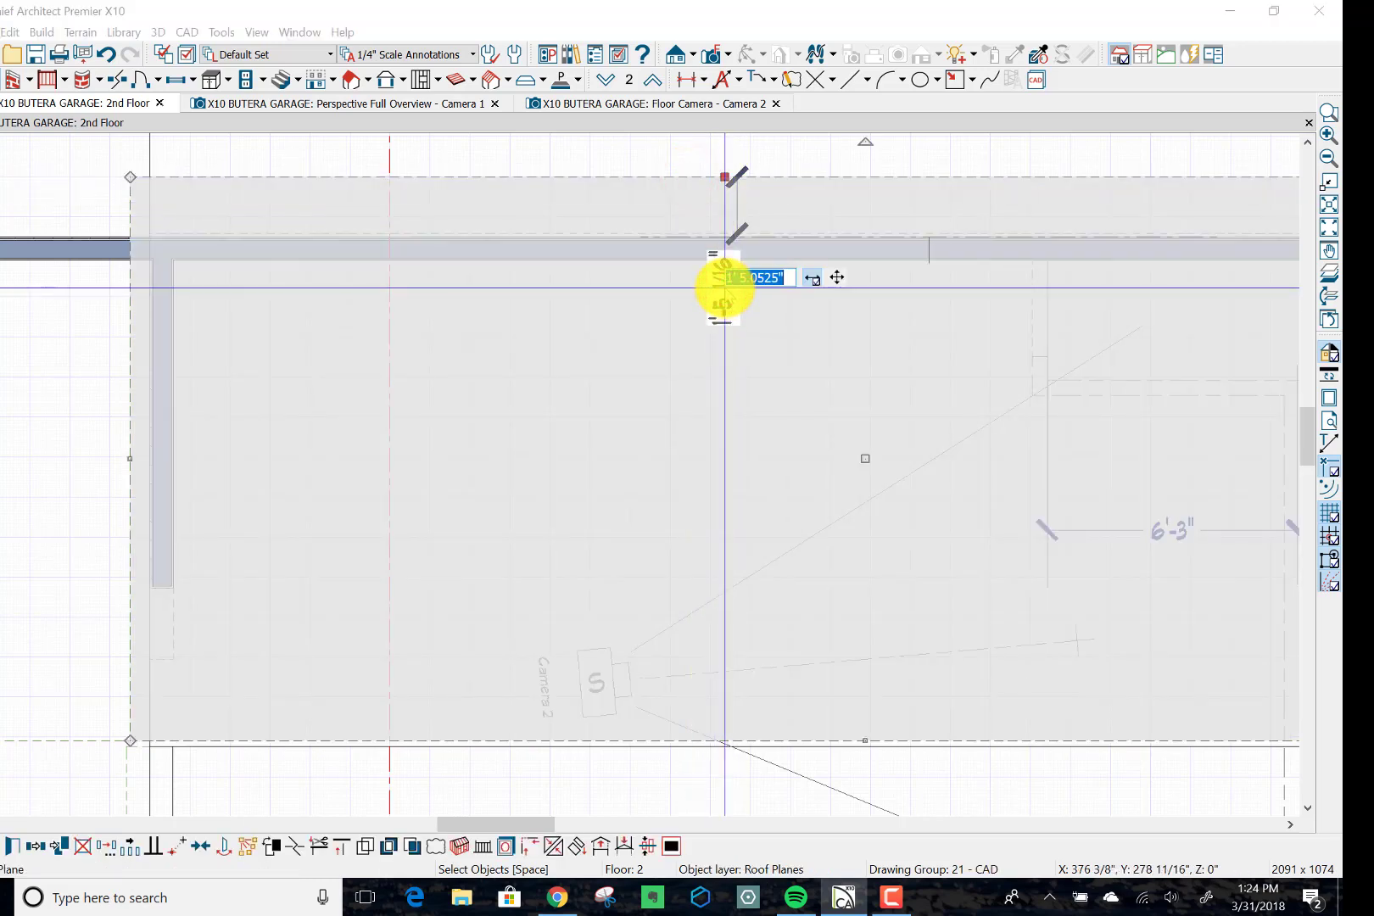
text(5/16)
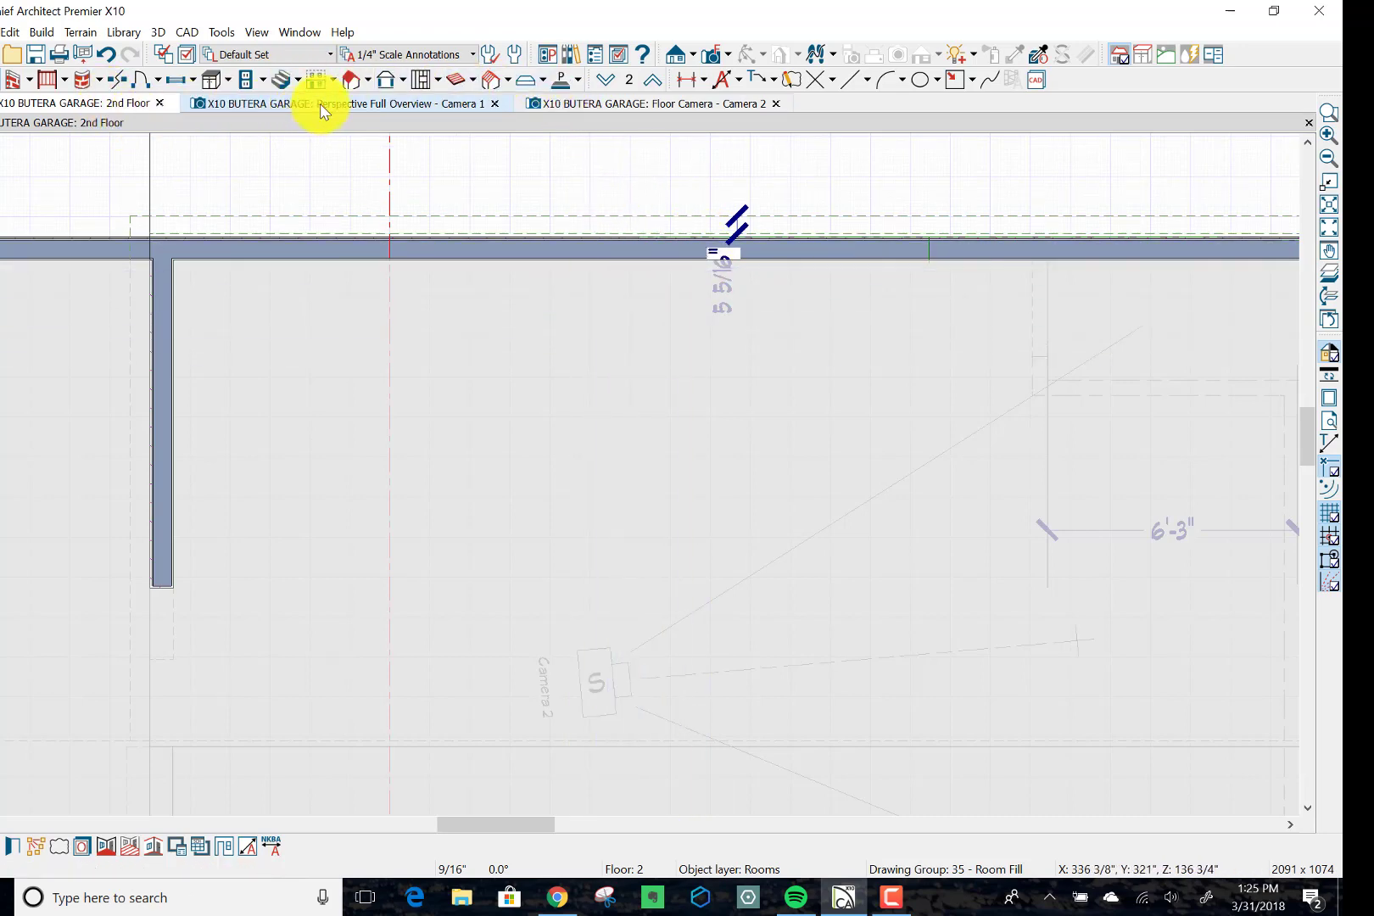
Step: In the perspective overview, turn off the gutter in the dormer roof plane's specification options
click(341, 103)
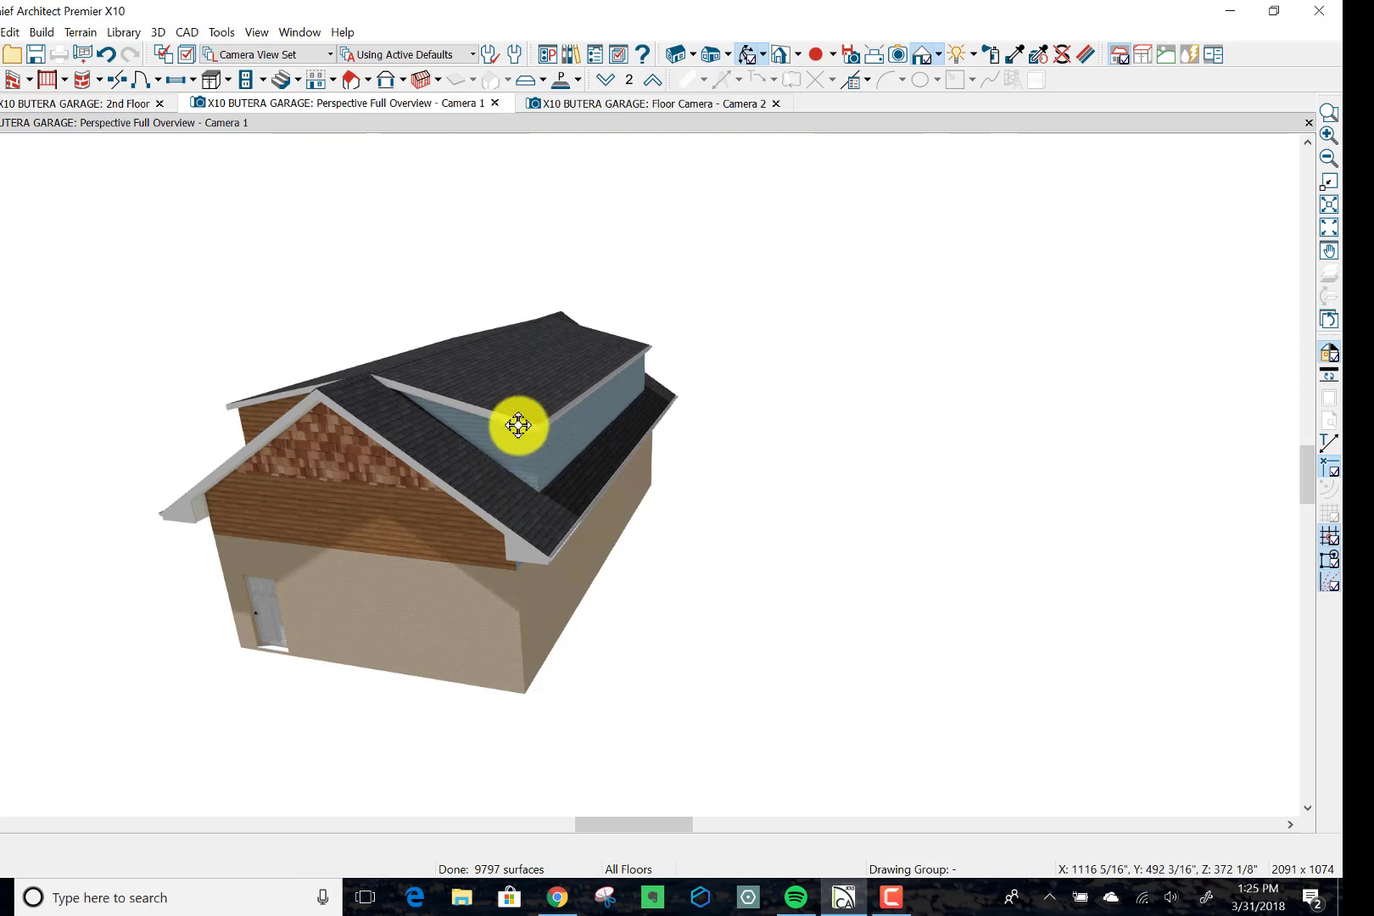
drag(517, 426, 391, 463)
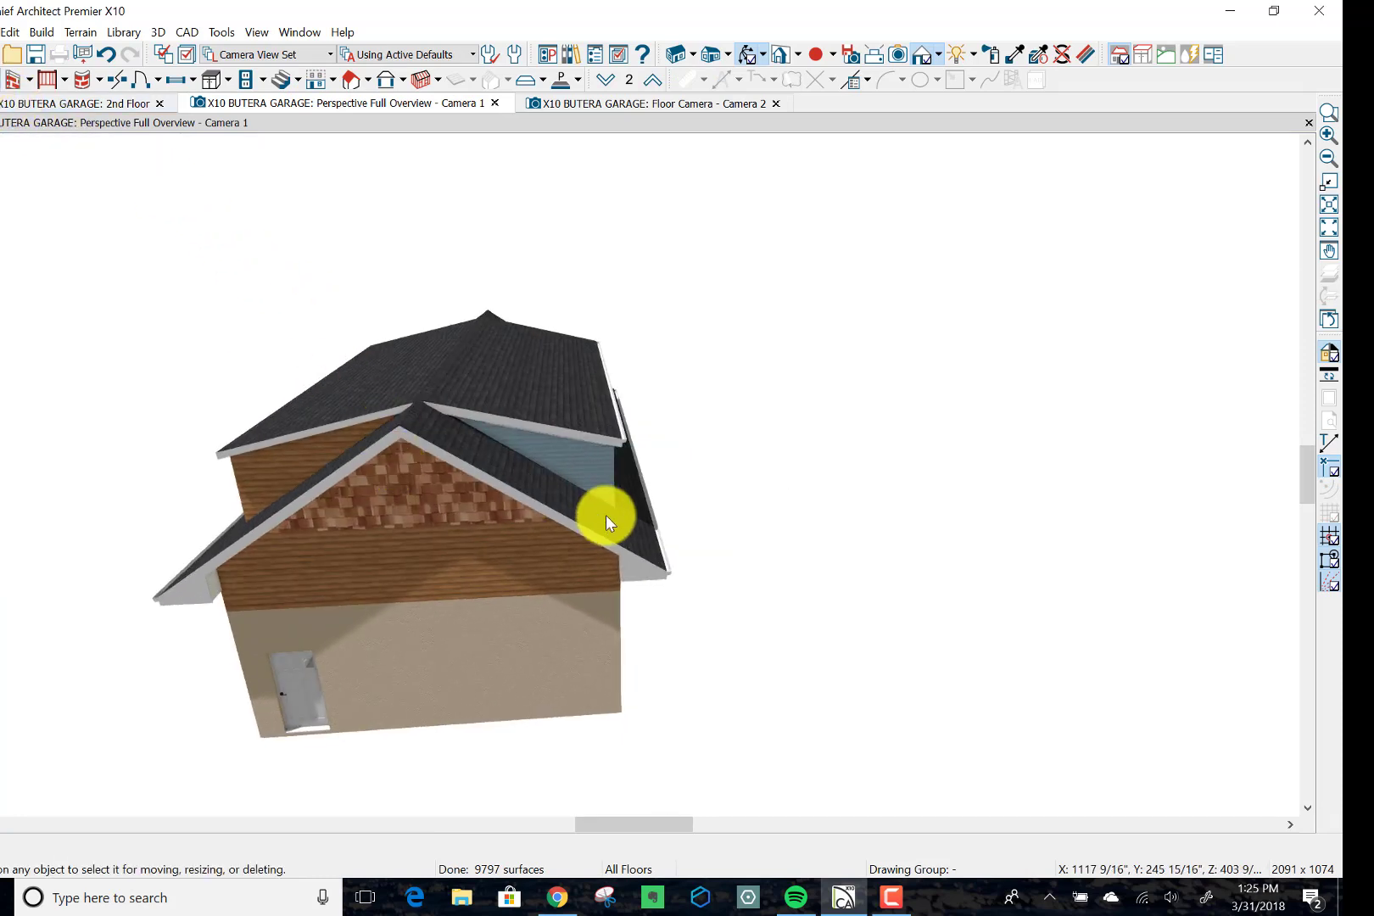
click(609, 521)
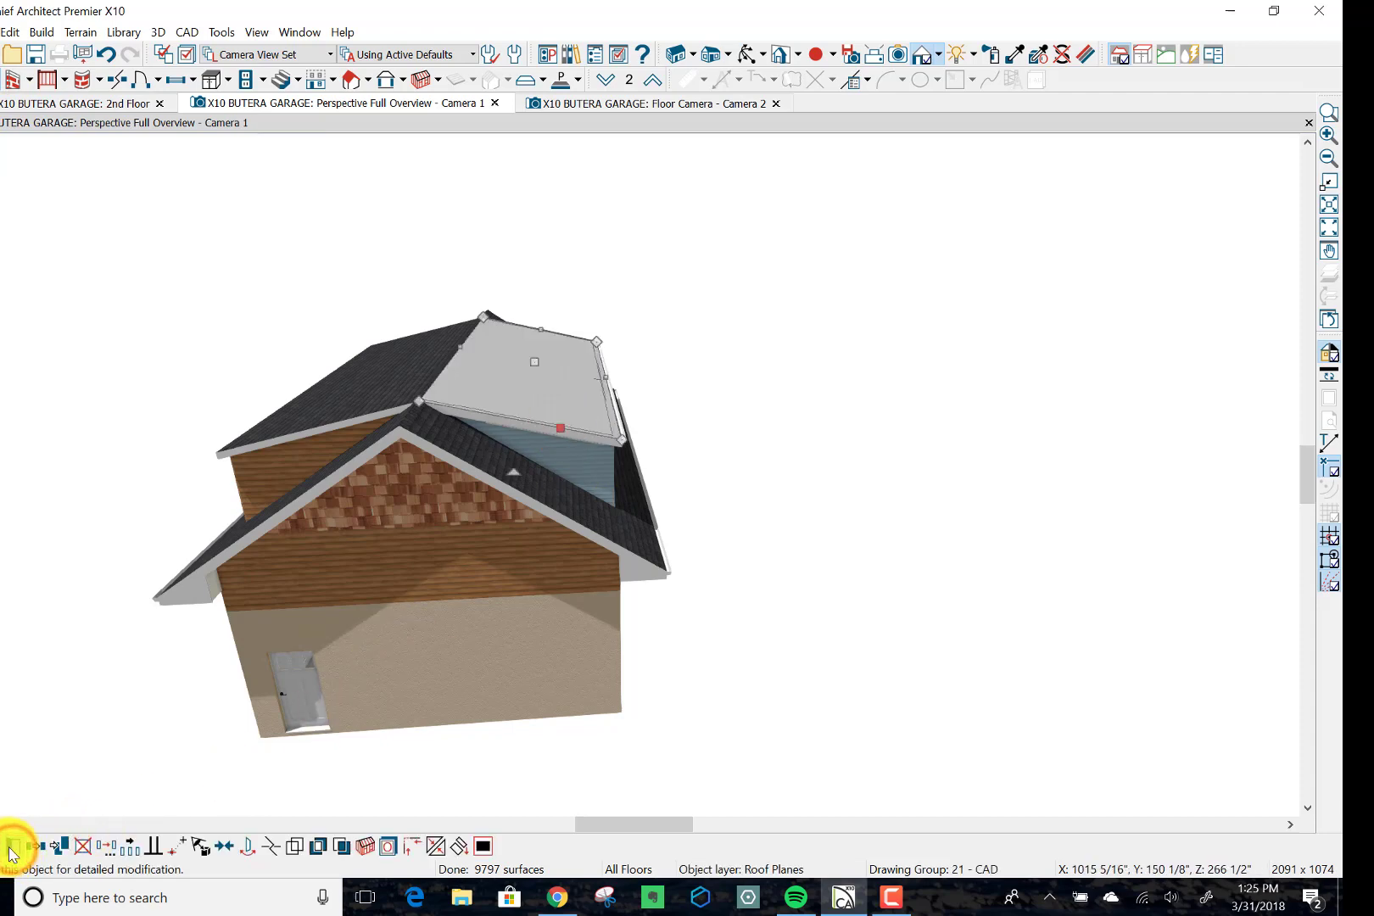
click(12, 846)
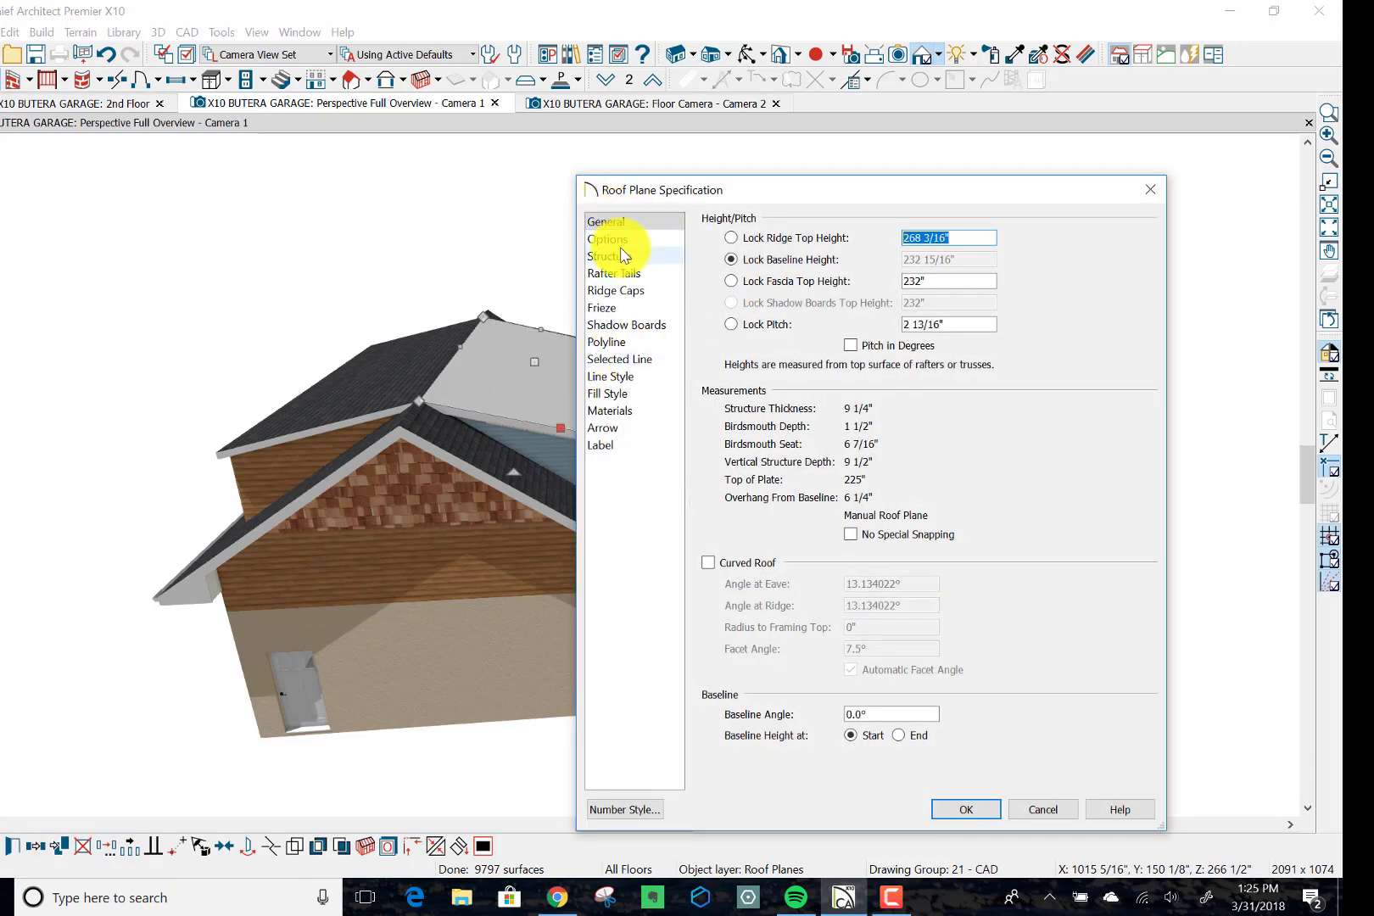
click(606, 239)
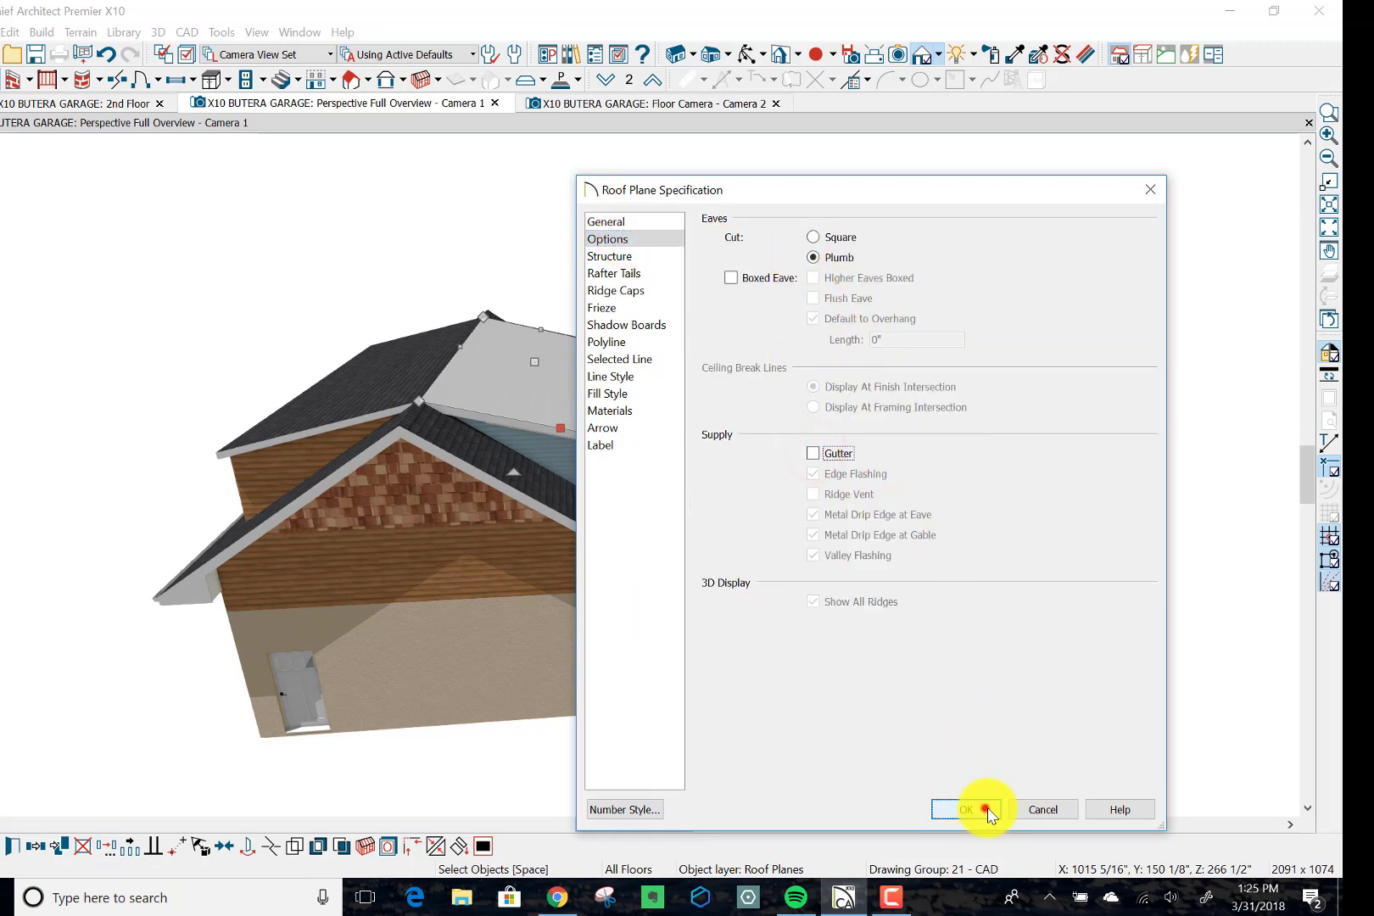
click(967, 809)
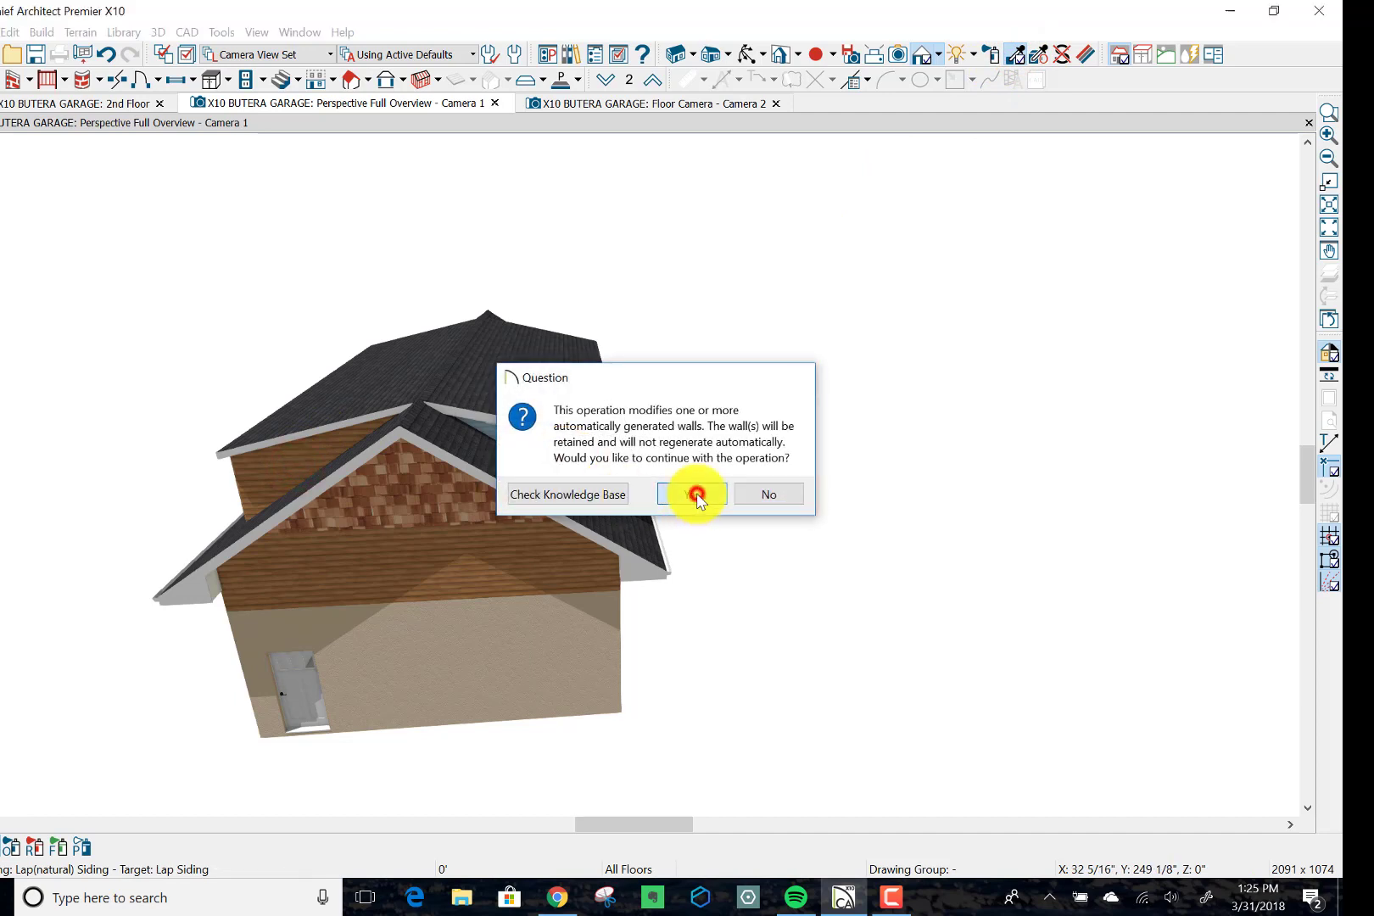
Step: Paint lap siding onto the dormer's front and side walls, keeping the modified automatic walls
click(692, 494)
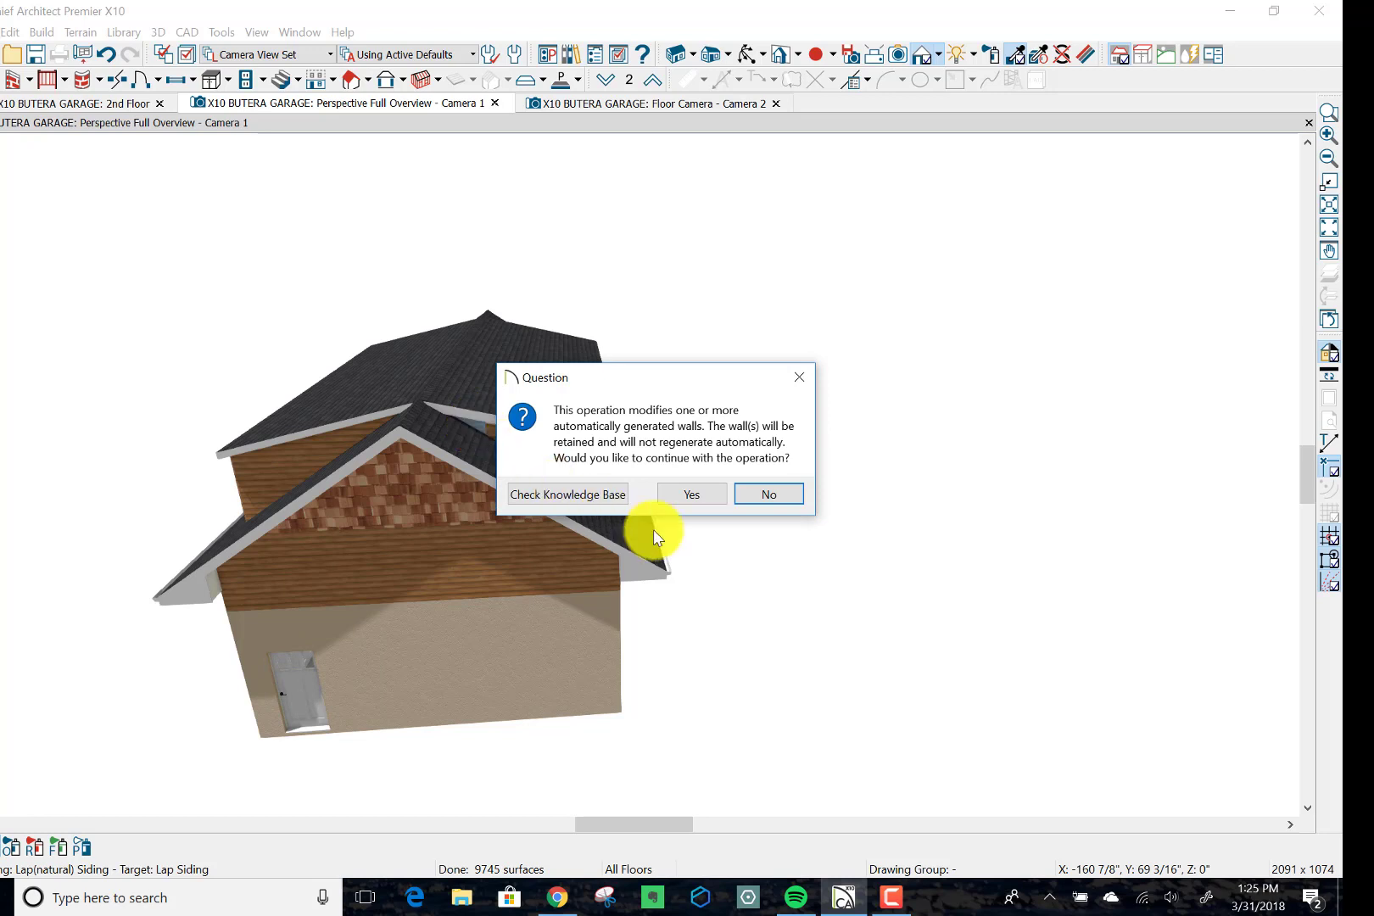
click(691, 494)
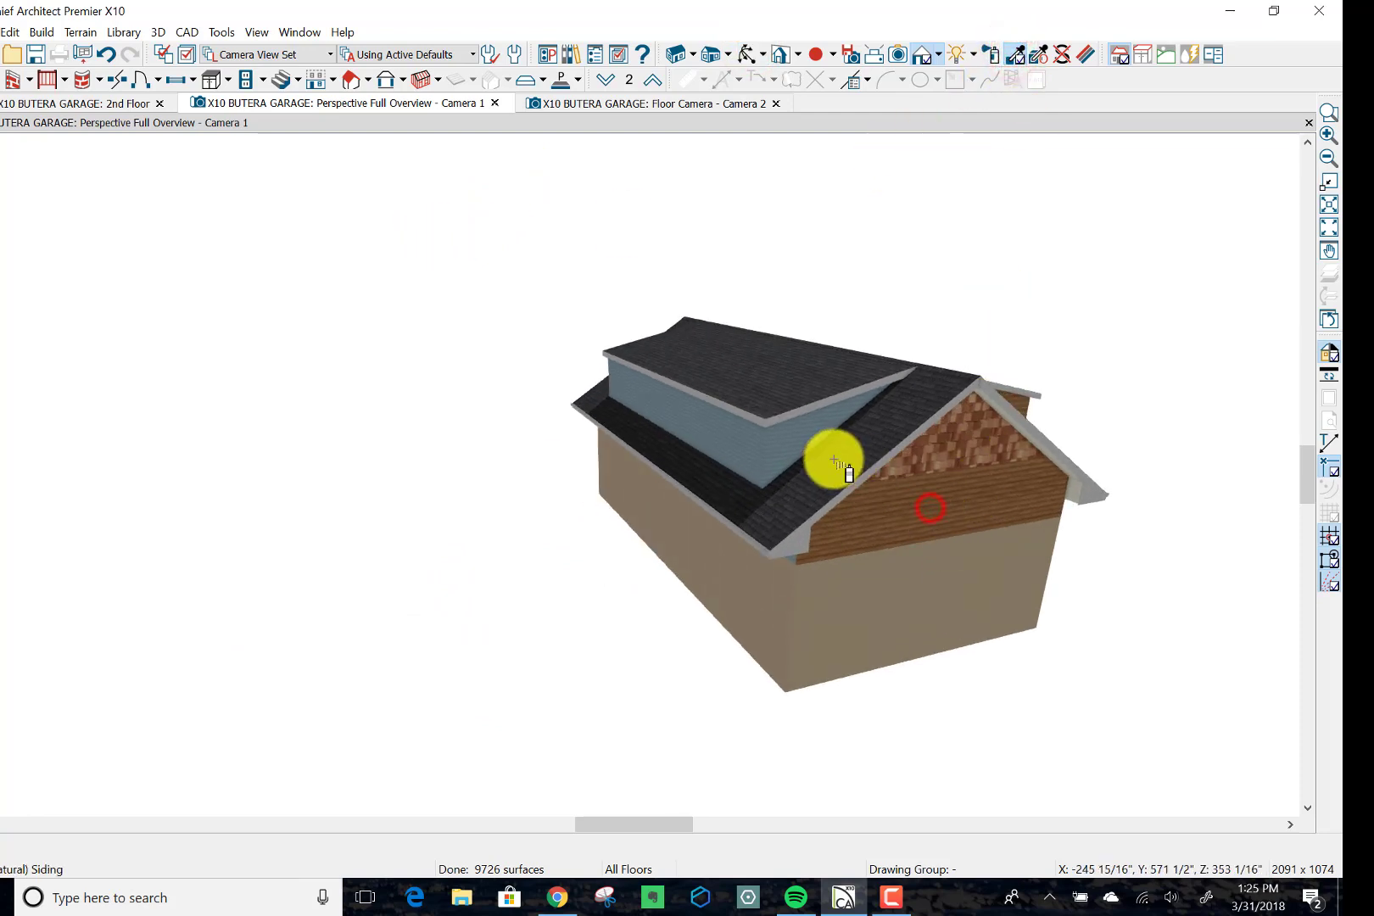
click(833, 460)
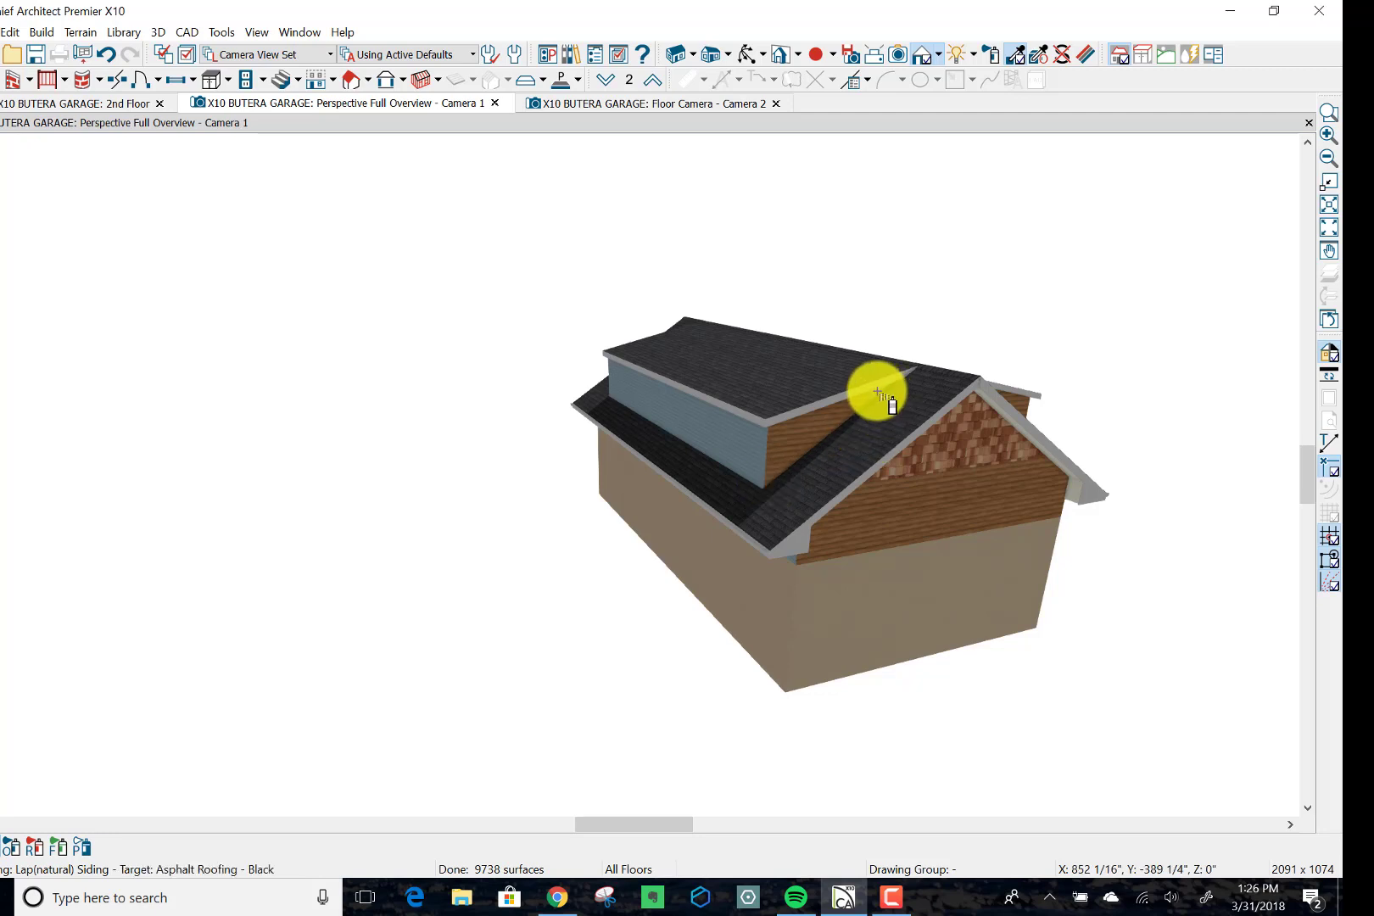
click(879, 392)
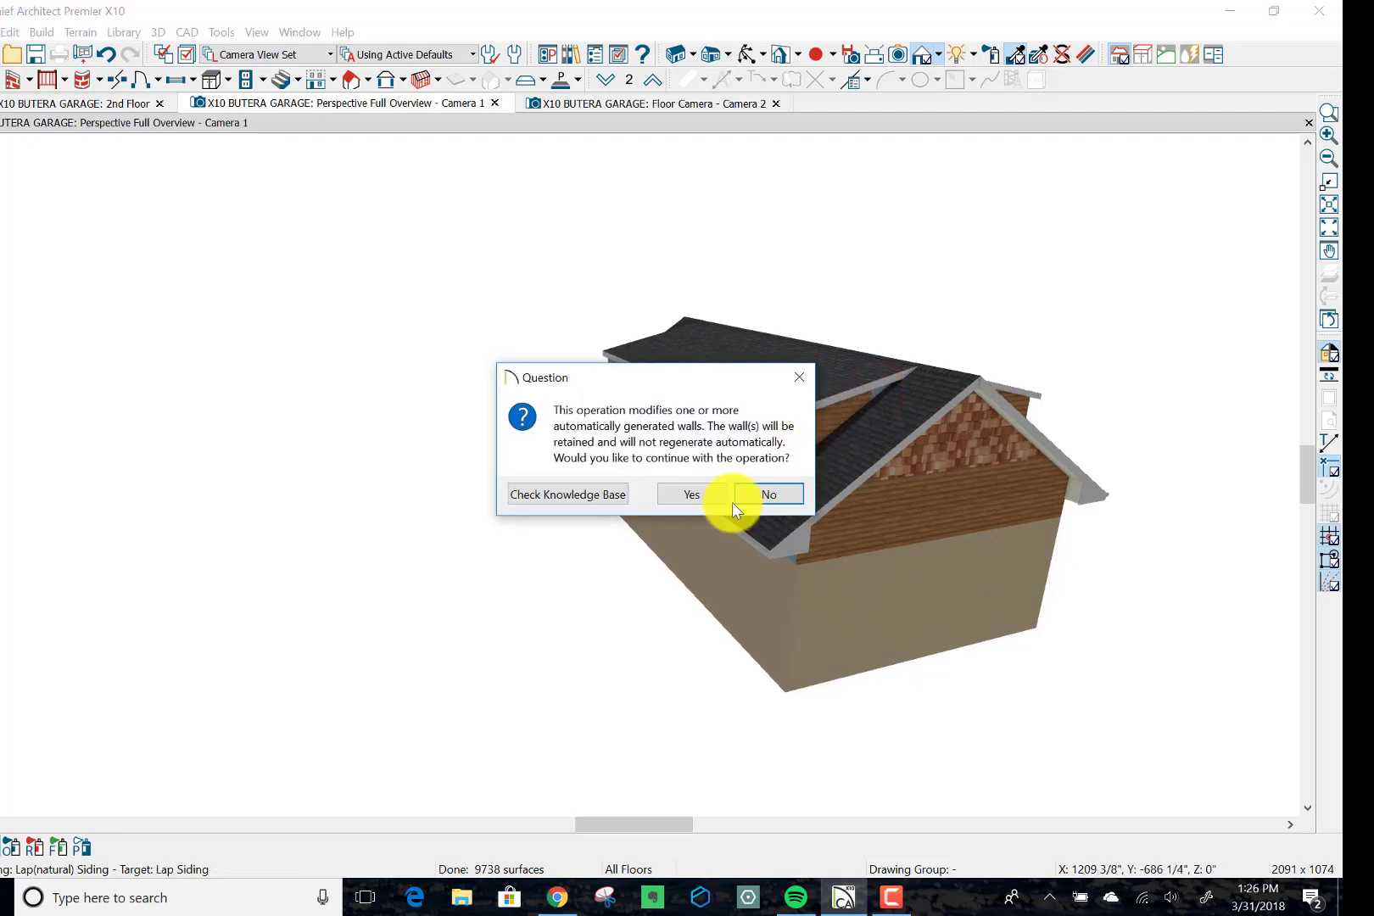
click(691, 494)
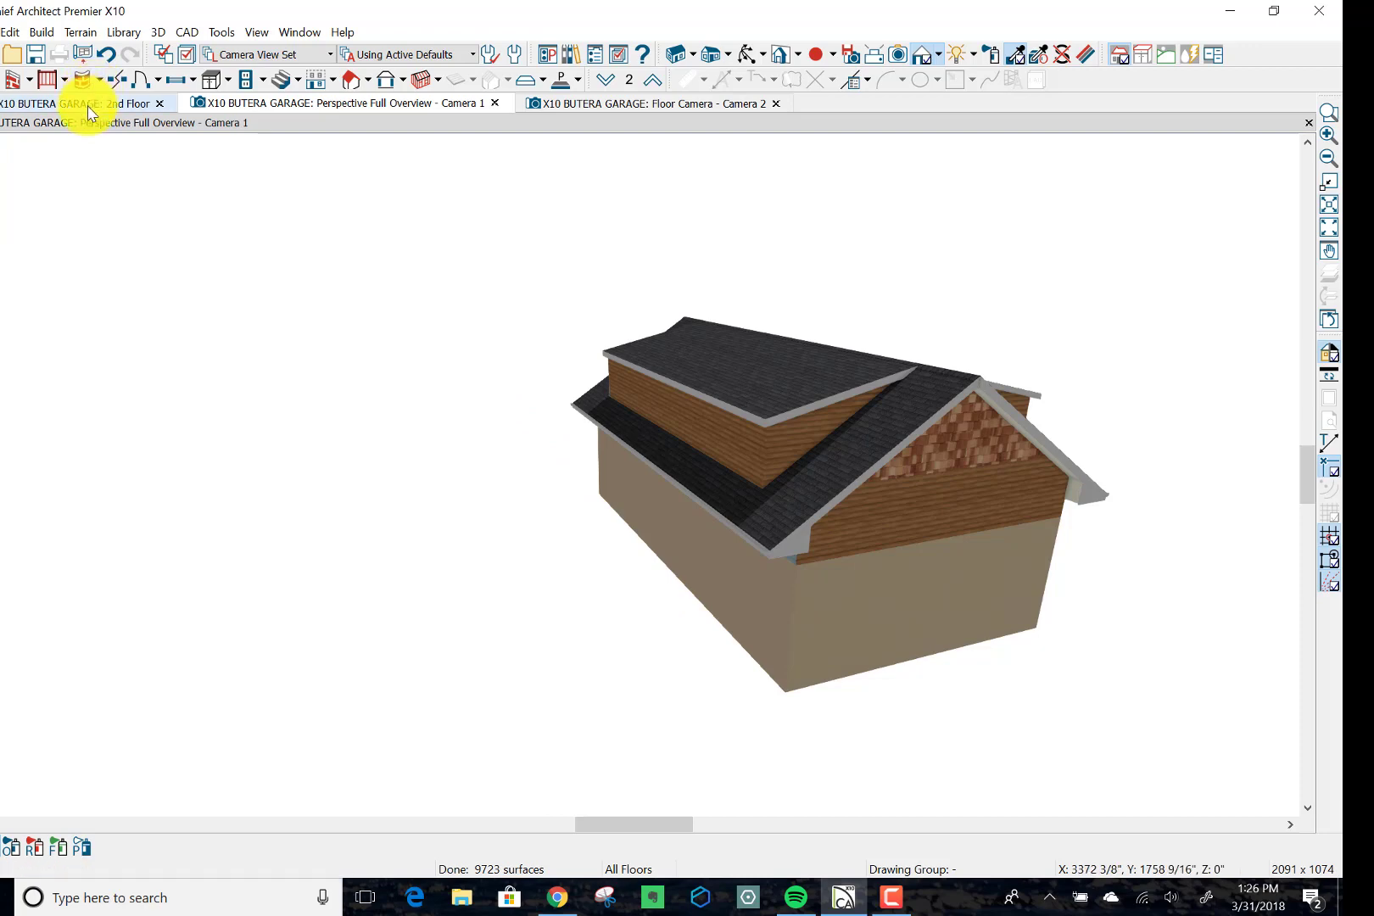
Step: On Floor 2, select the garage front-wall windows to copy onto the dormer wall
click(78, 103)
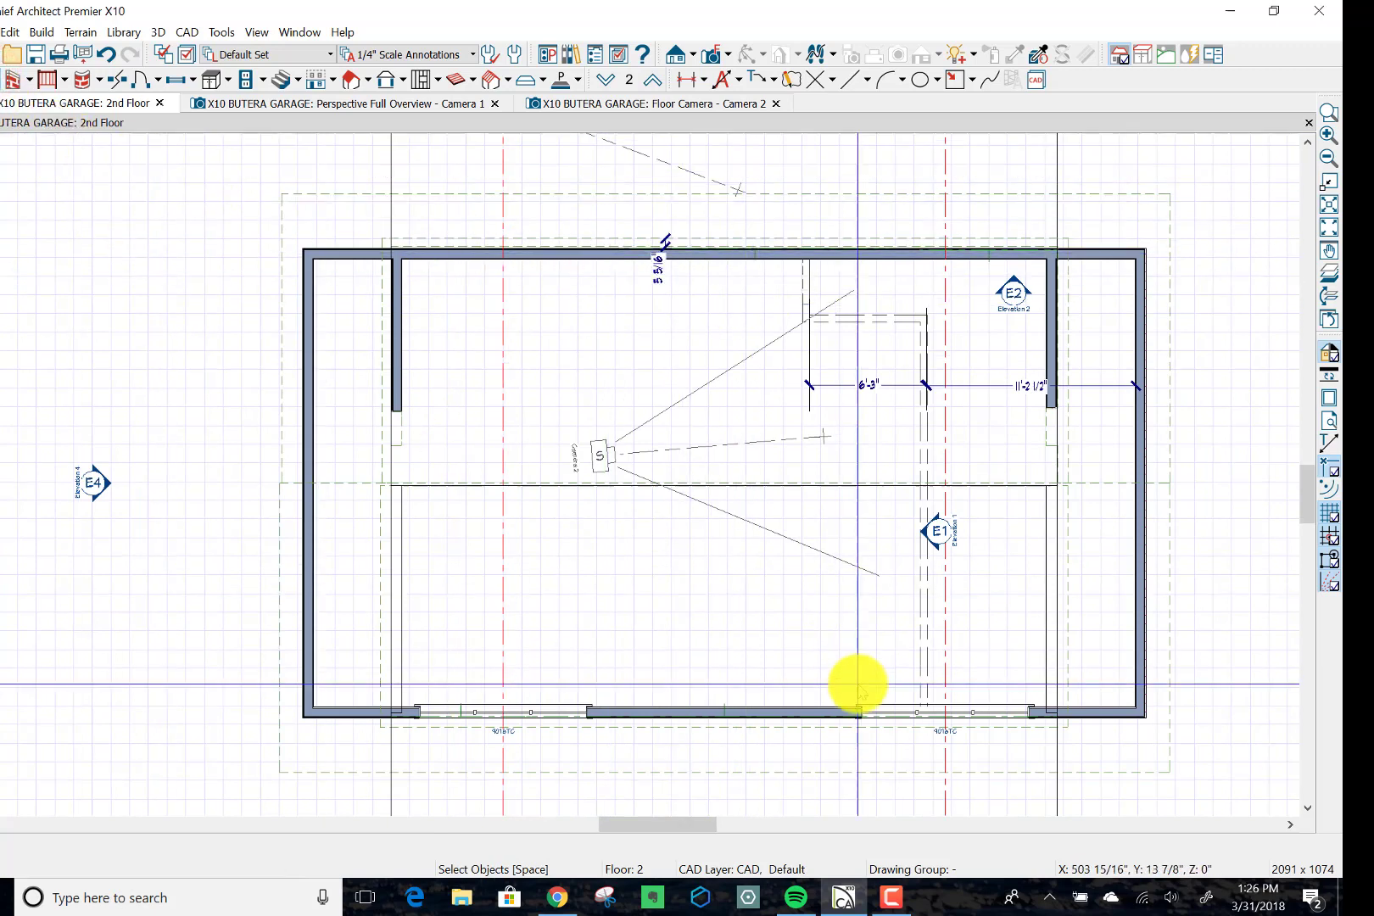
mouse_move(512, 711)
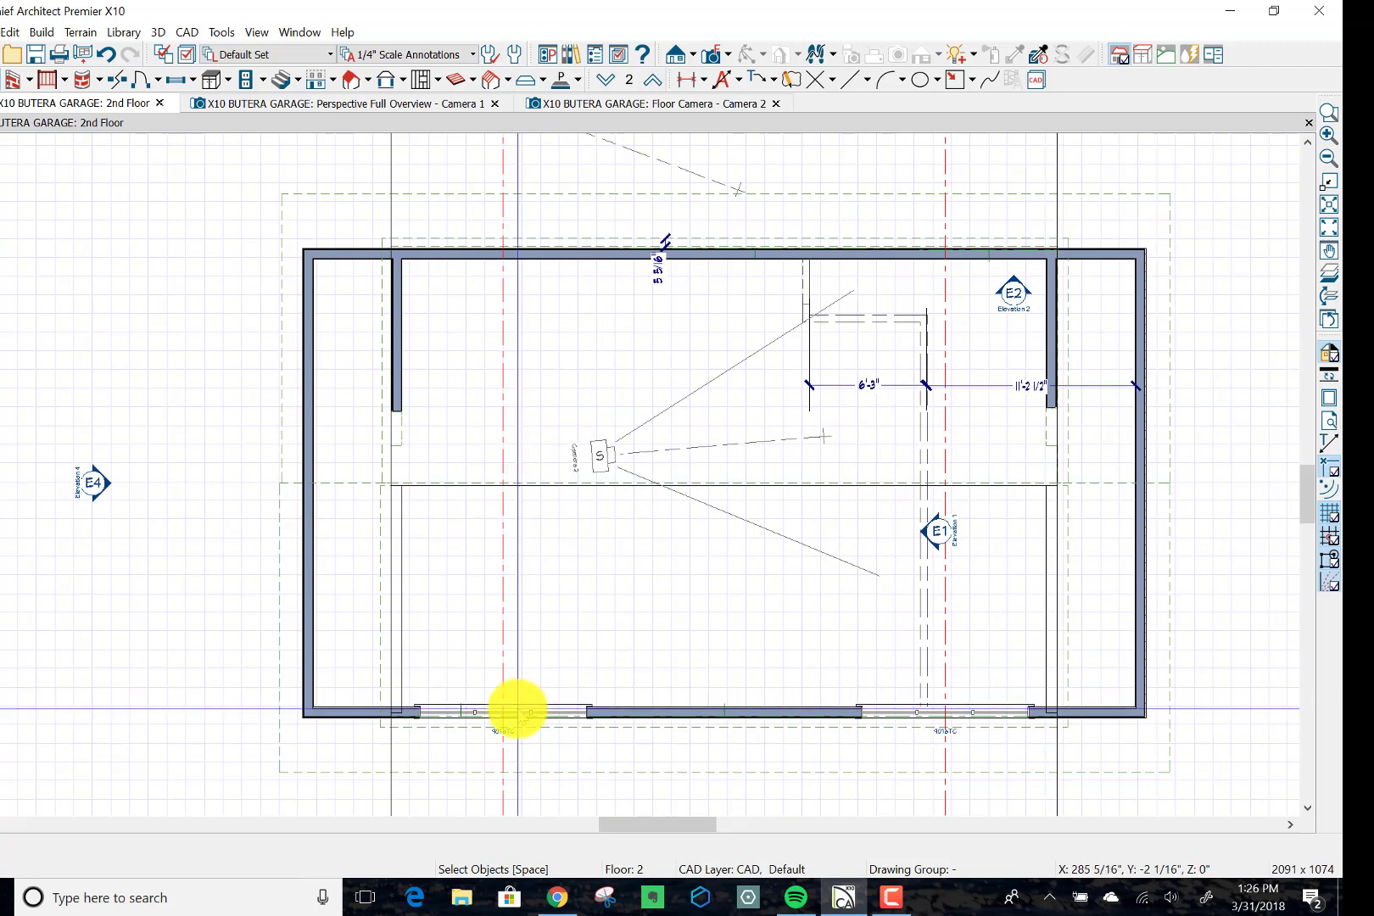
click(515, 712)
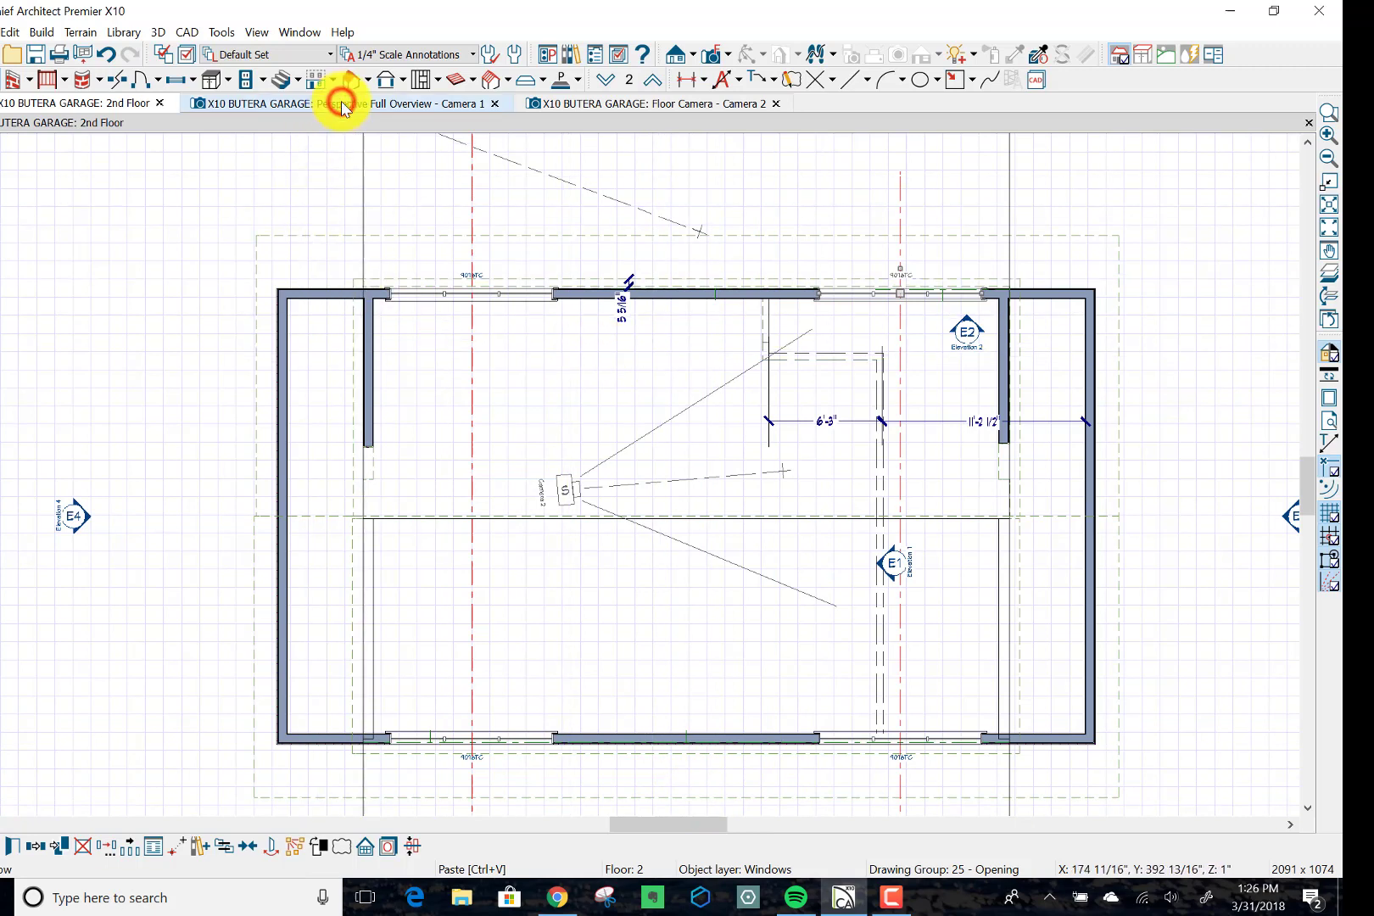
Step: Orbit around the dormer from several angles and paint lap siding onto the grey corner strip
click(341, 102)
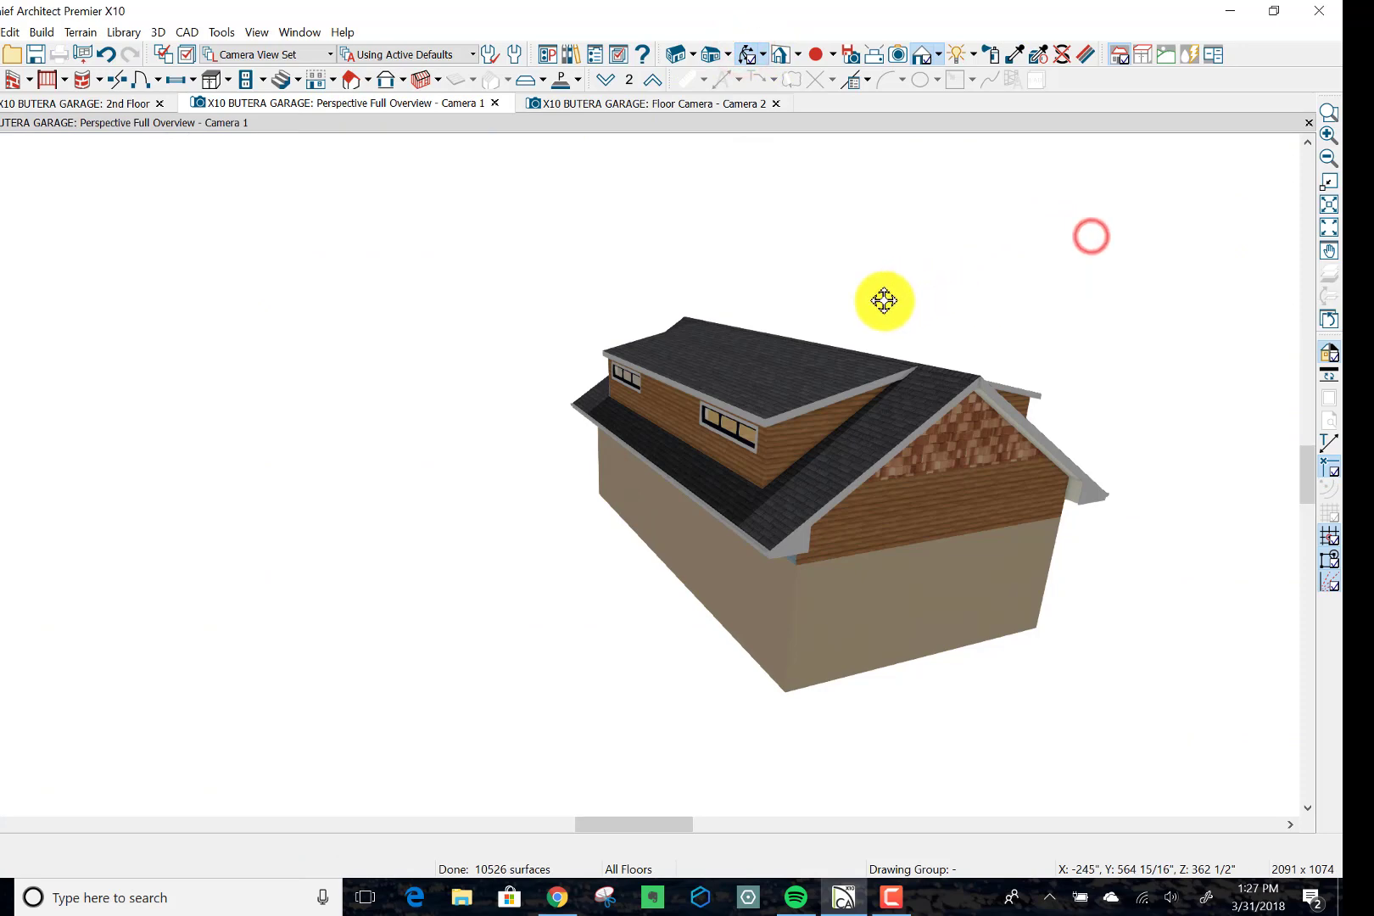
drag(884, 300, 804, 205)
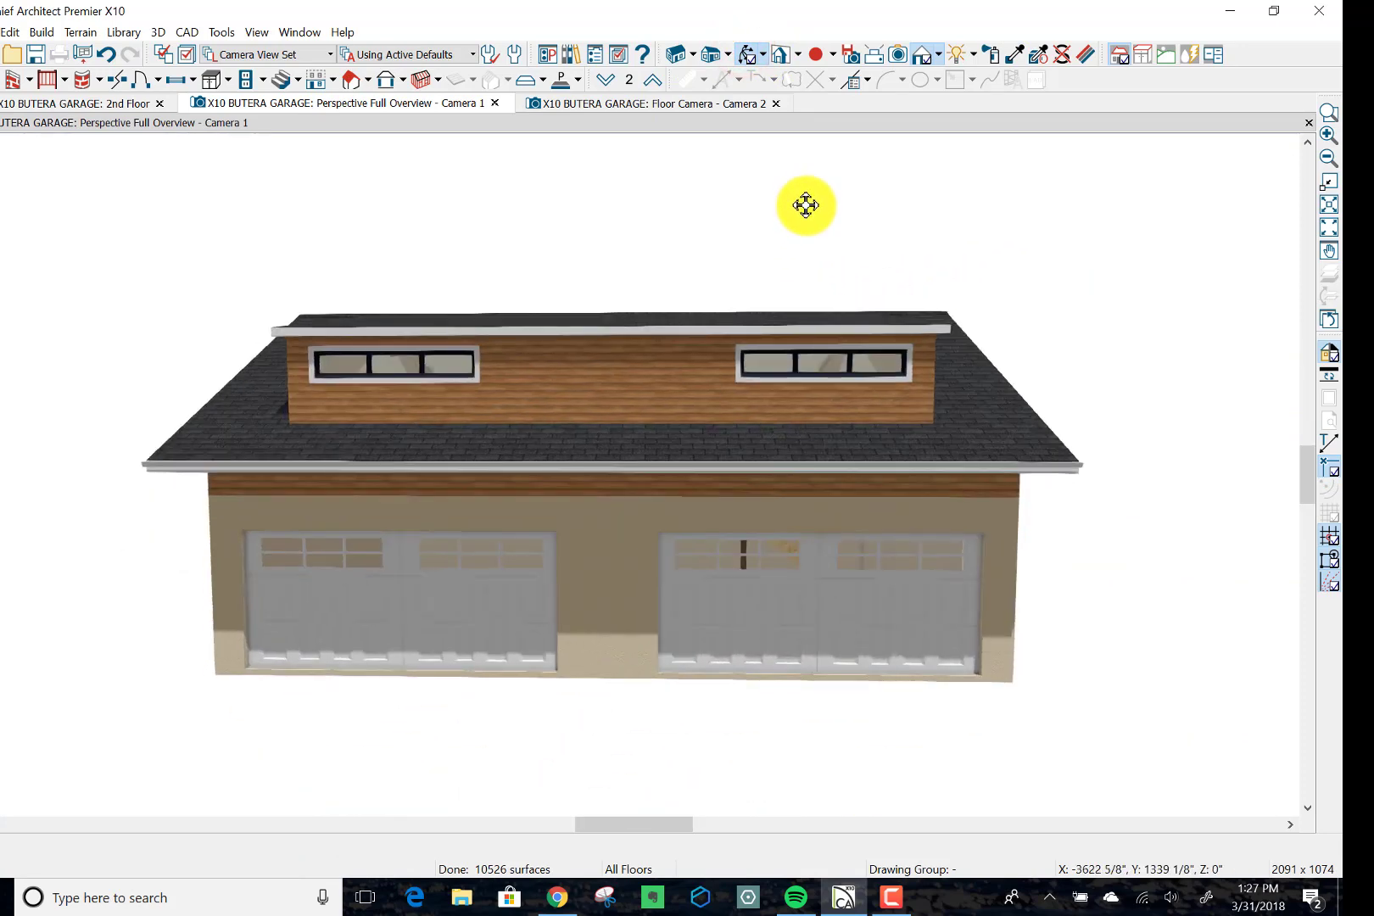
drag(804, 205, 918, 206)
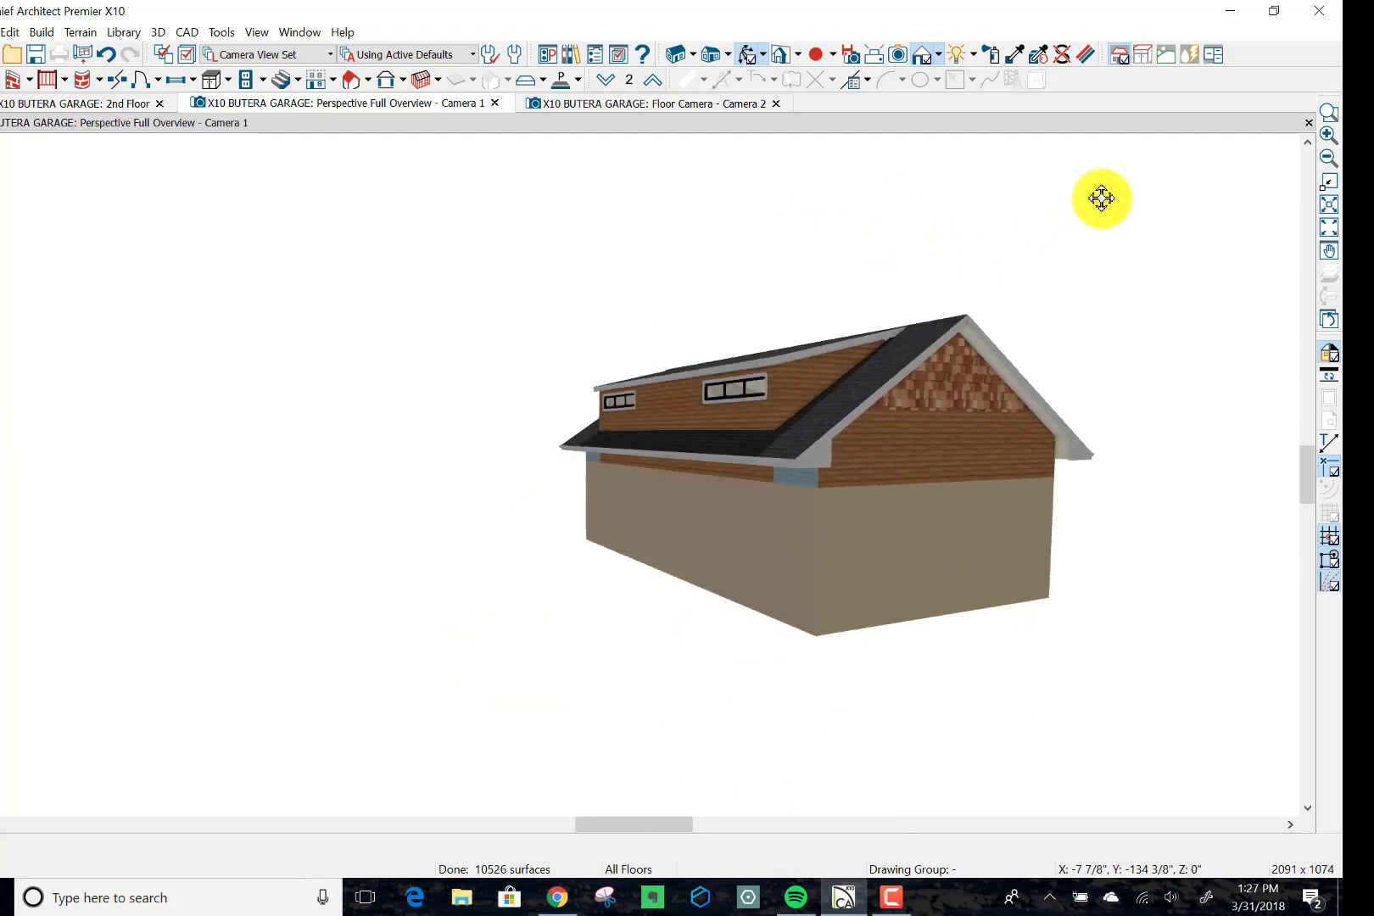
drag(1101, 199, 801, 238)
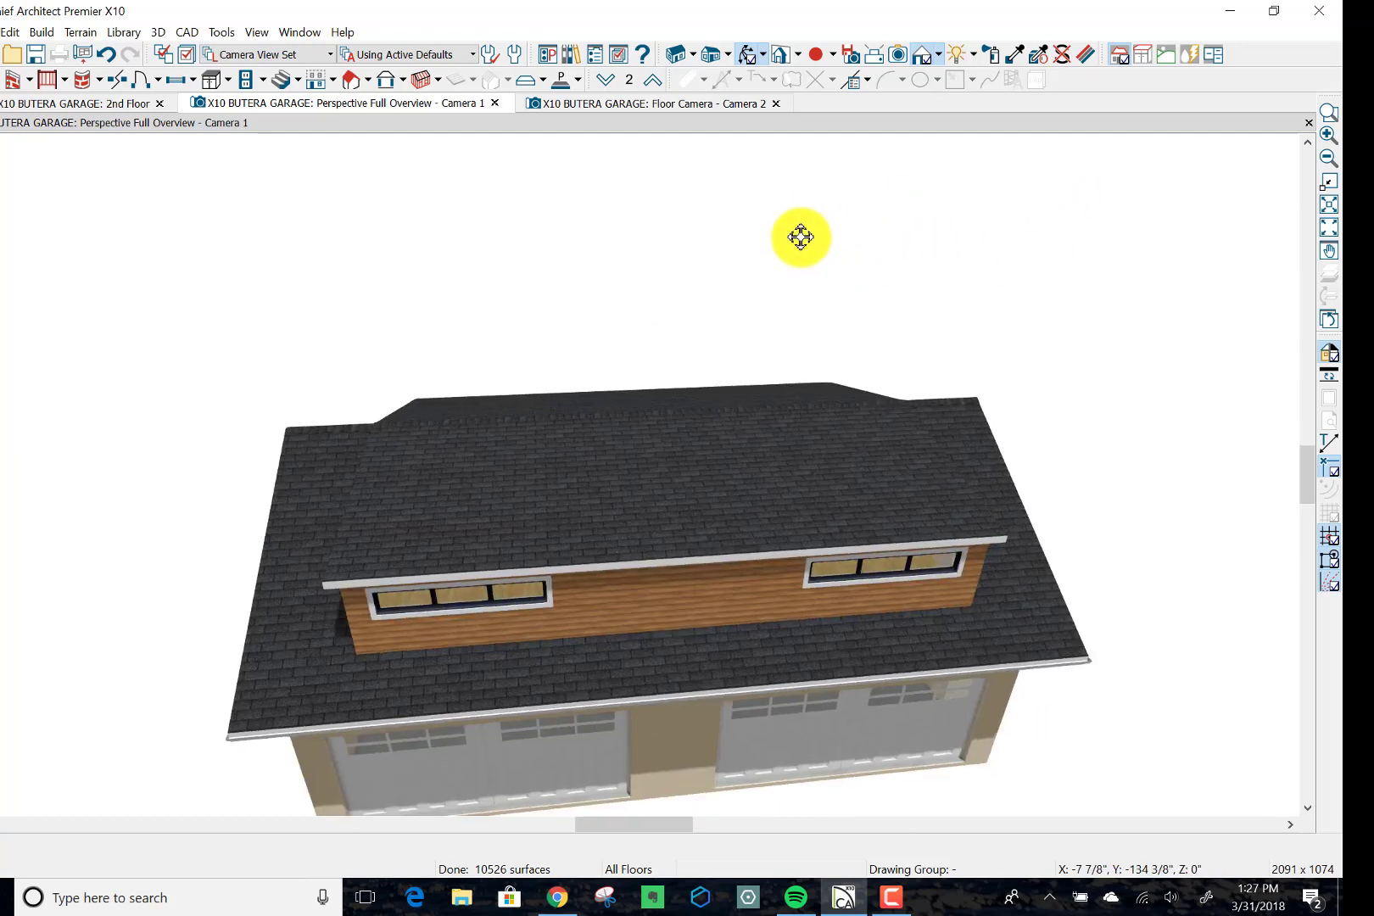
drag(801, 238, 585, 249)
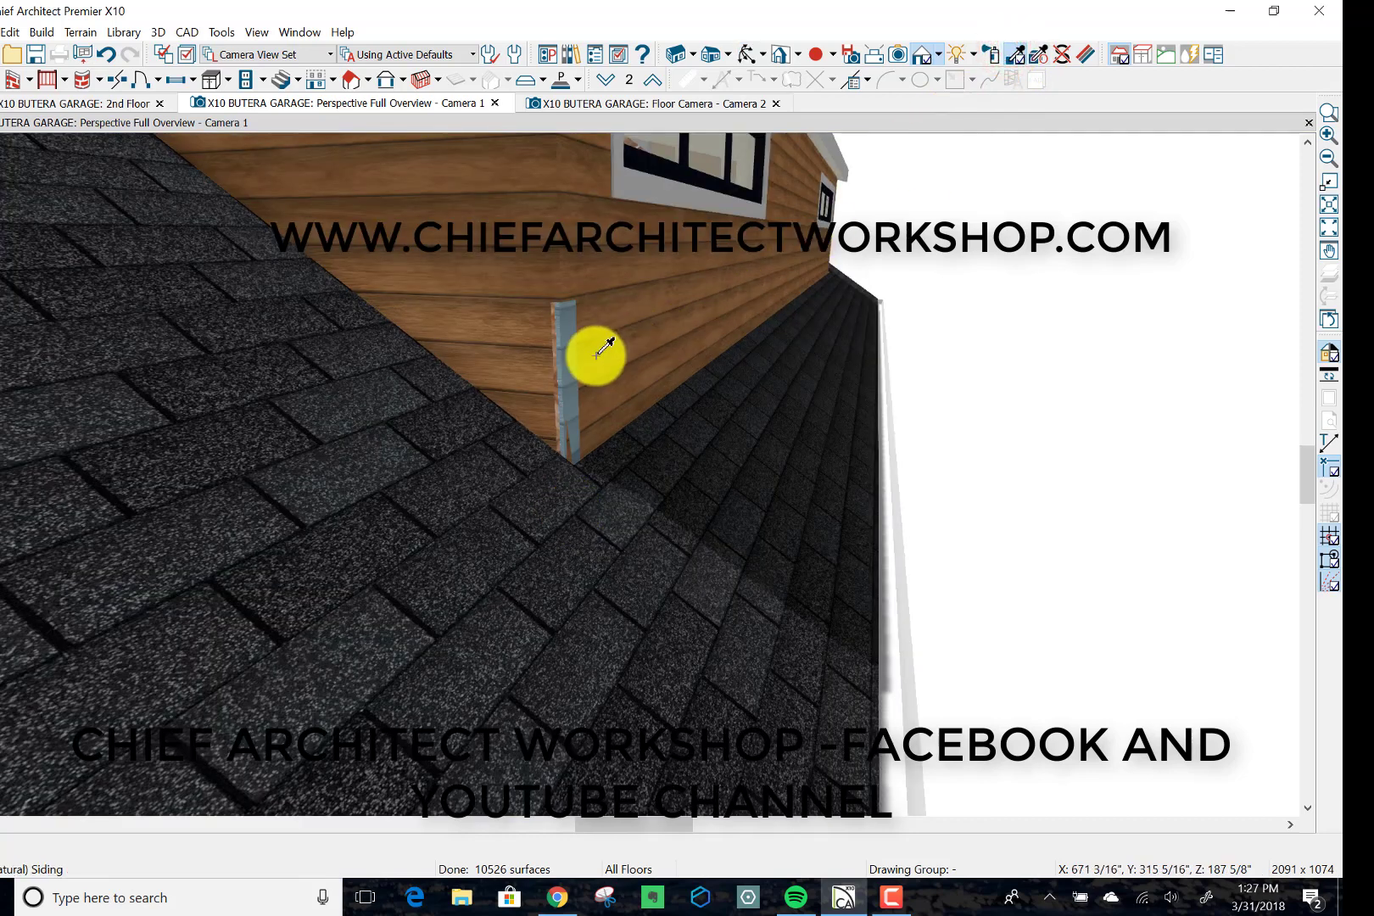
click(599, 355)
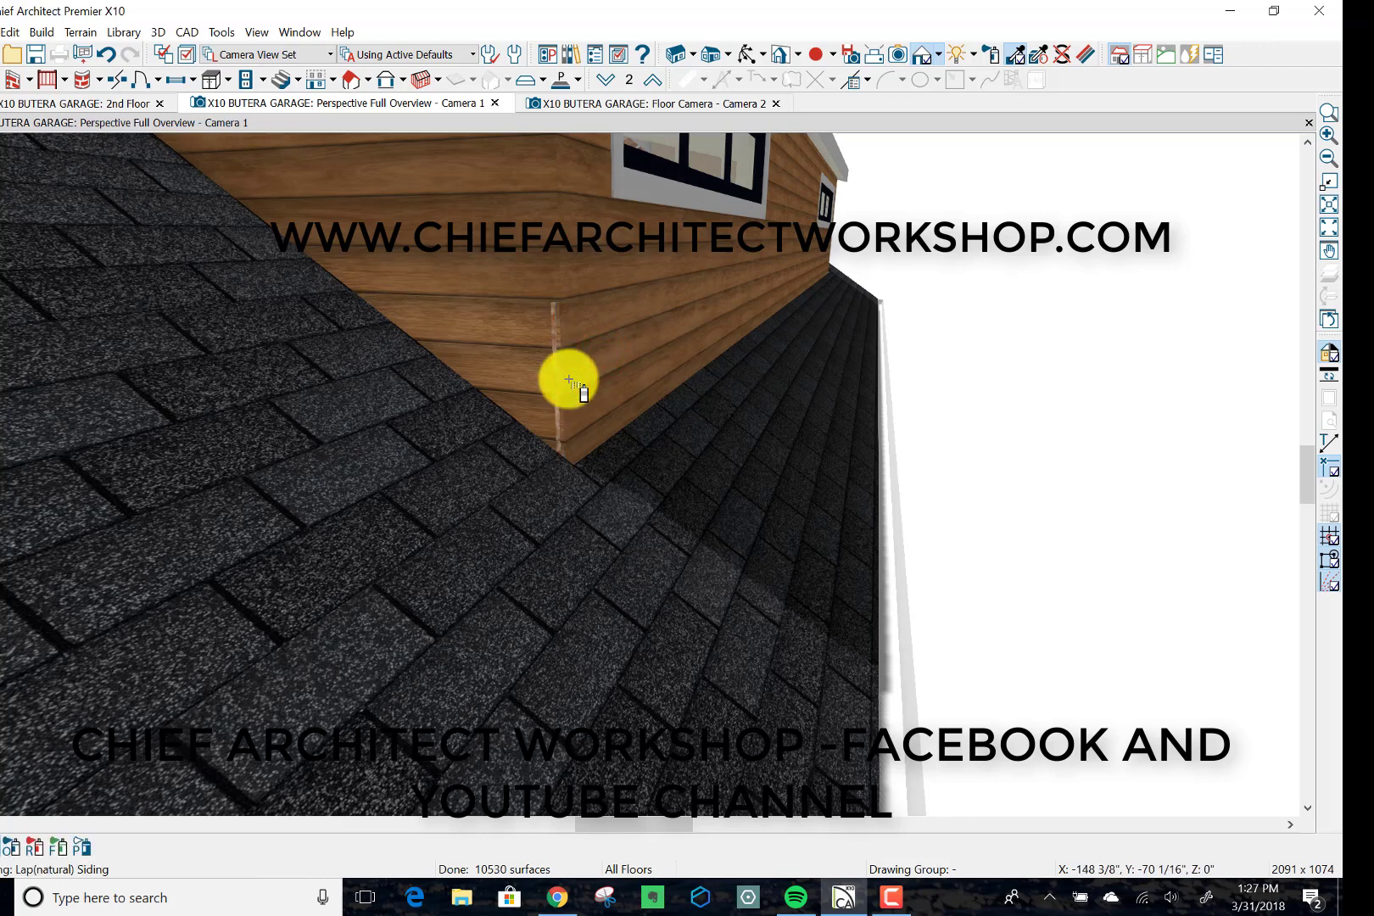
Step: Orbit back to an overall view and in close to inspect the dormer windows
drag(570, 381, 587, 390)
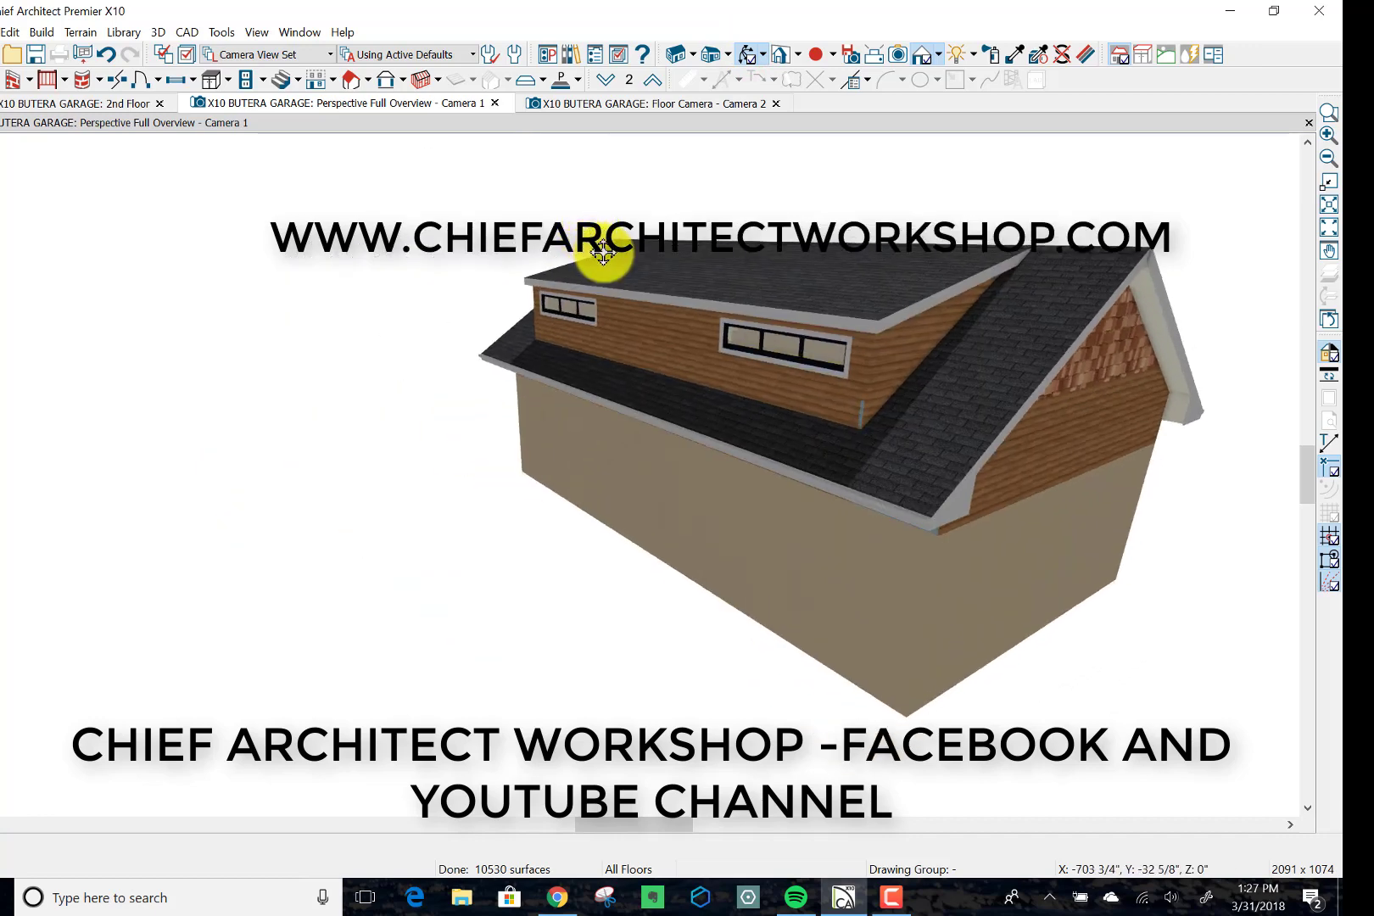
drag(600, 254, 728, 272)
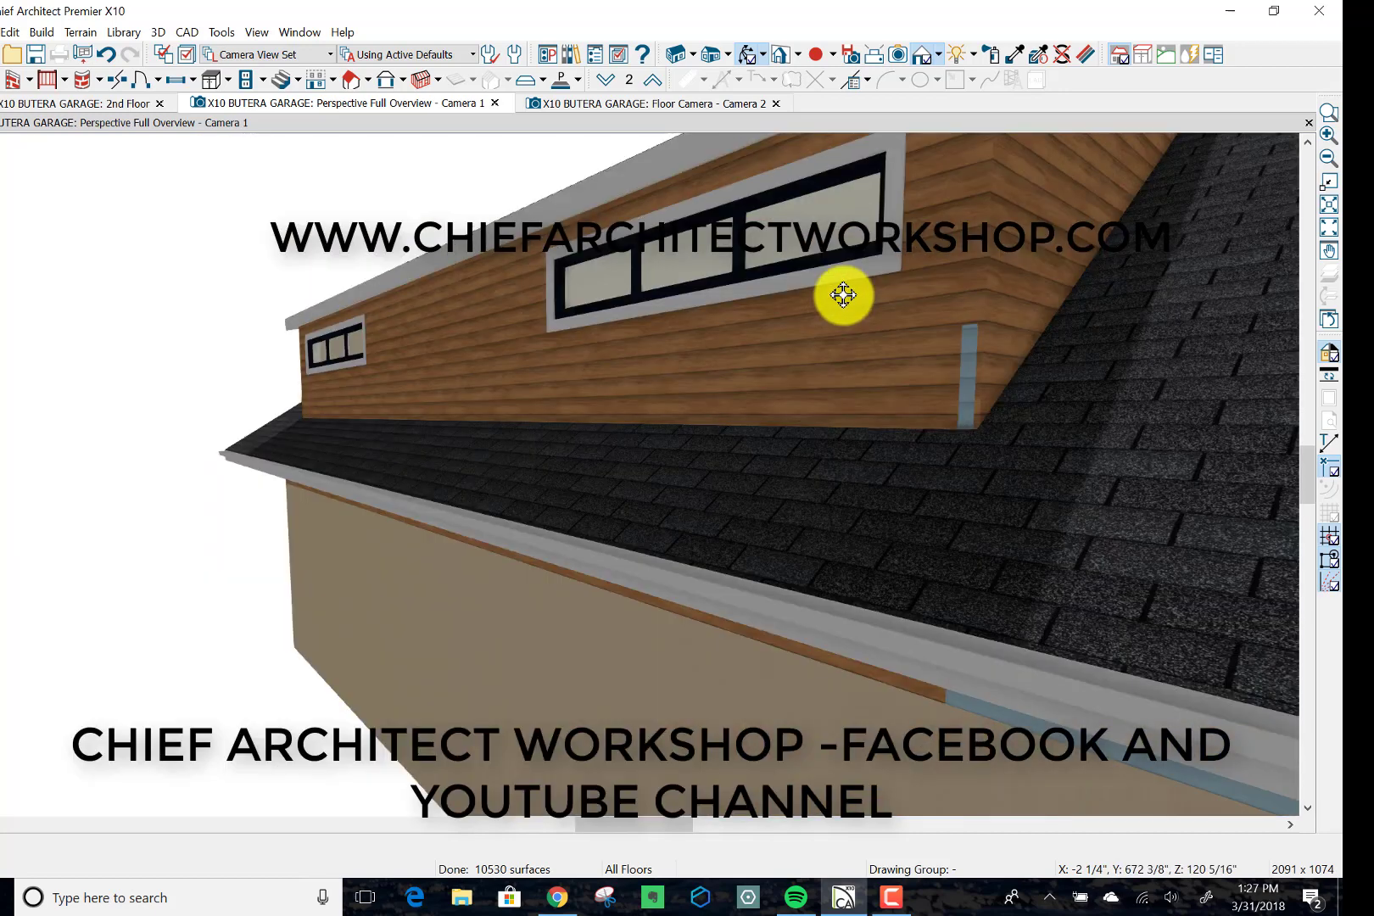
mouse_move(1016, 56)
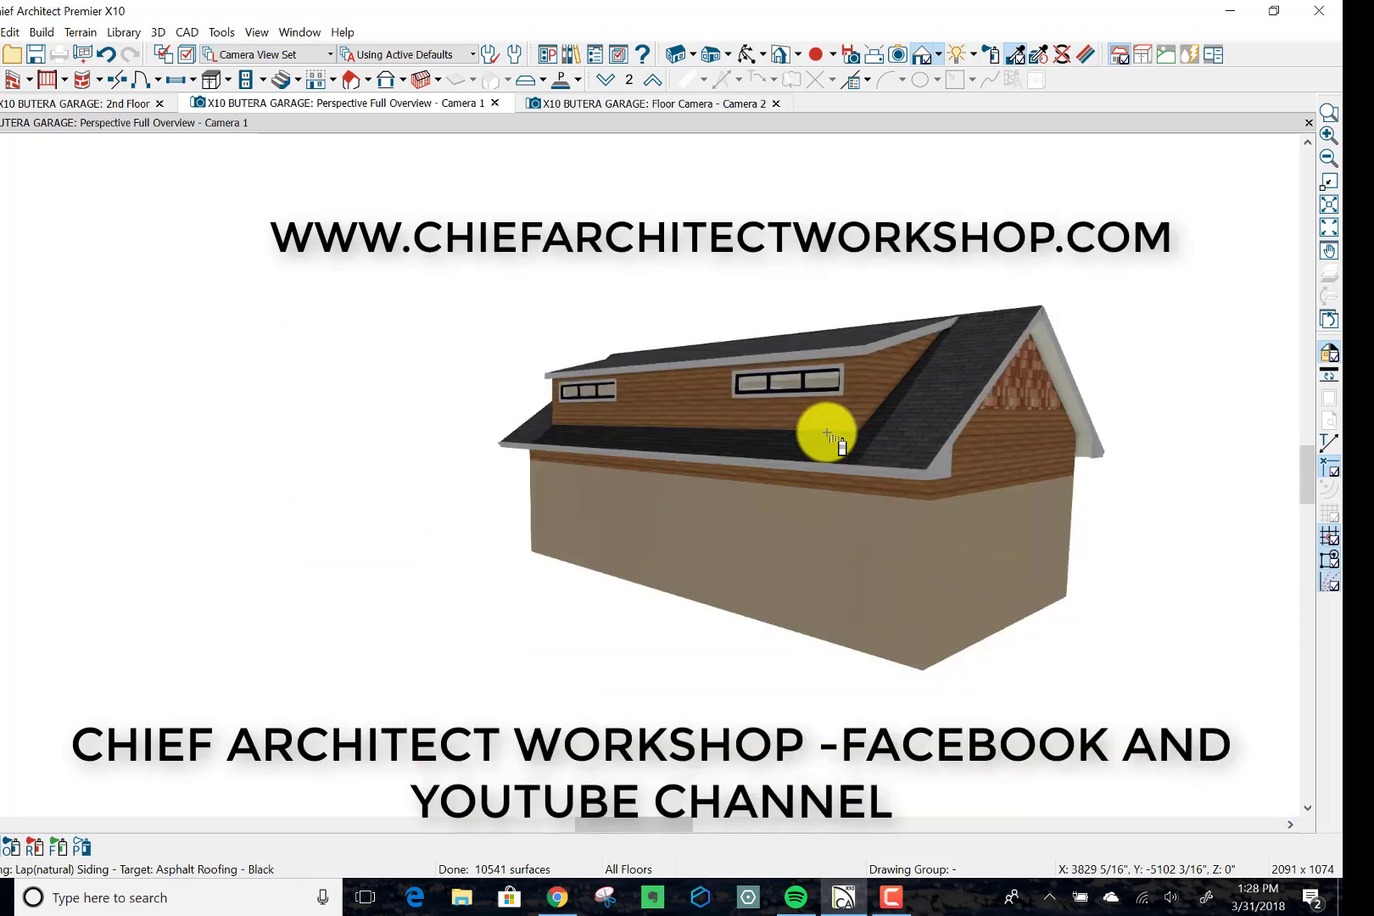
scroll(down, 3)
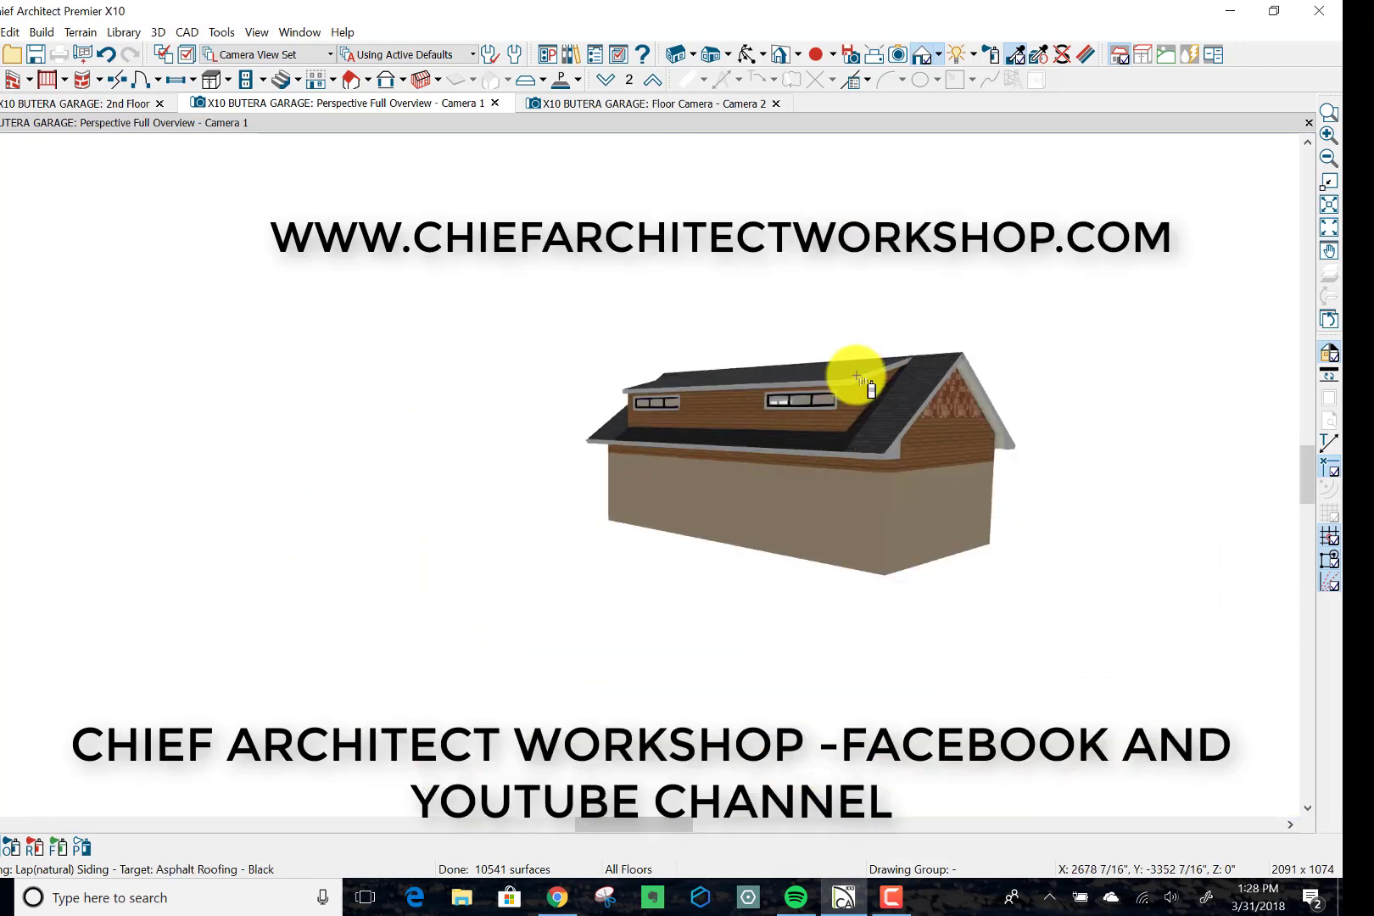